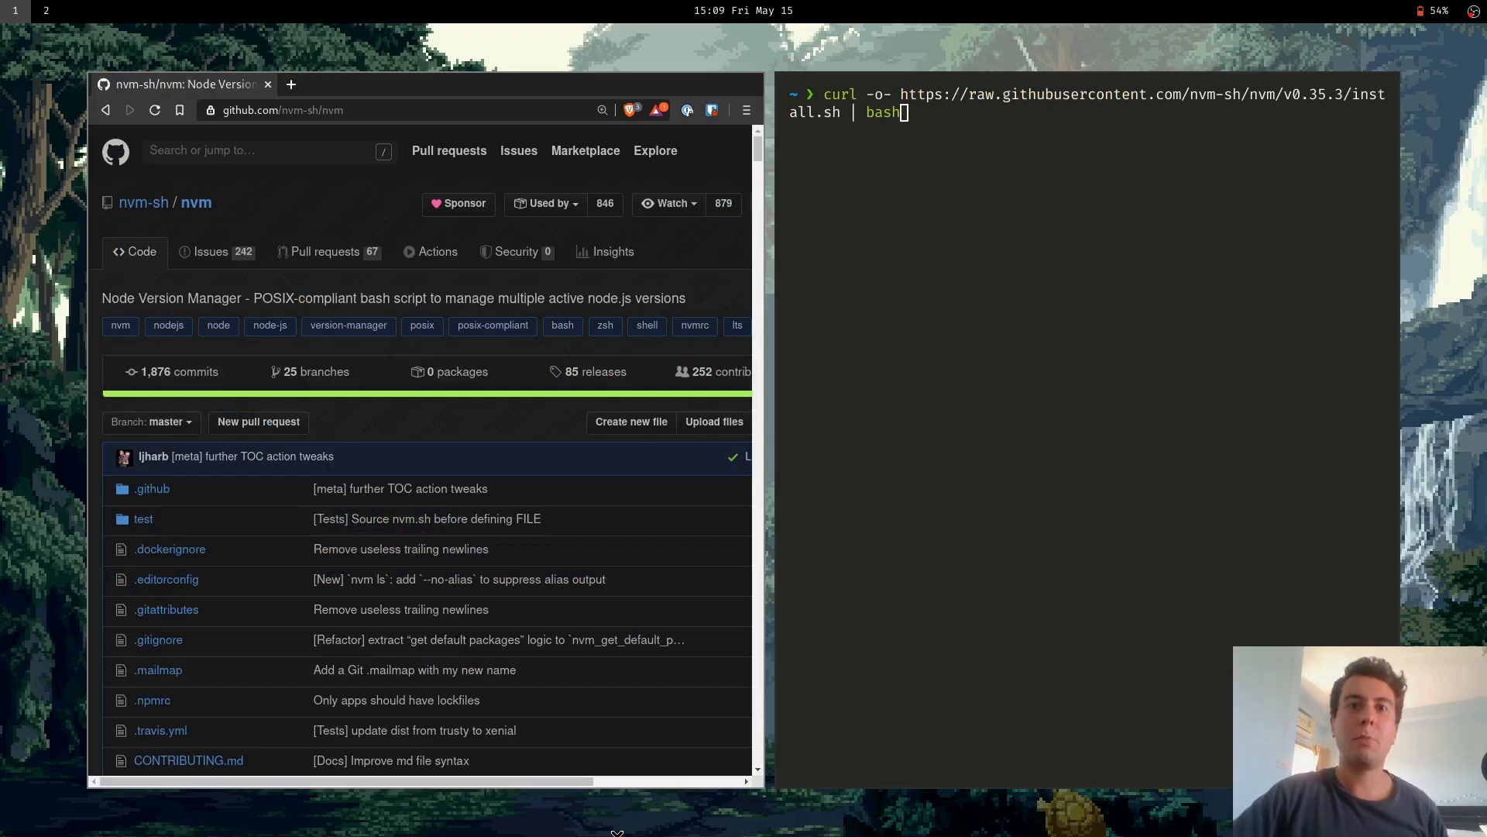
{"action": "mouse_move", "coordinate": [828, 705]}
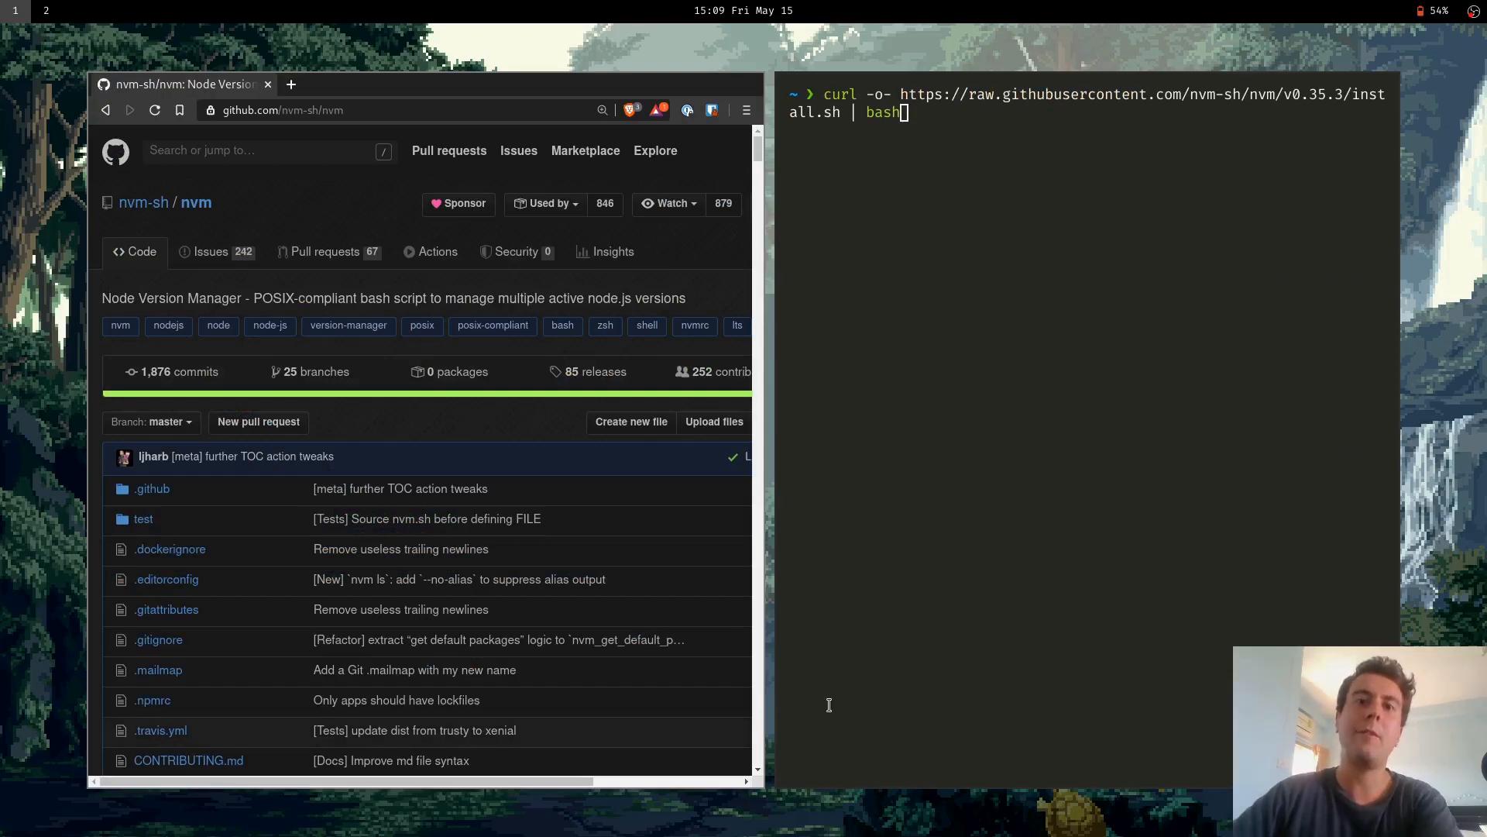
{"action": "mouse_move", "coordinate": [924, 628]}
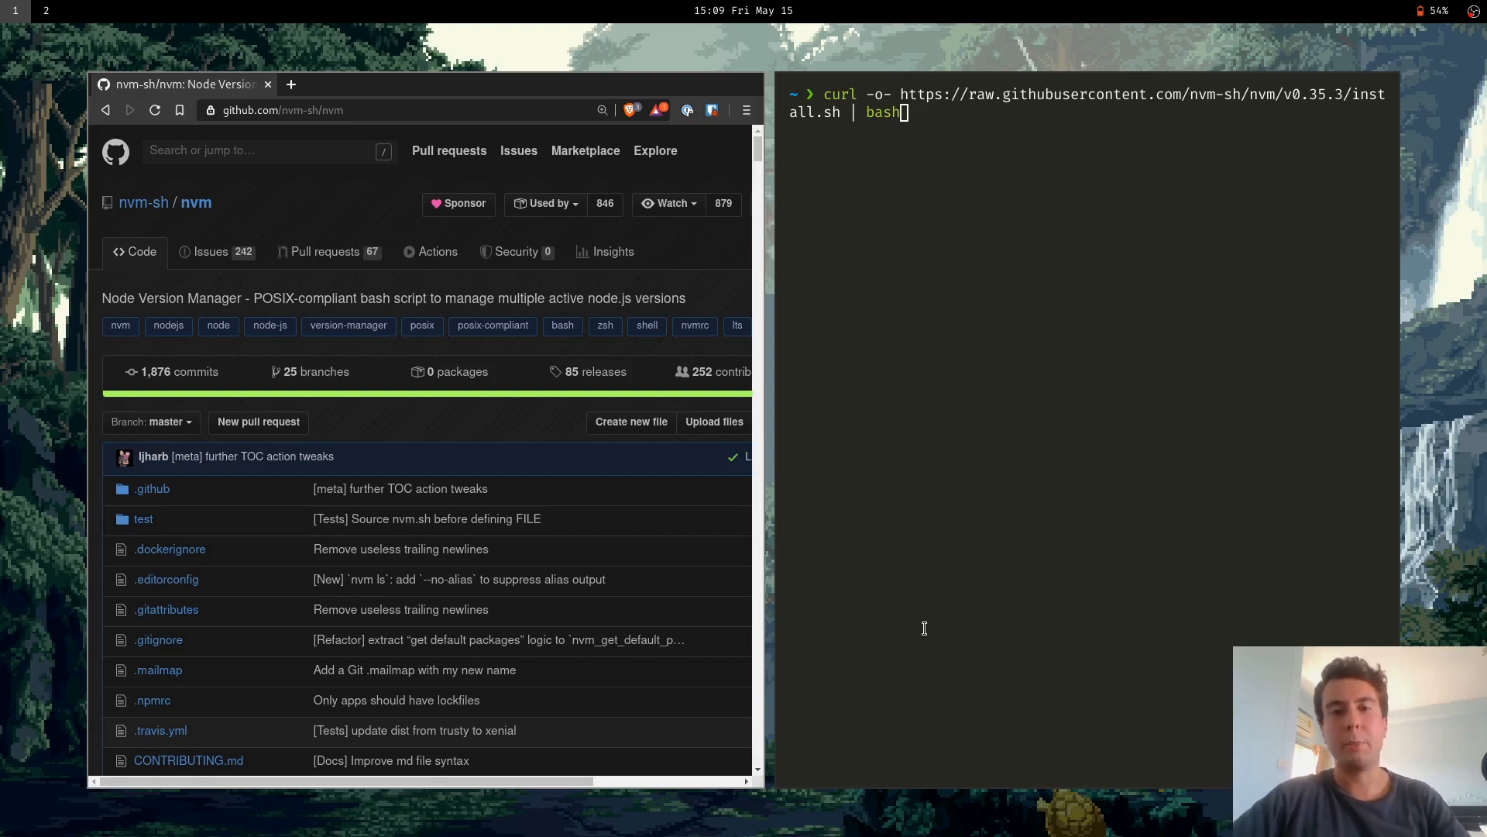
{"action": "mouse_move", "coordinate": [945, 594]}
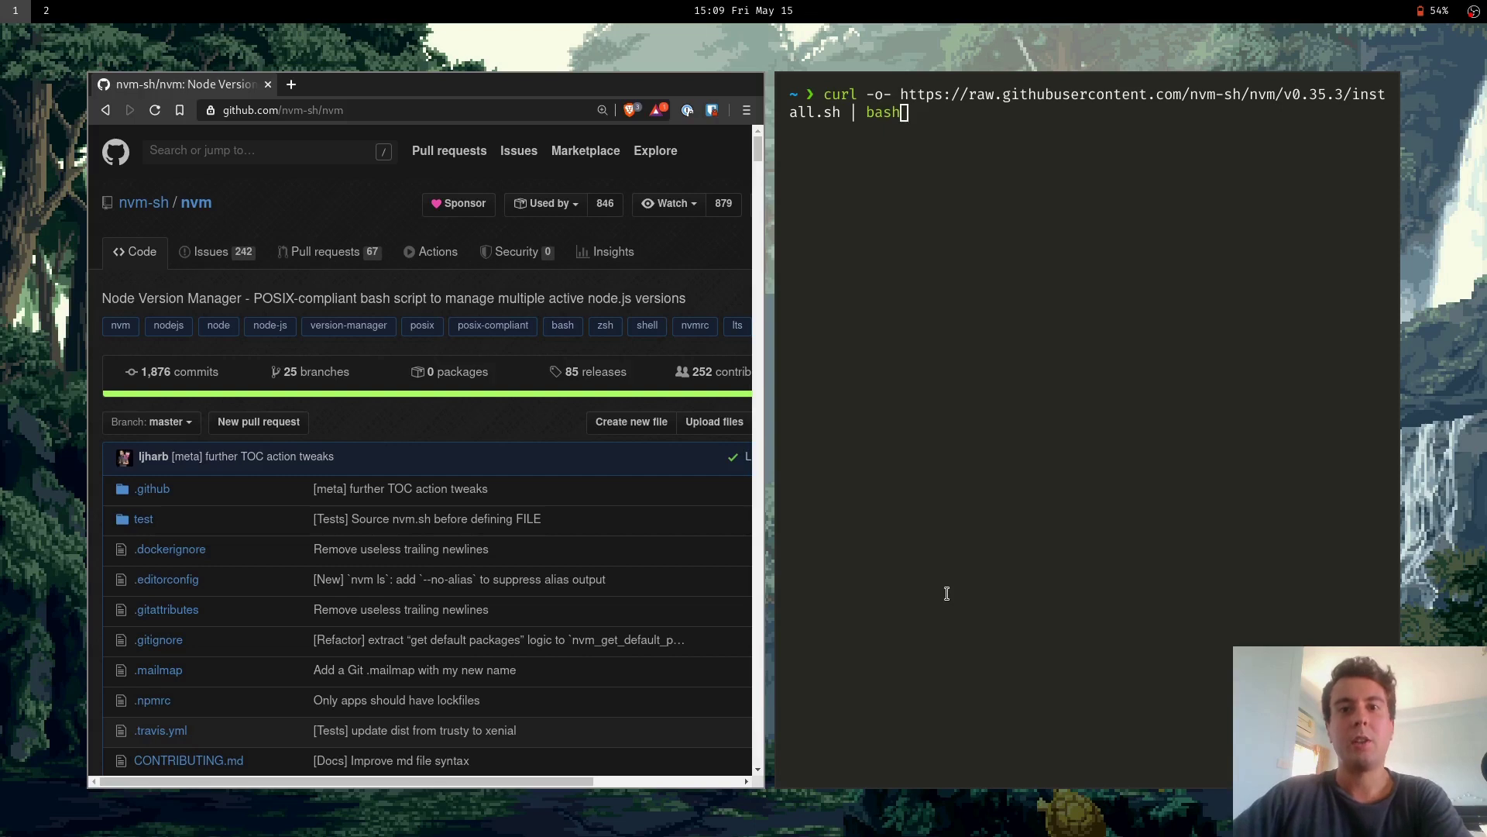
{"action": "mouse_move", "coordinate": [964, 582]}
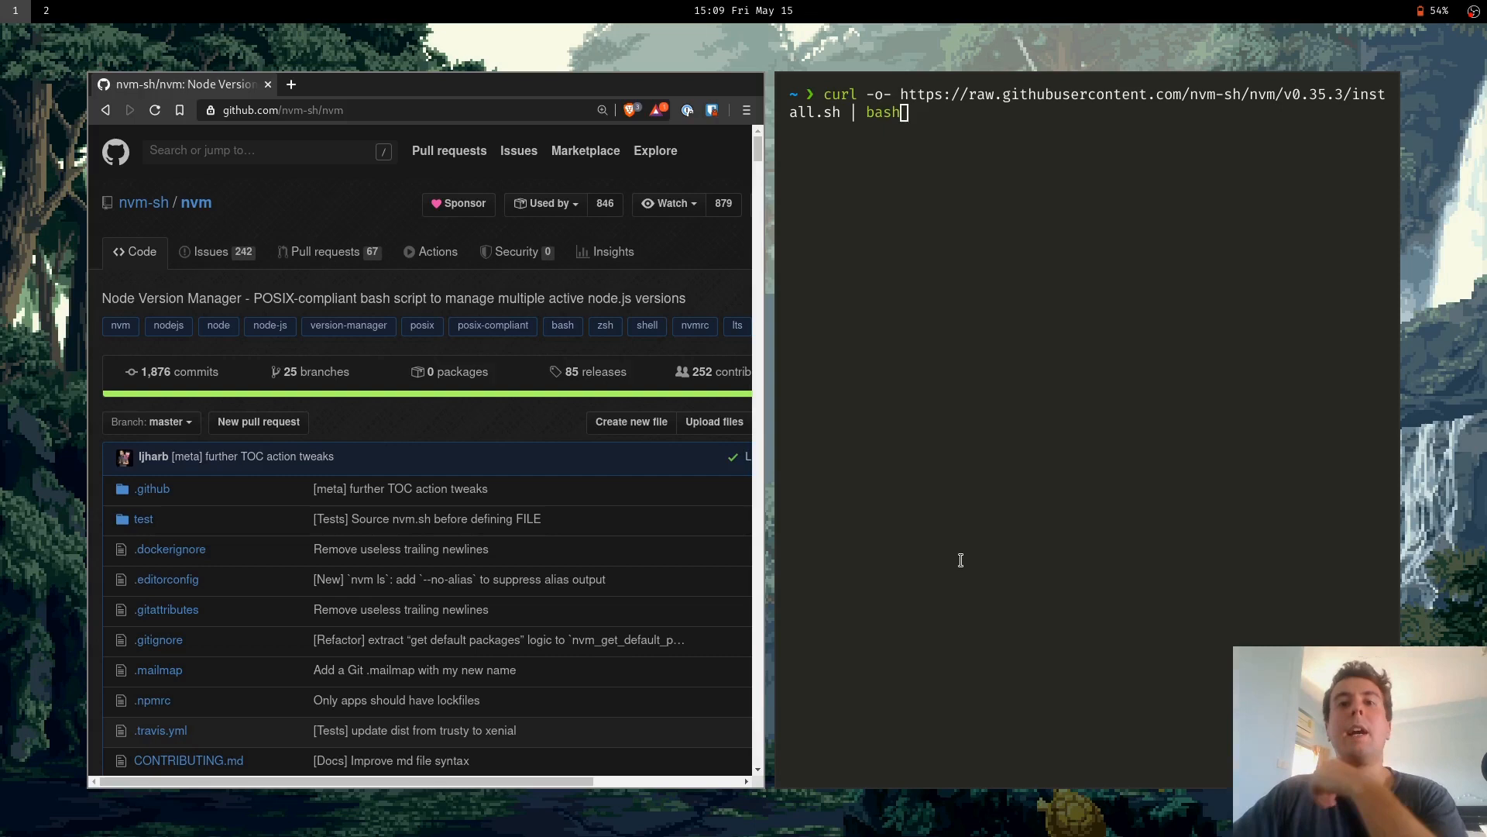
{"action": "mouse_move", "coordinate": [973, 528]}
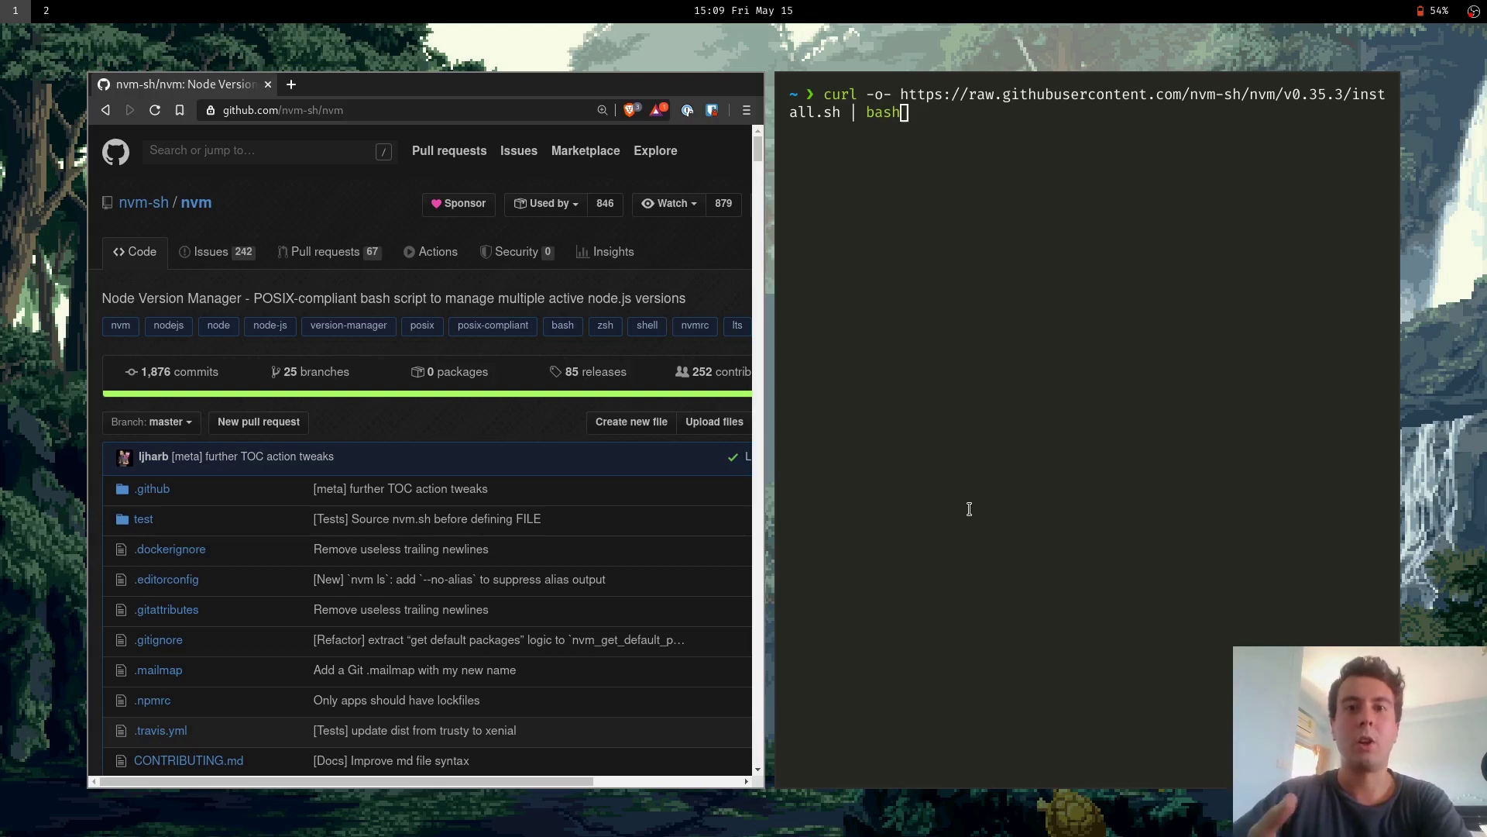
{"action": "mouse_move", "coordinate": [183, 222]}
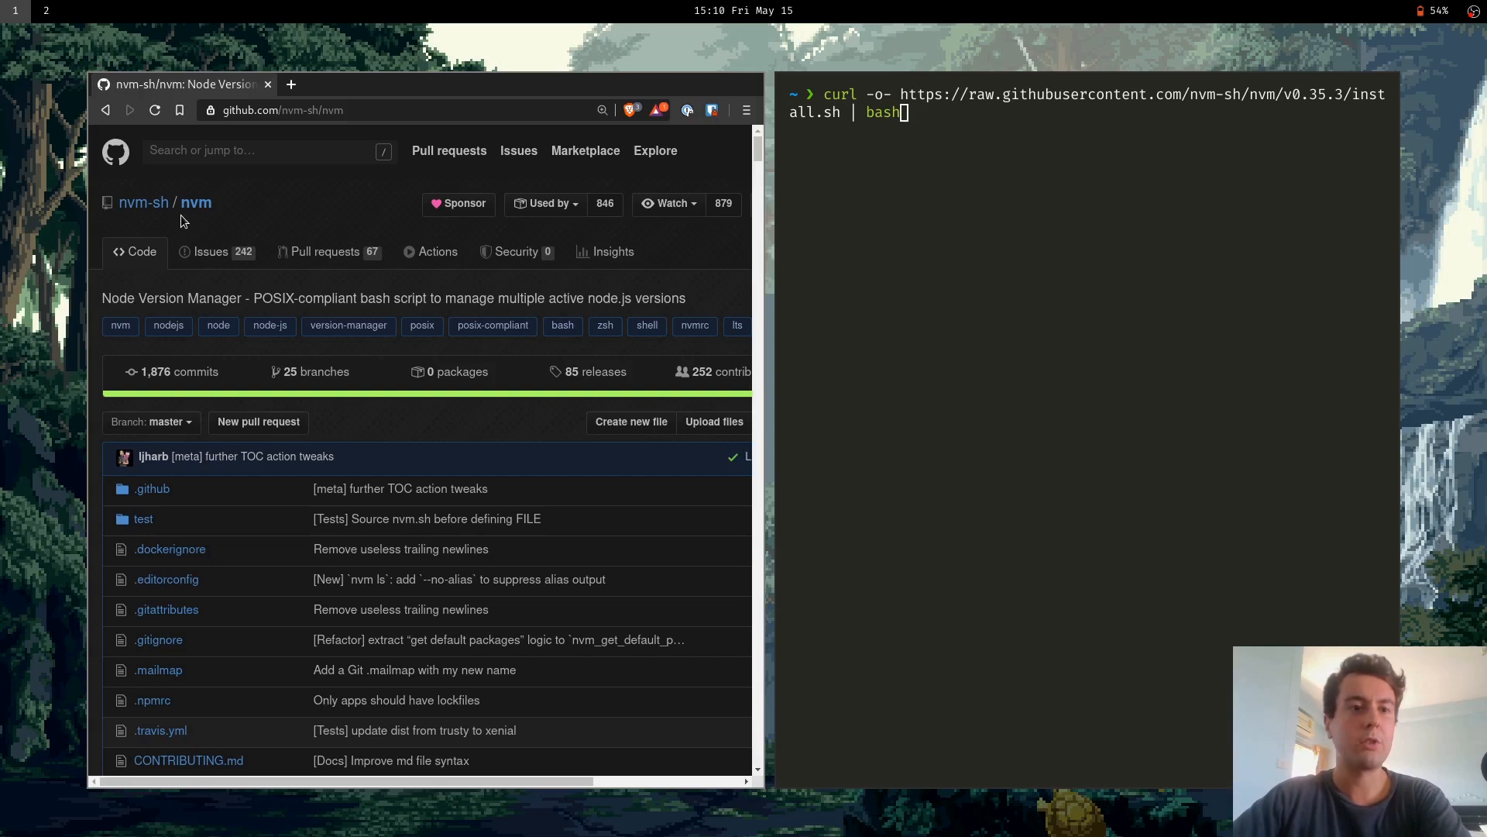
{"action": "mouse_move", "coordinate": [206, 220]}
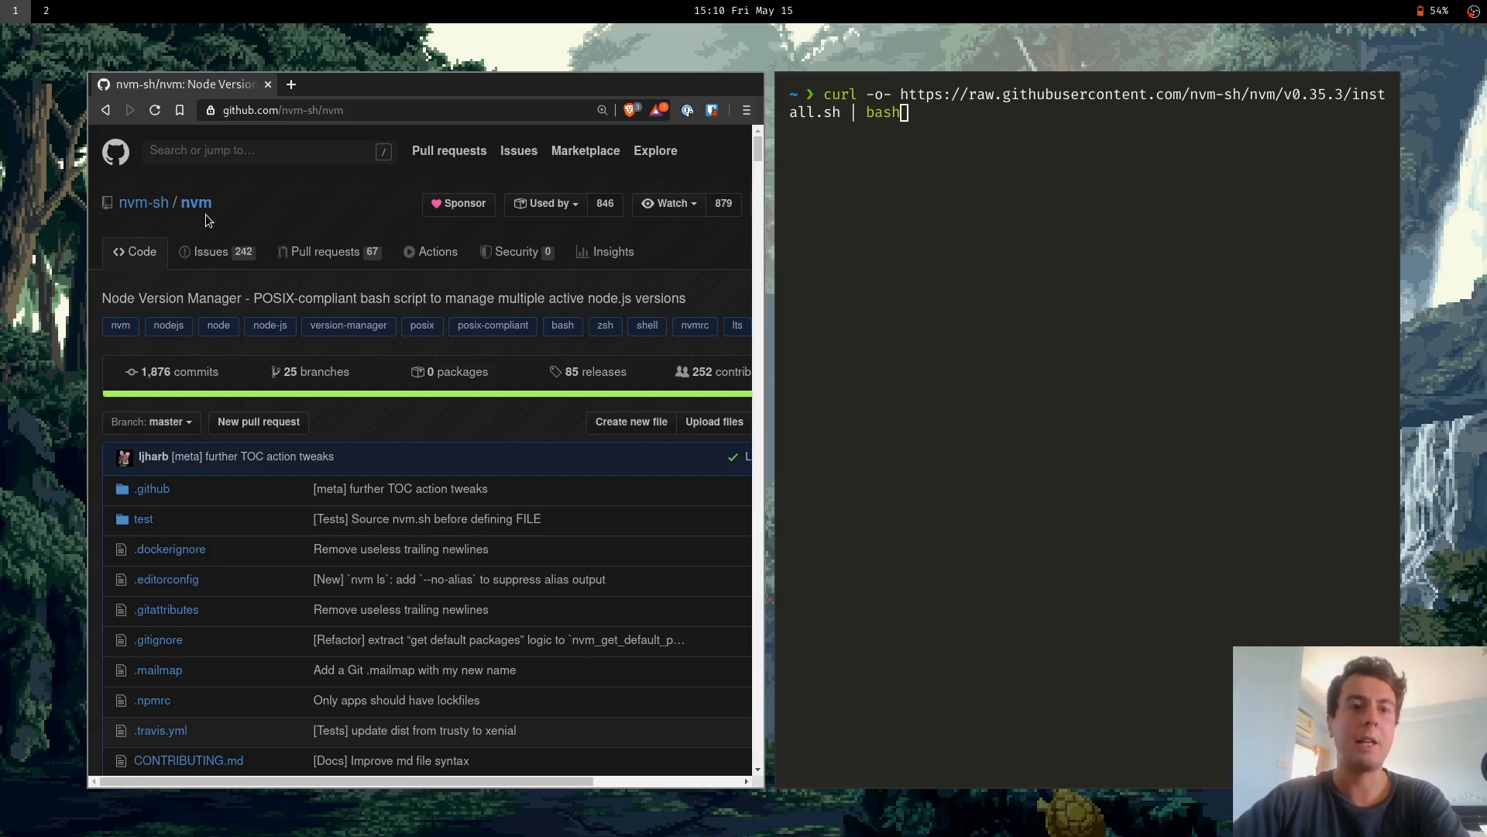
{"action": "mouse_move", "coordinate": [188, 223]}
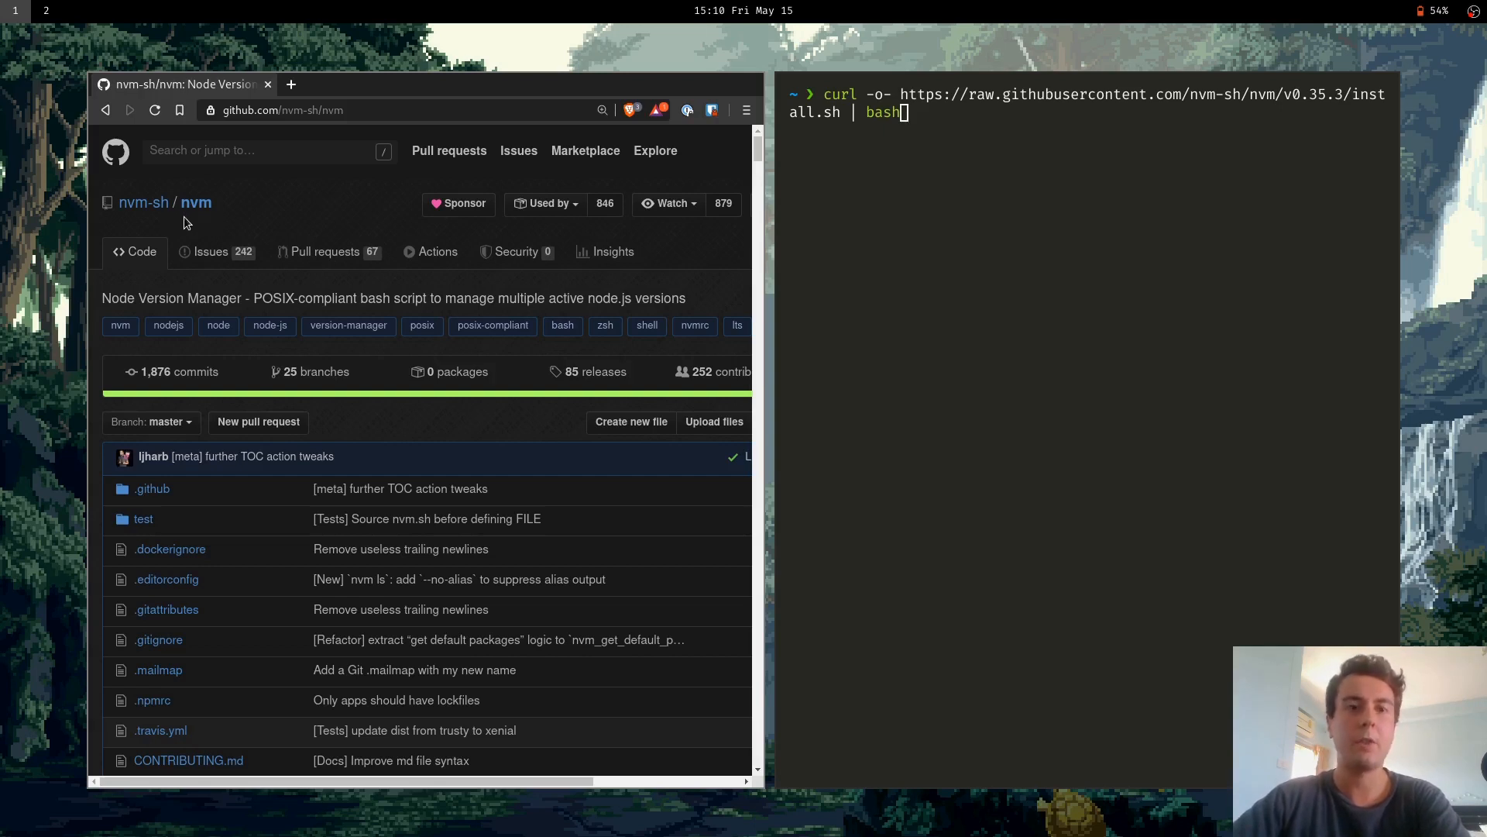
{"action": "mouse_move", "coordinate": [215, 225]}
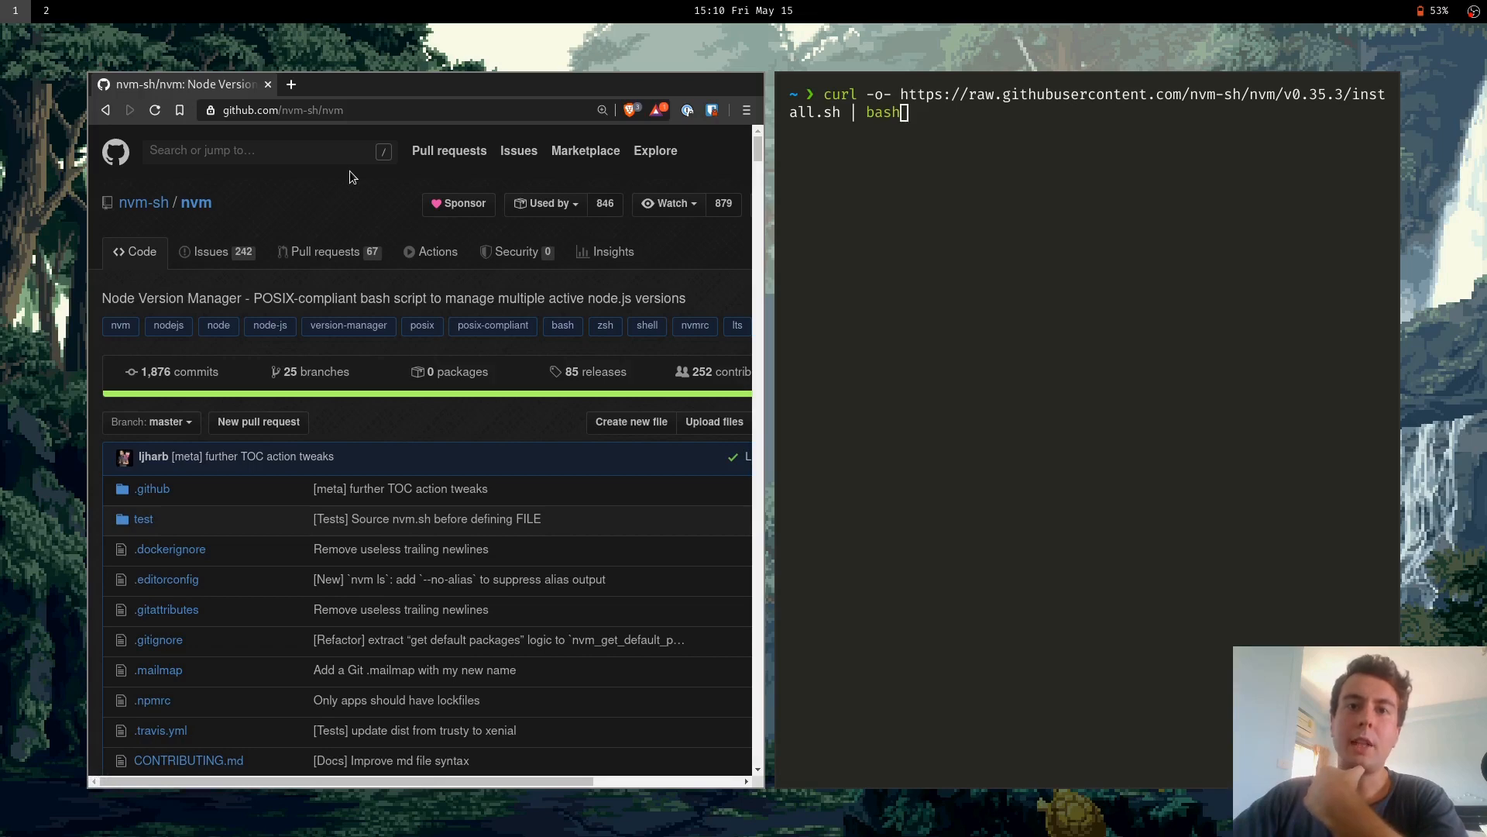
Scroll the nvm GitHub README down to the Install & Update Script commands
{"action": "scroll", "scroll_direction": "down", "scroll_amount": 3}
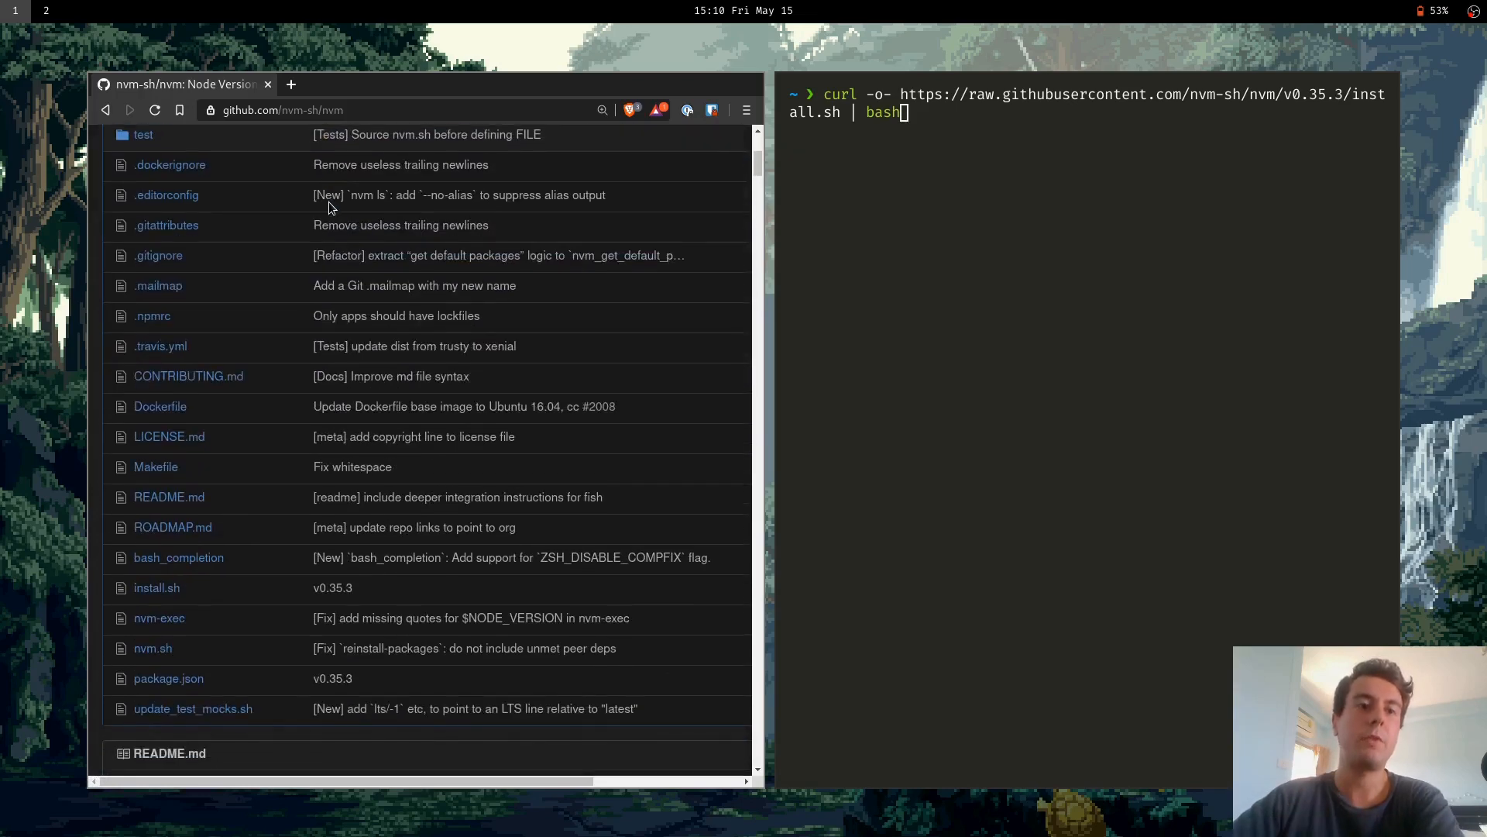
{"action": "scroll", "scroll_direction": "up", "scroll_amount": 3}
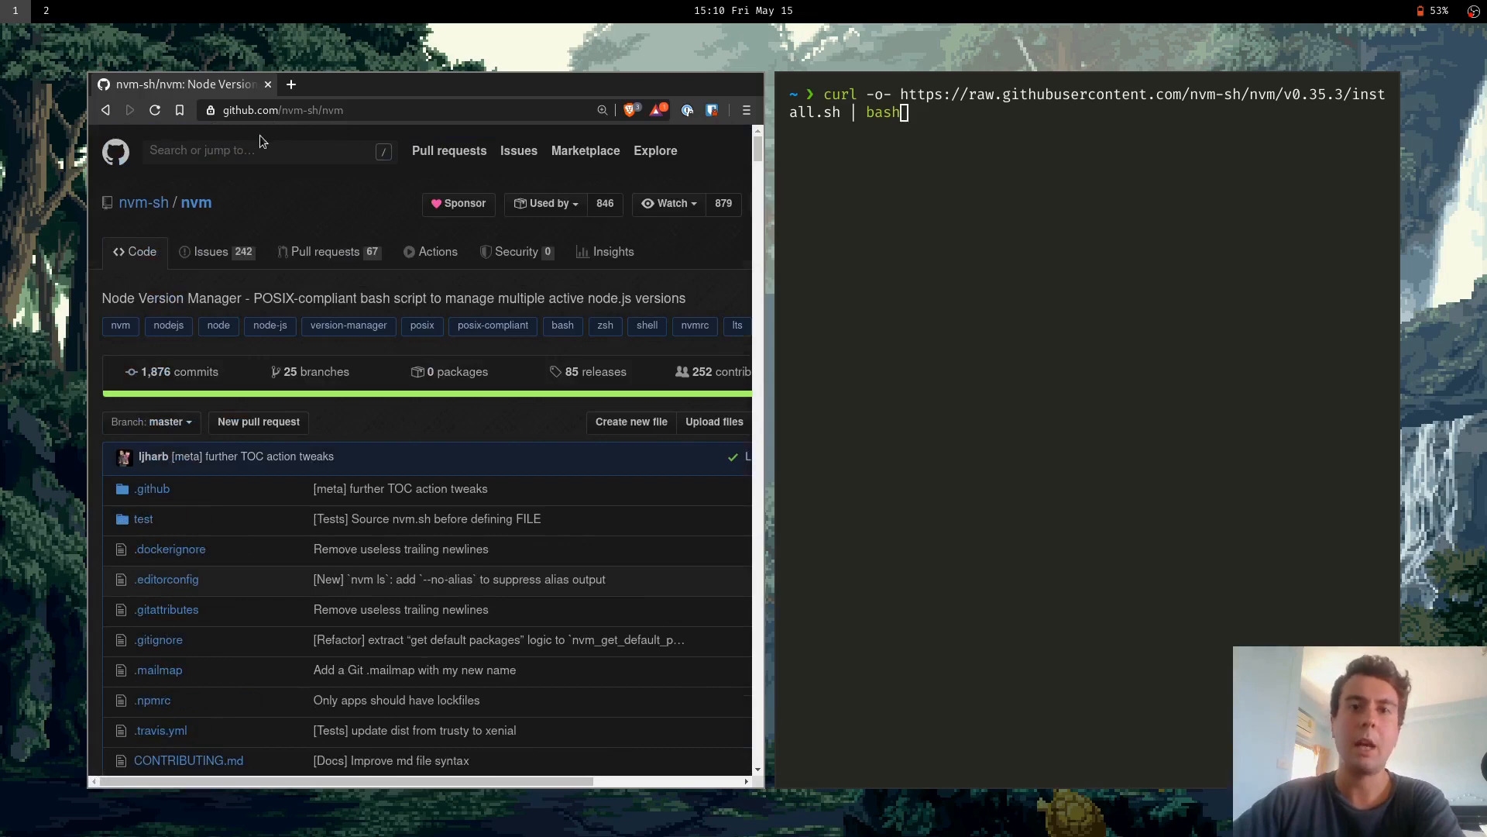
{"action": "scroll", "scroll_direction": "down", "scroll_amount": 3}
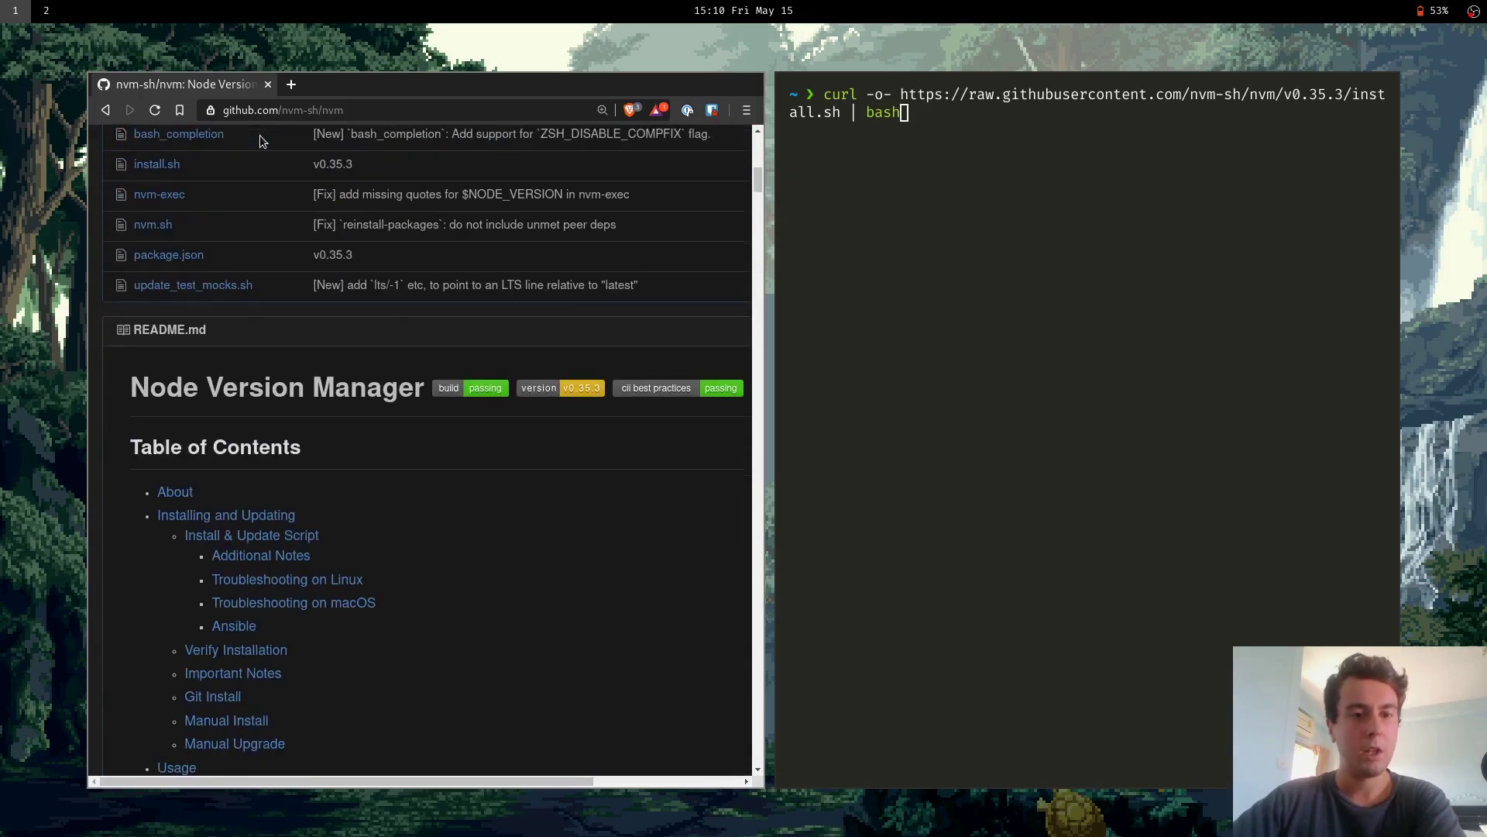
{"action": "scroll", "scroll_direction": "down", "scroll_amount": 3}
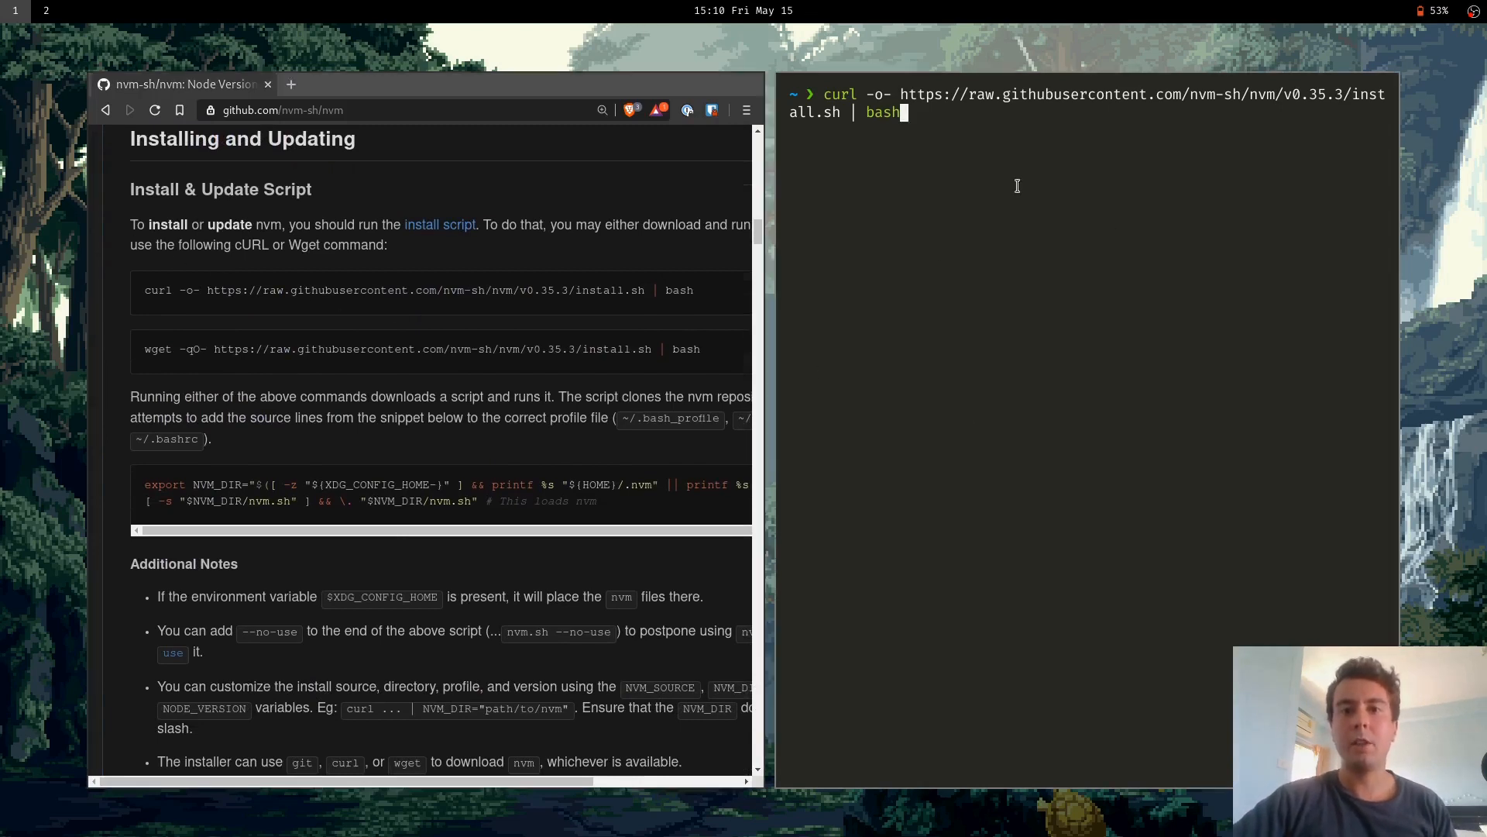
{"action": "scroll", "scroll_direction": "down", "scroll_amount": 3}
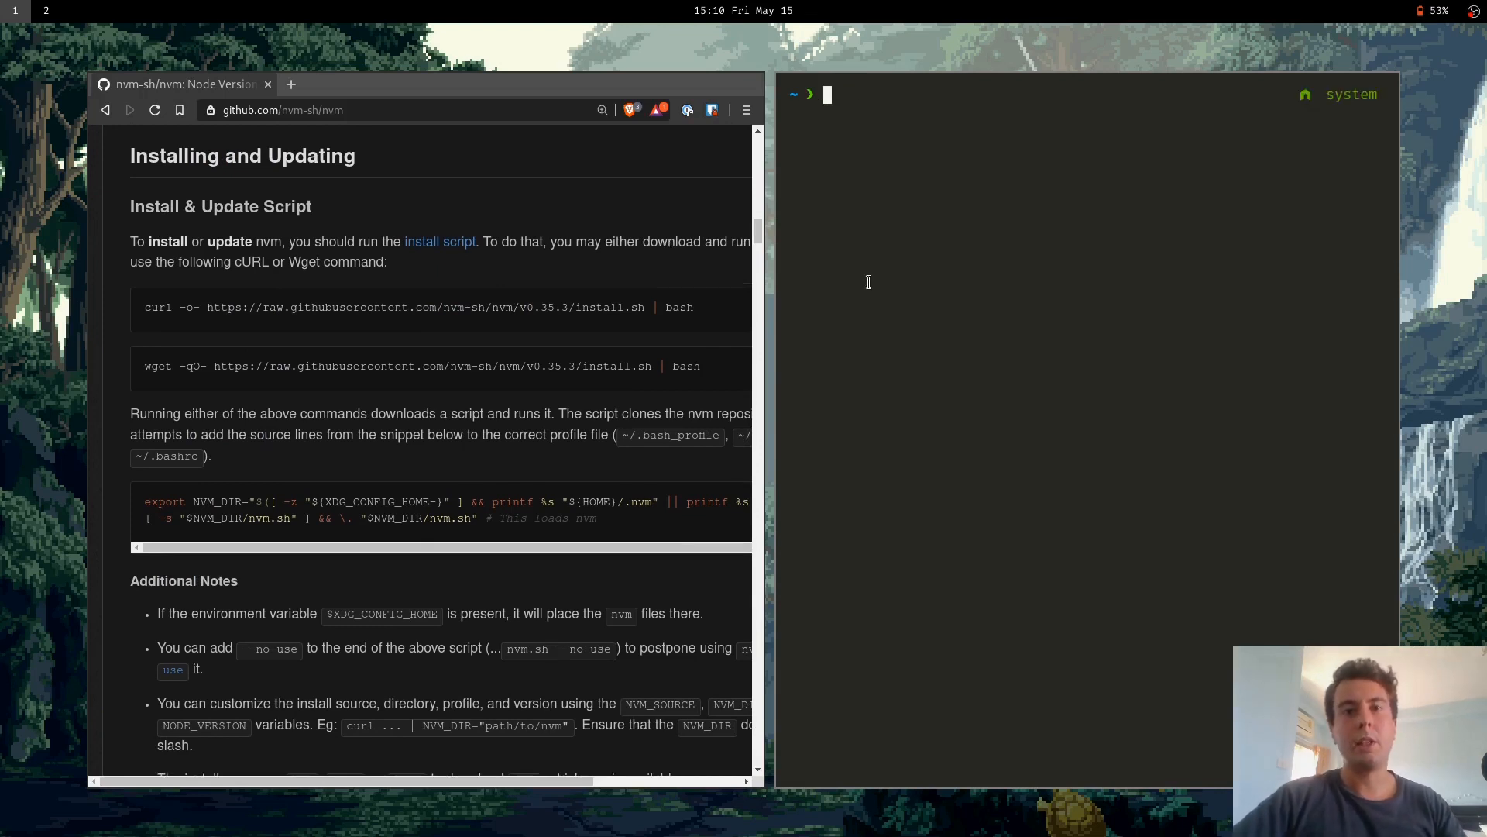
{"action": "type", "text": "cd .nvm"}
{"action": "type", "text": "ls"}
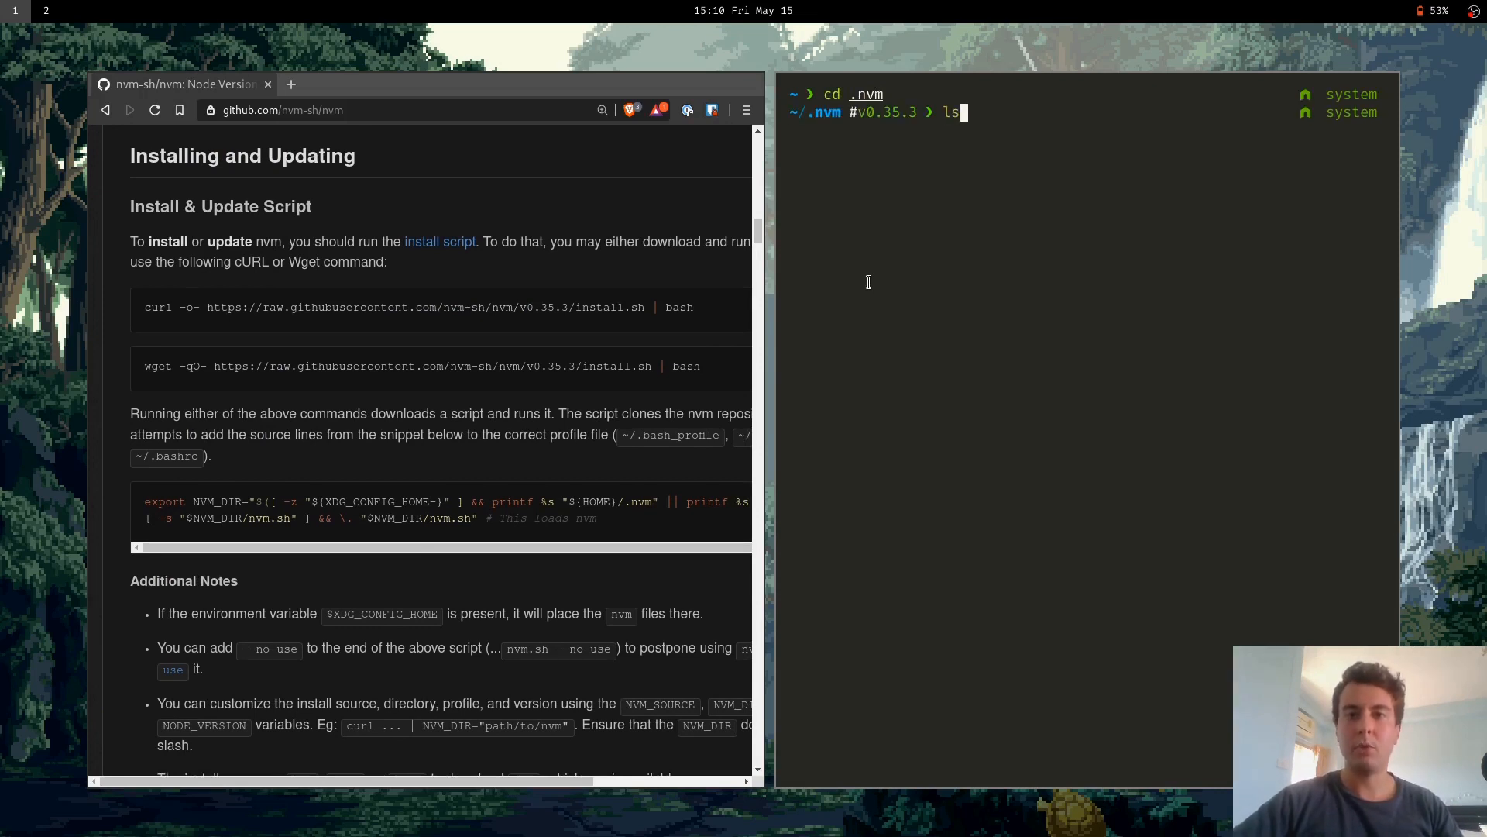
{"action": "key", "text": "Return"}
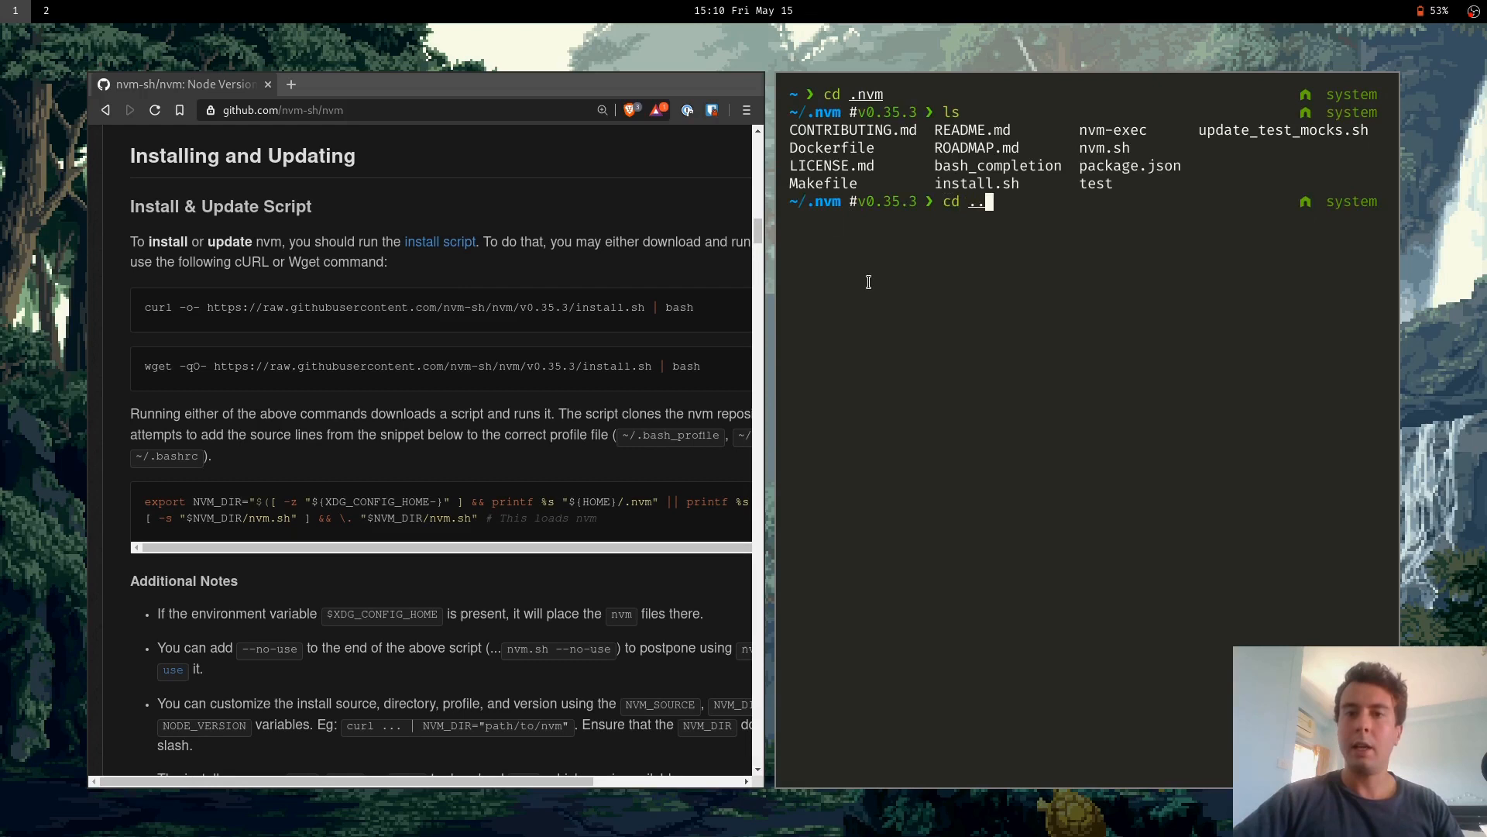
{"action": "key", "text": "Return"}
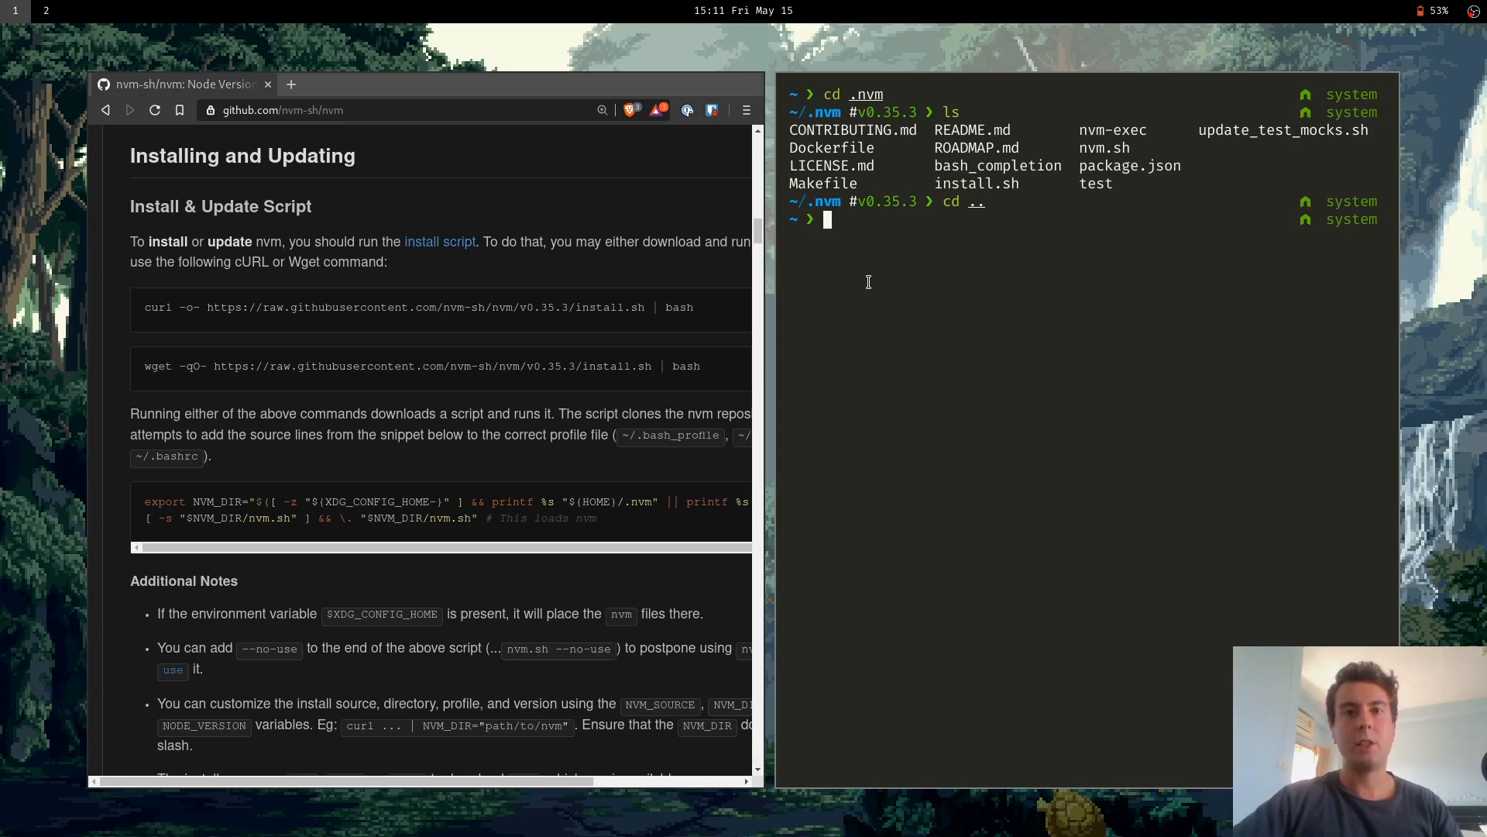
{"action": "type", "text": "vim .zshrc"}
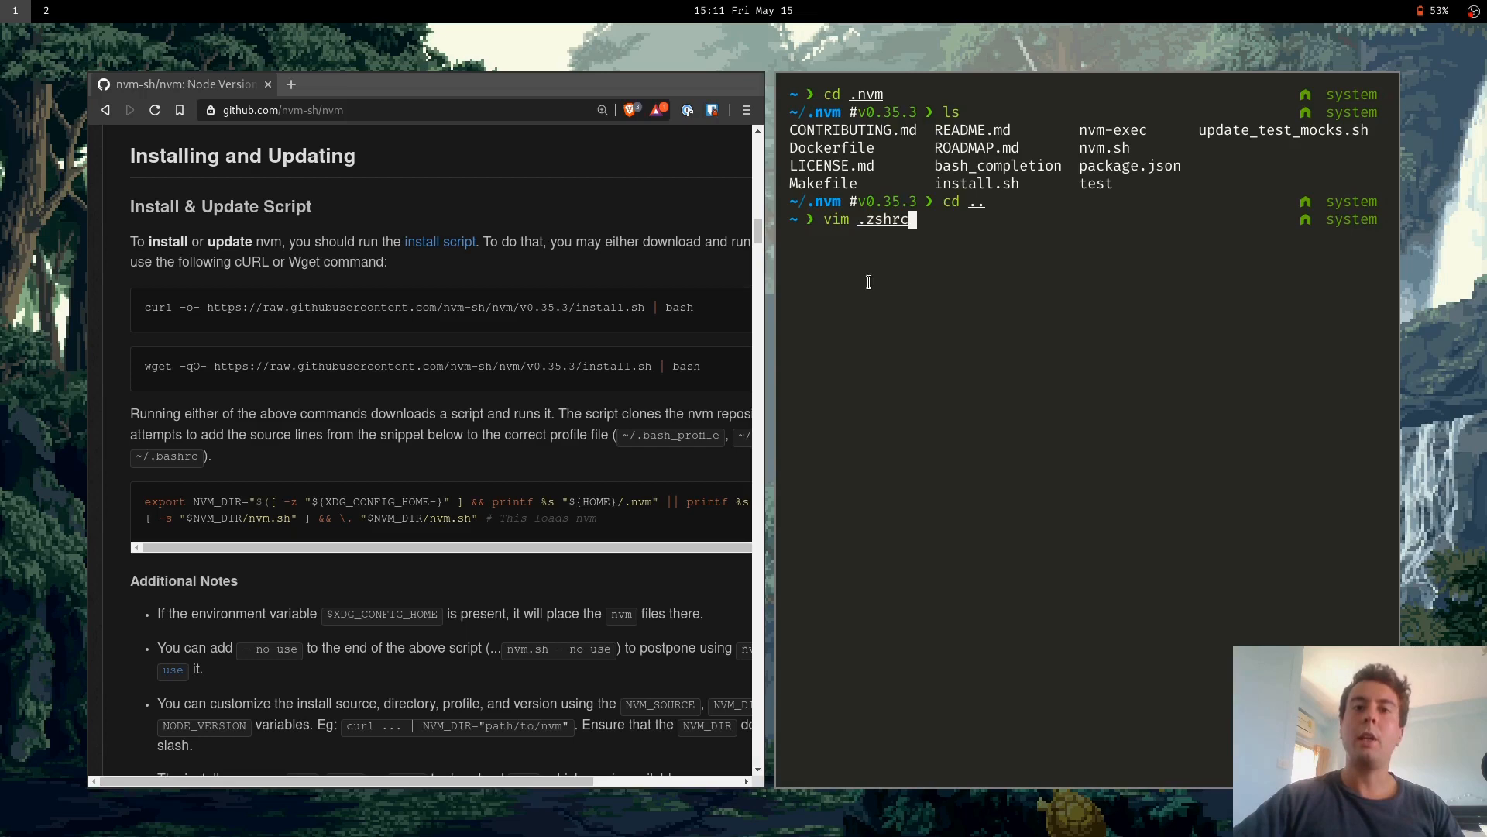
{"action": "key", "text": "Return"}
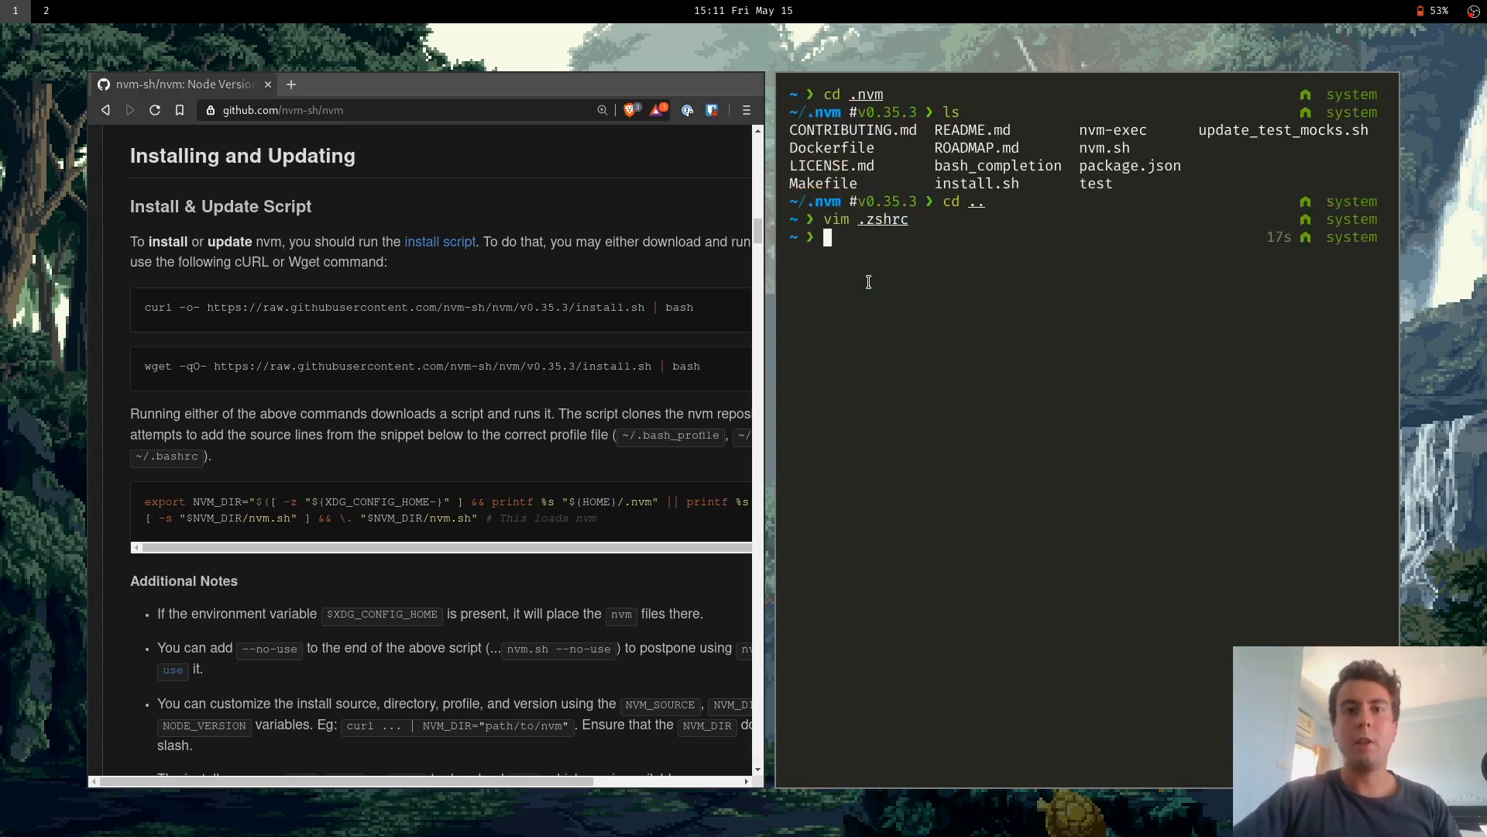
{"action": "type", "text": "zsh"}
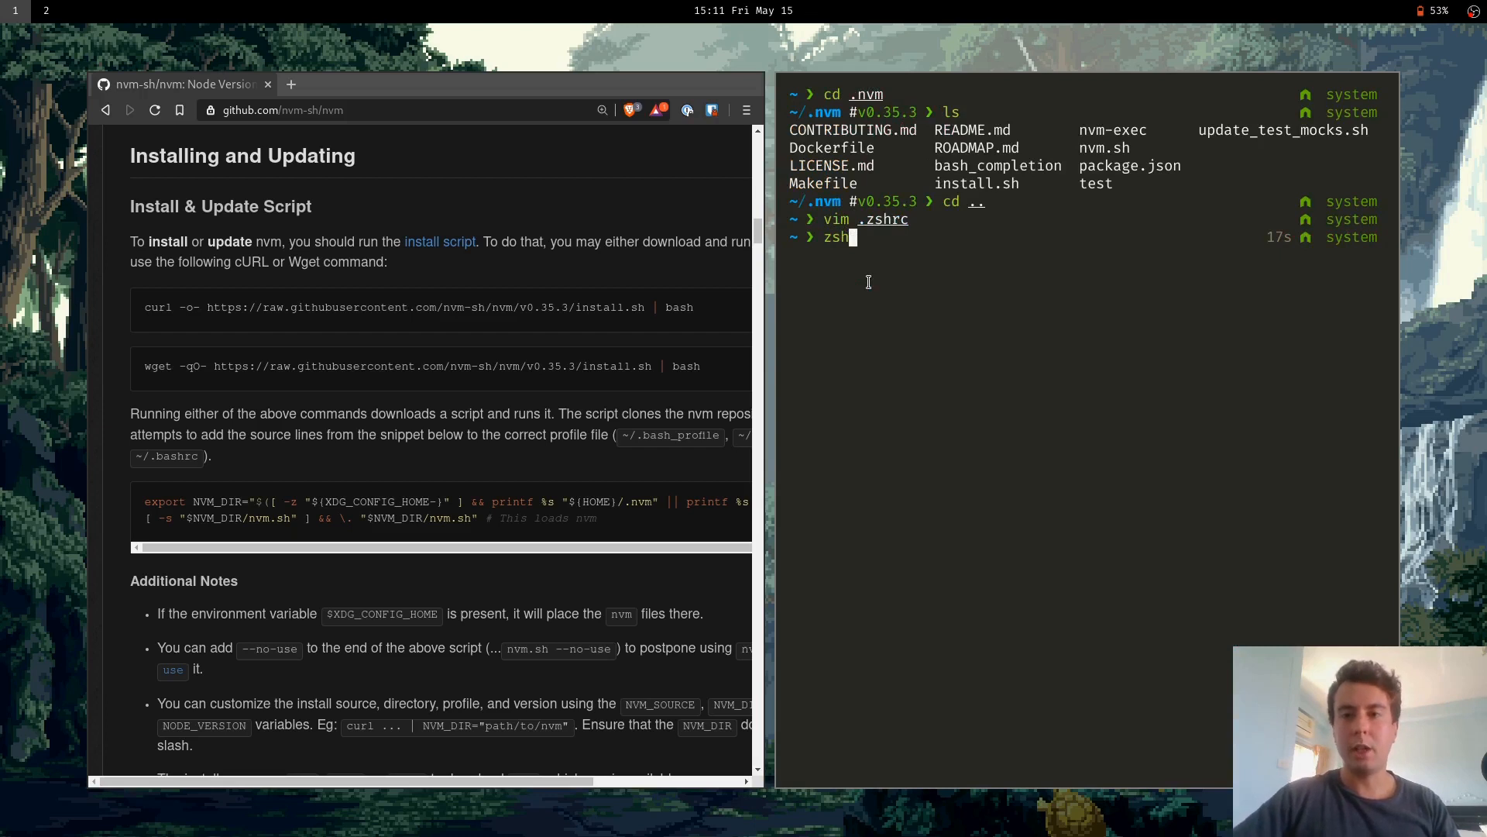
{"action": "key", "text": "Return"}
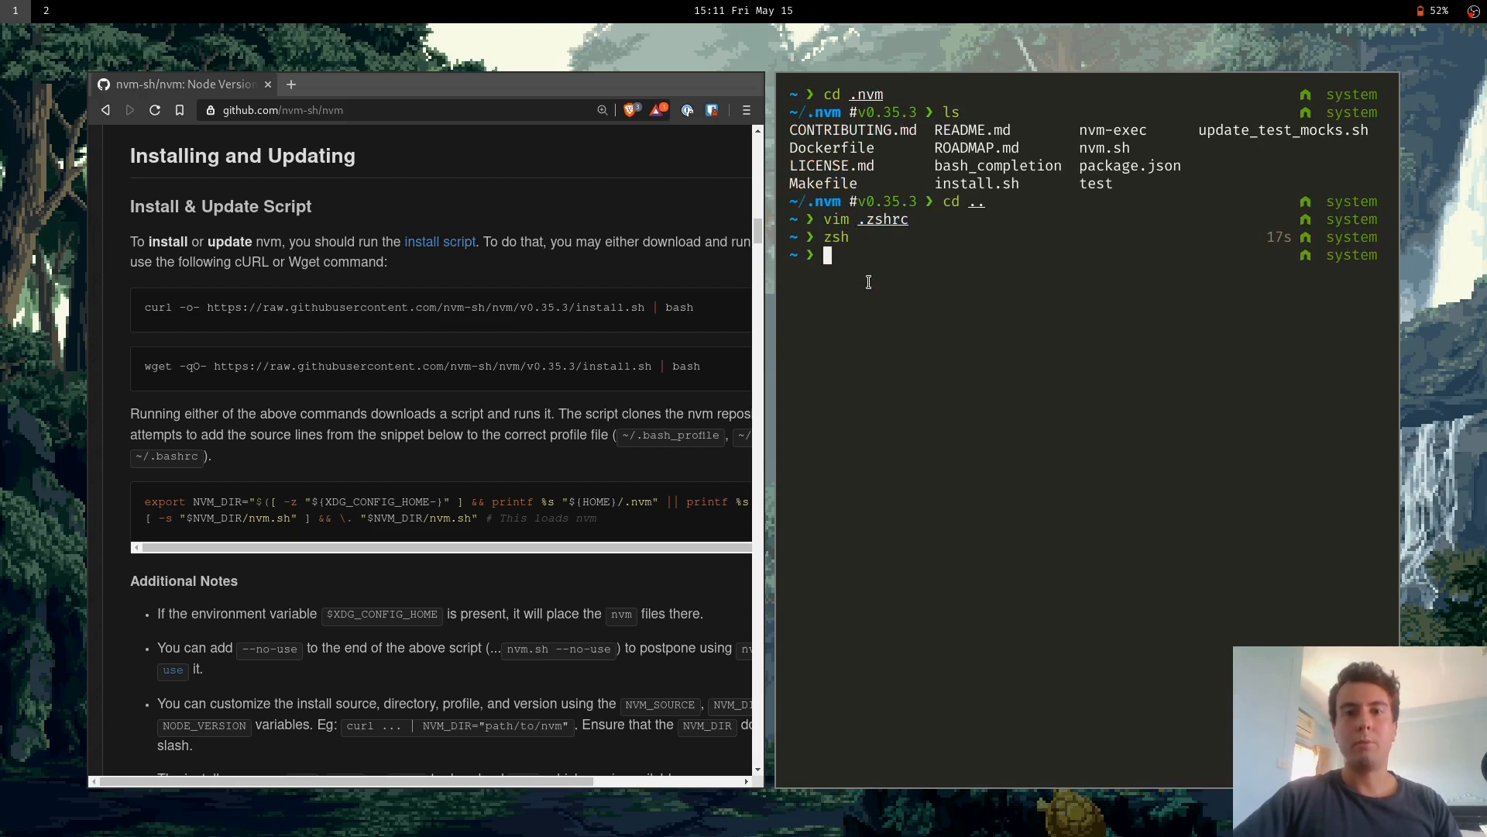
{"action": "key", "text": "ctrl+l"}
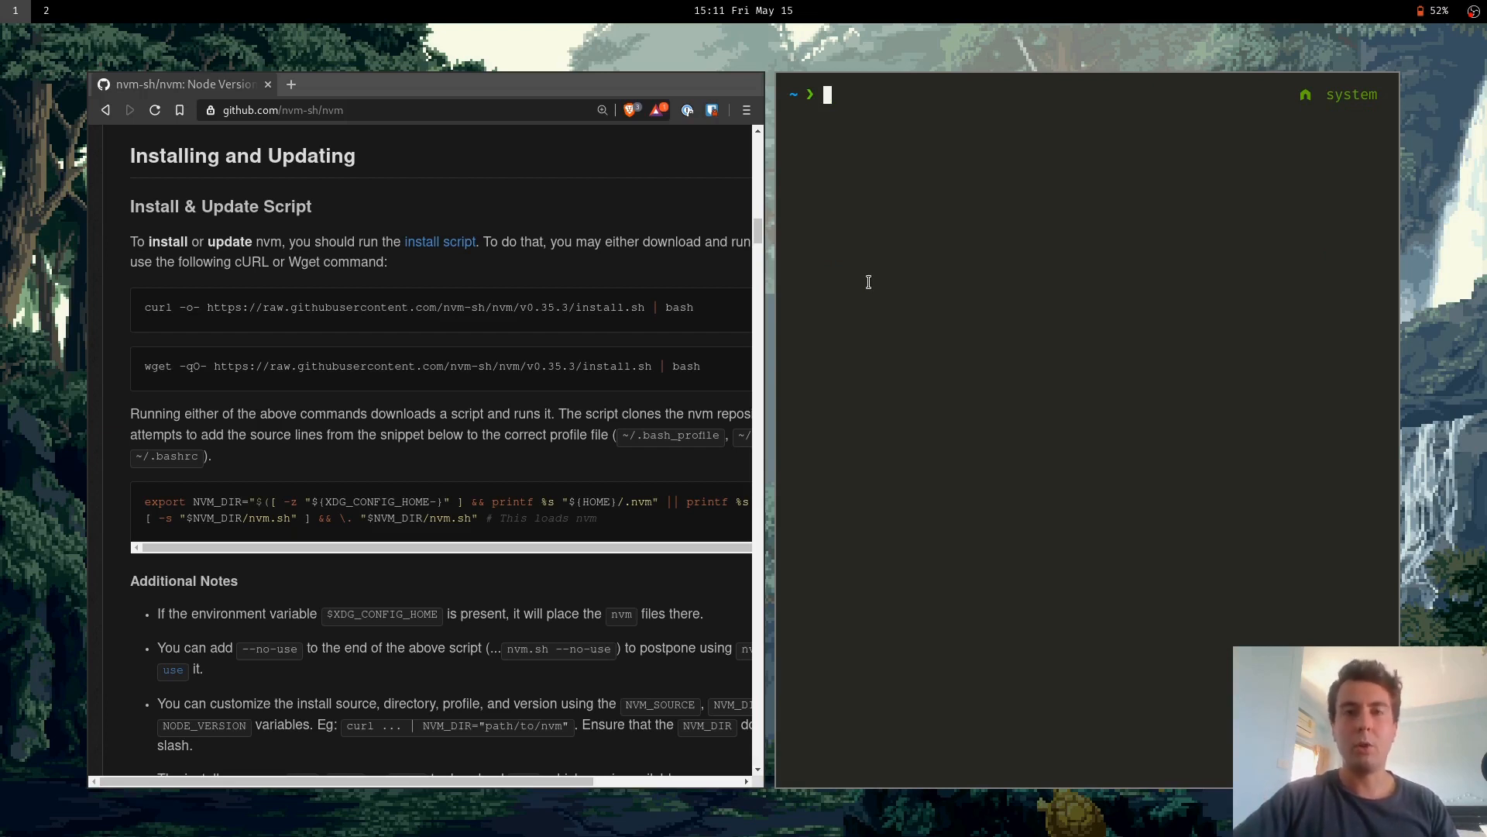
Run nvm ls-remote to print every Node version available for install
{"action": "type", "text": "nvm use default"}
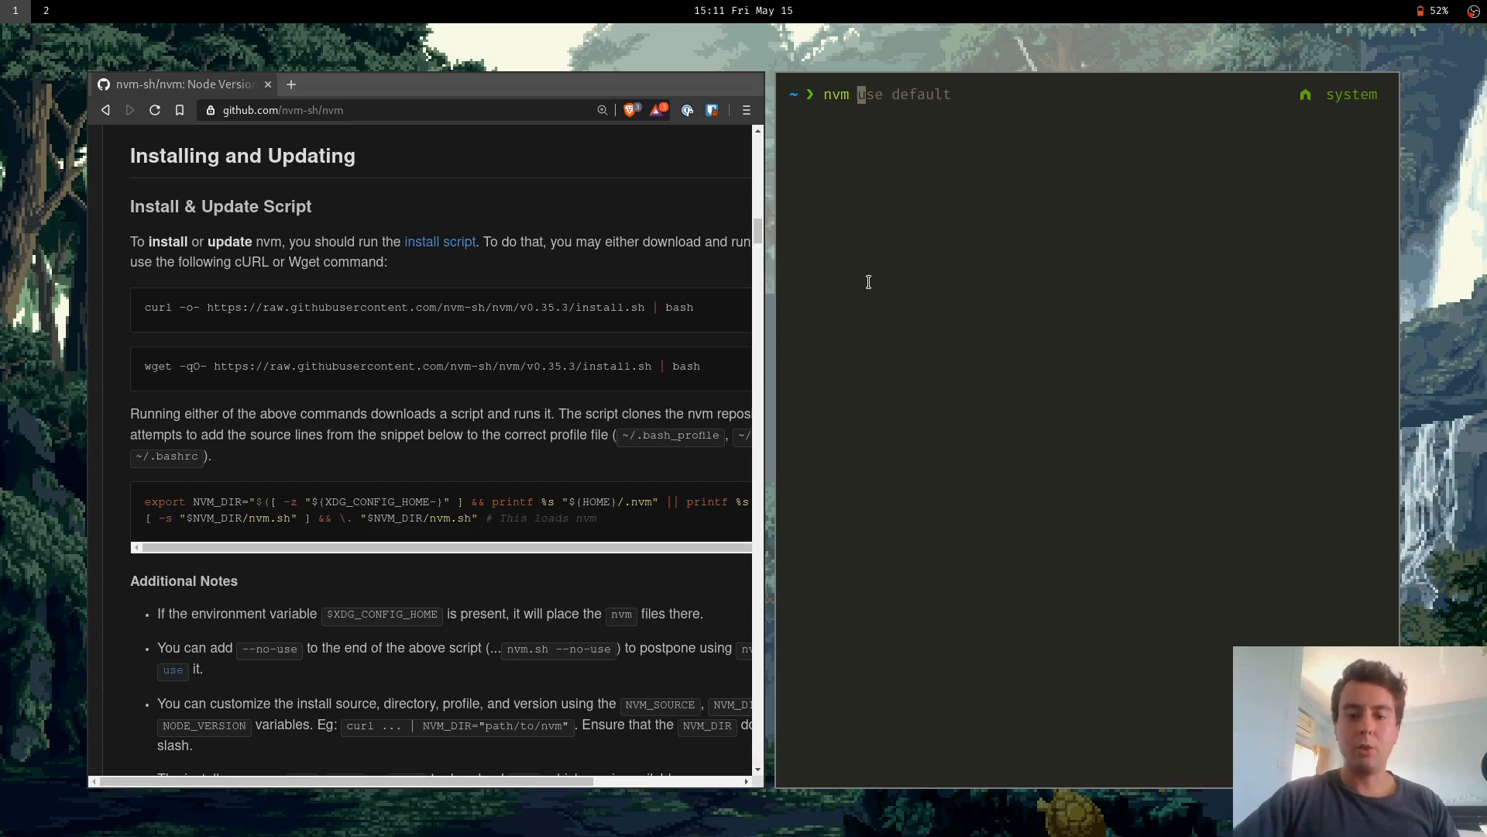
{"action": "type", "text": "install 10.16.3"}
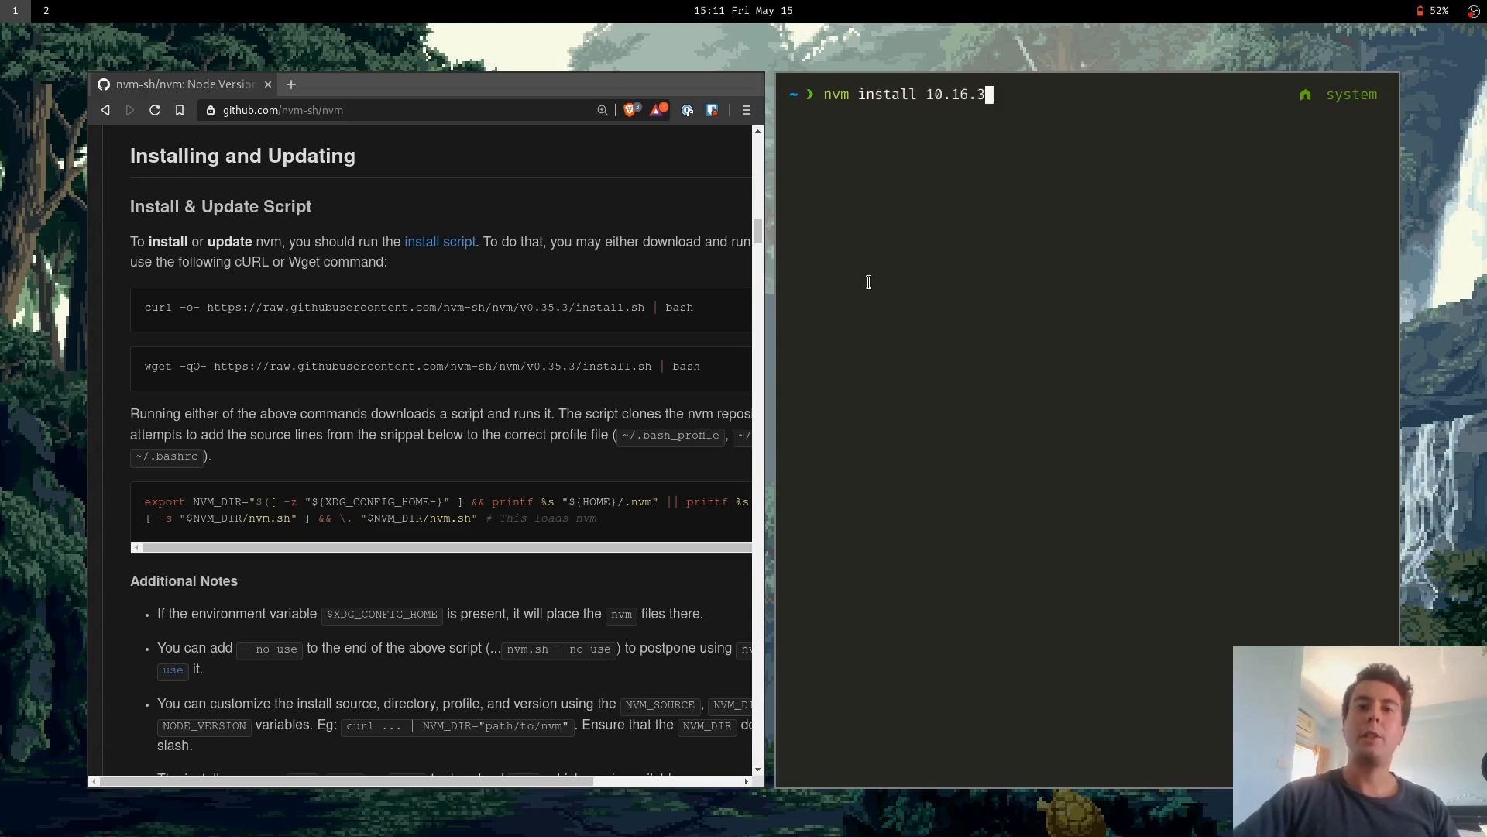
{"action": "key", "text": "Backspace"}
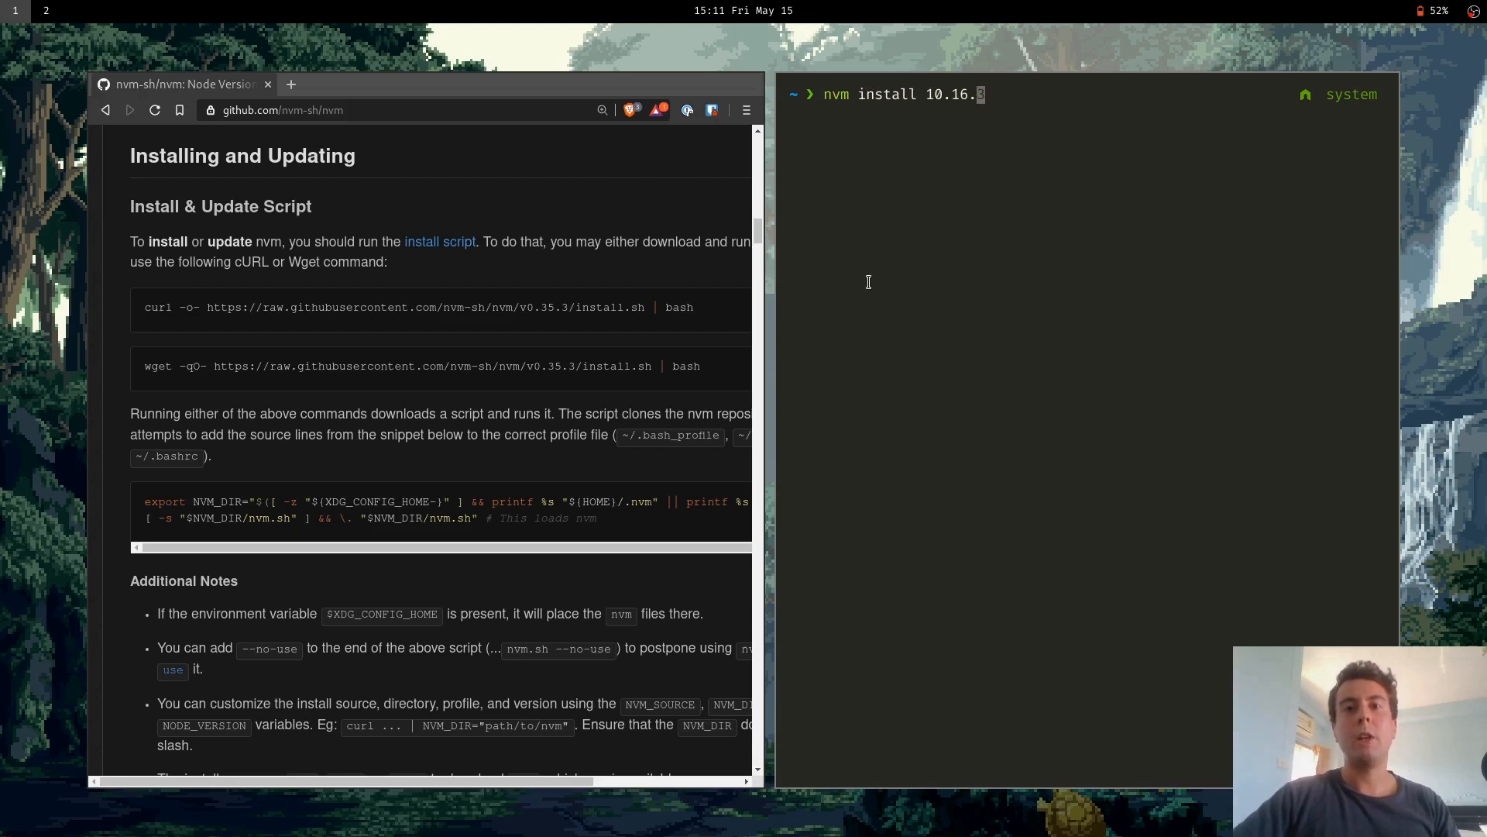
{"action": "type", "text": "nvm use default"}
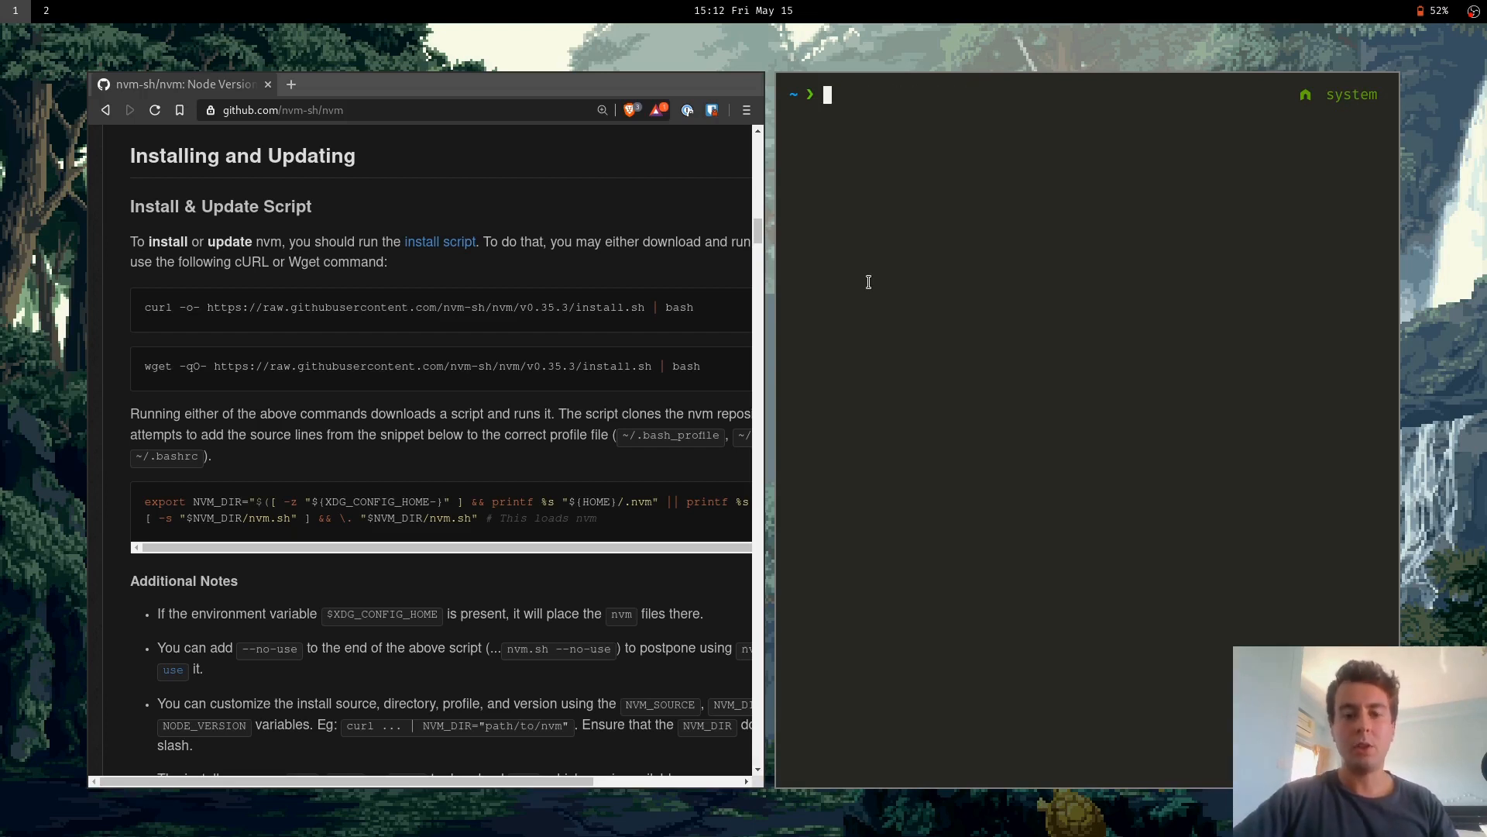
{"action": "type", "text": "nvm ls-remote"}
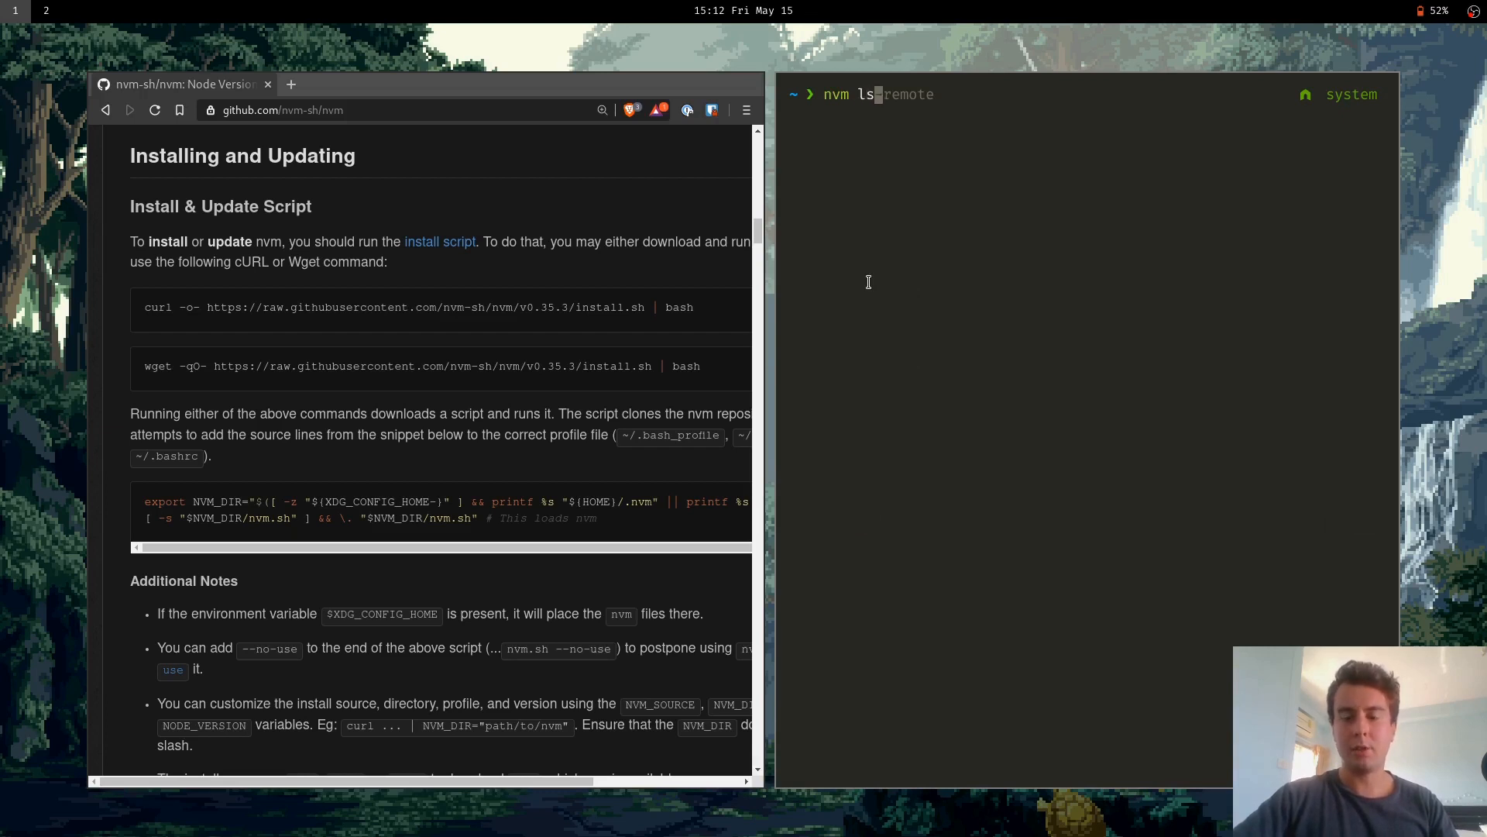
{"action": "key", "text": "Return"}
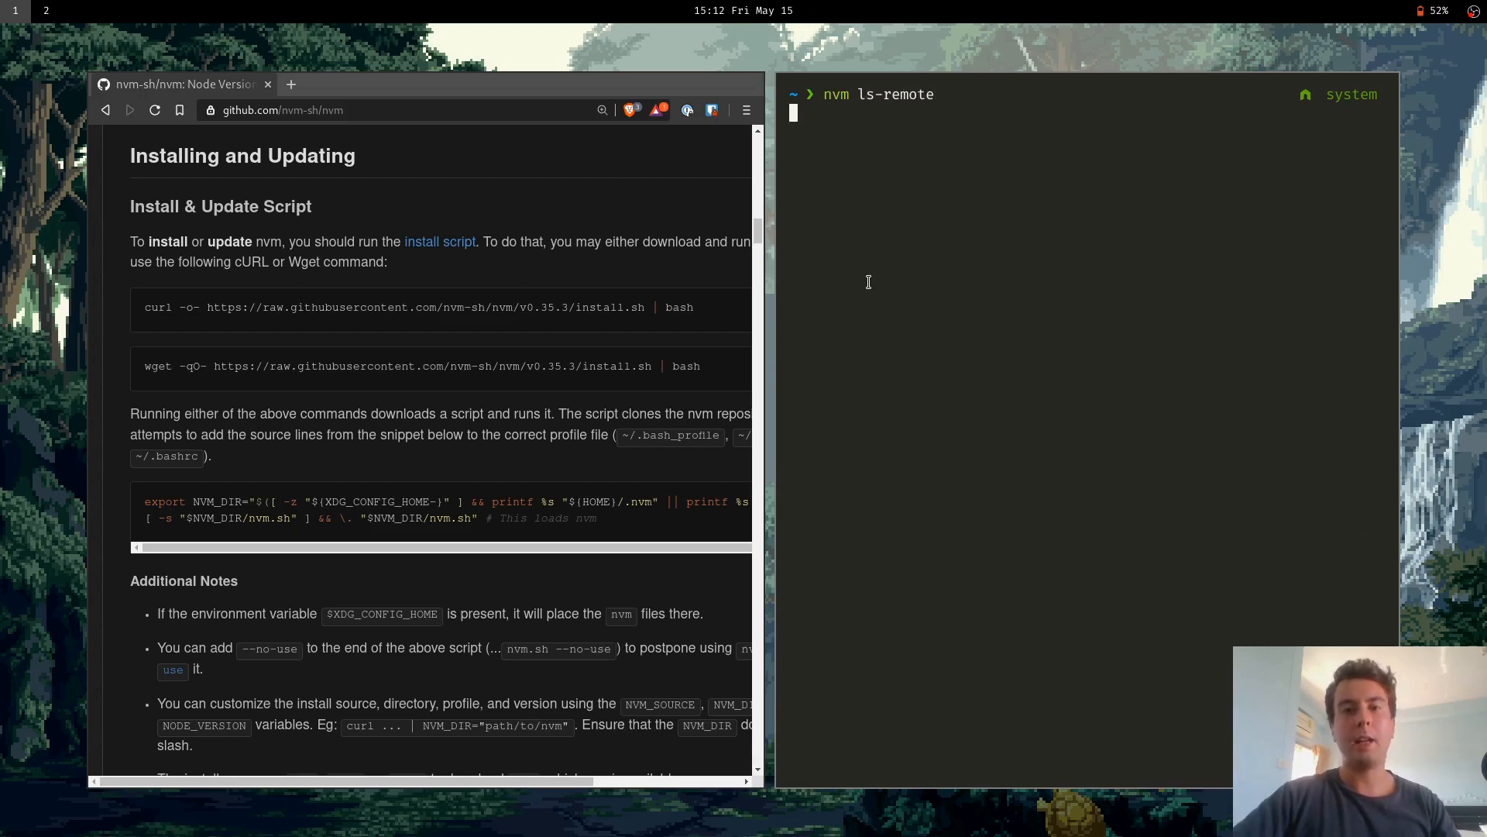
{"action": "key", "text": "Return"}
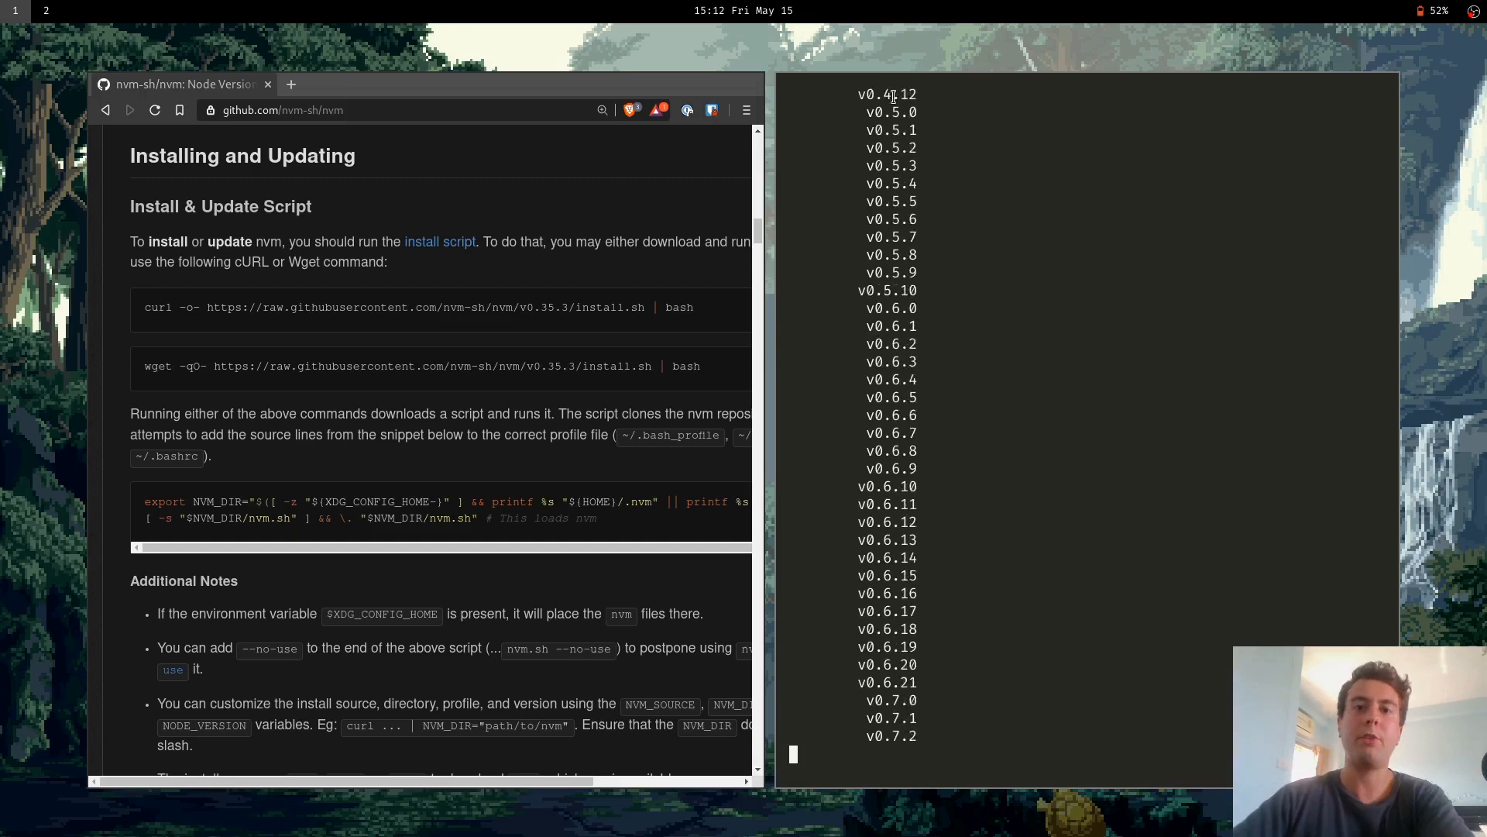
Look through the remote version list and start nvm install 10.16.3
{"action": "scroll", "scroll_direction": "down", "scroll_amount": 3}
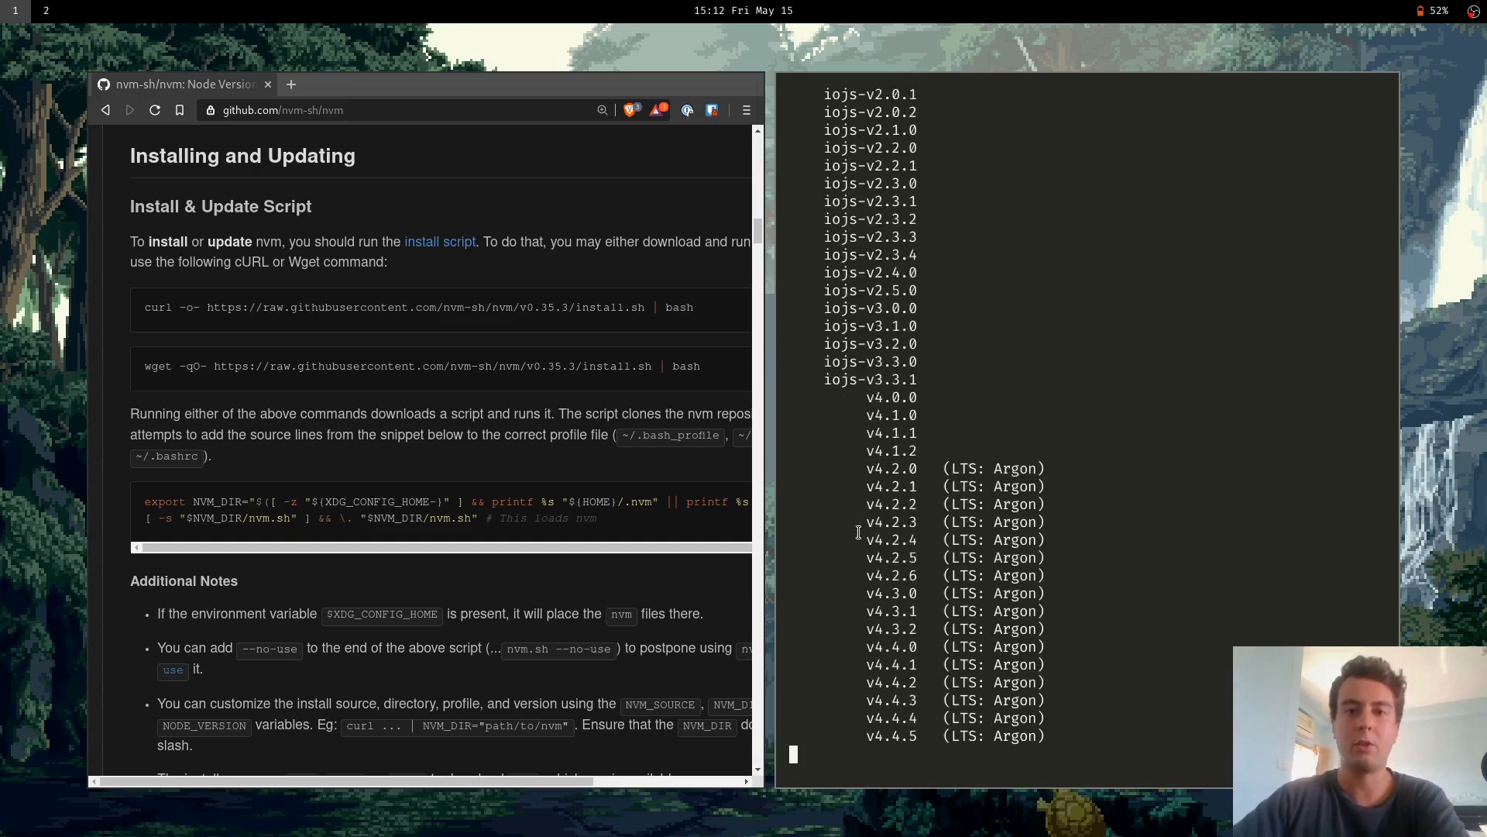
{"action": "scroll", "scroll_direction": "down", "scroll_amount": 3}
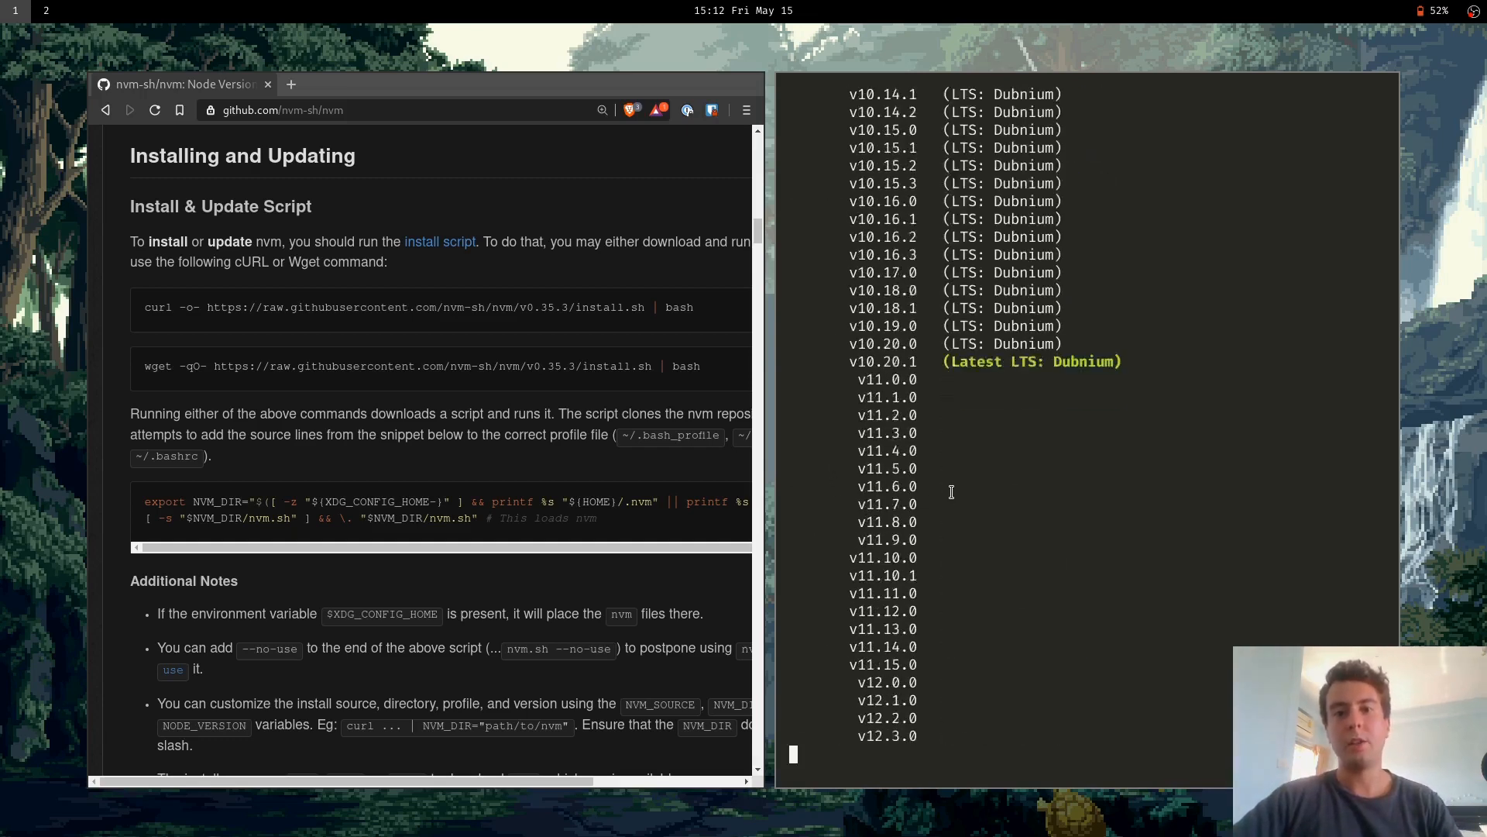
{"action": "scroll", "scroll_direction": "up", "scroll_amount": 3}
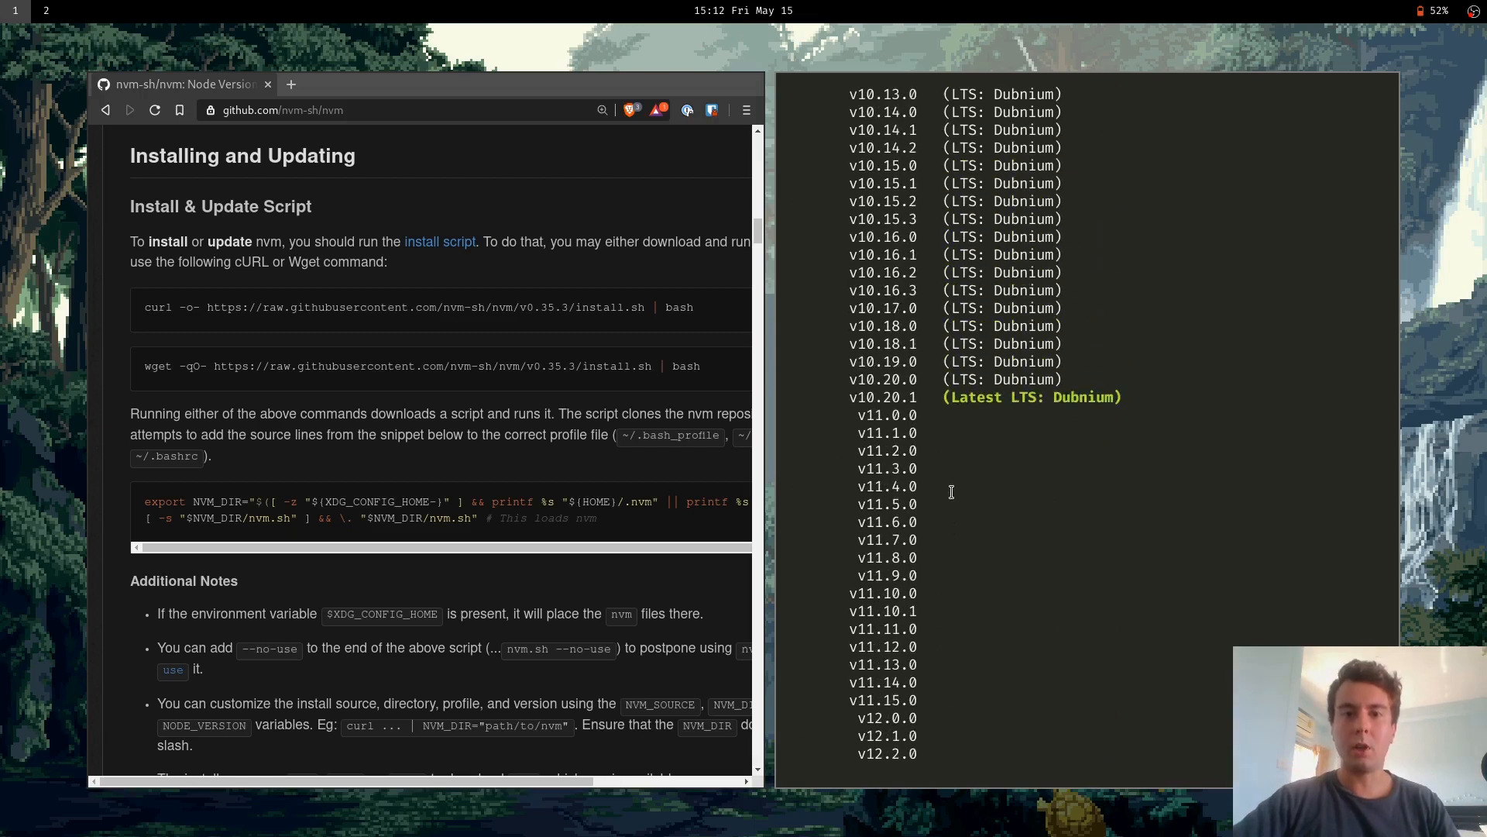
{"action": "mouse_move", "coordinate": [1077, 335]}
{"action": "type", "text": "nvm install 10.16.3"}
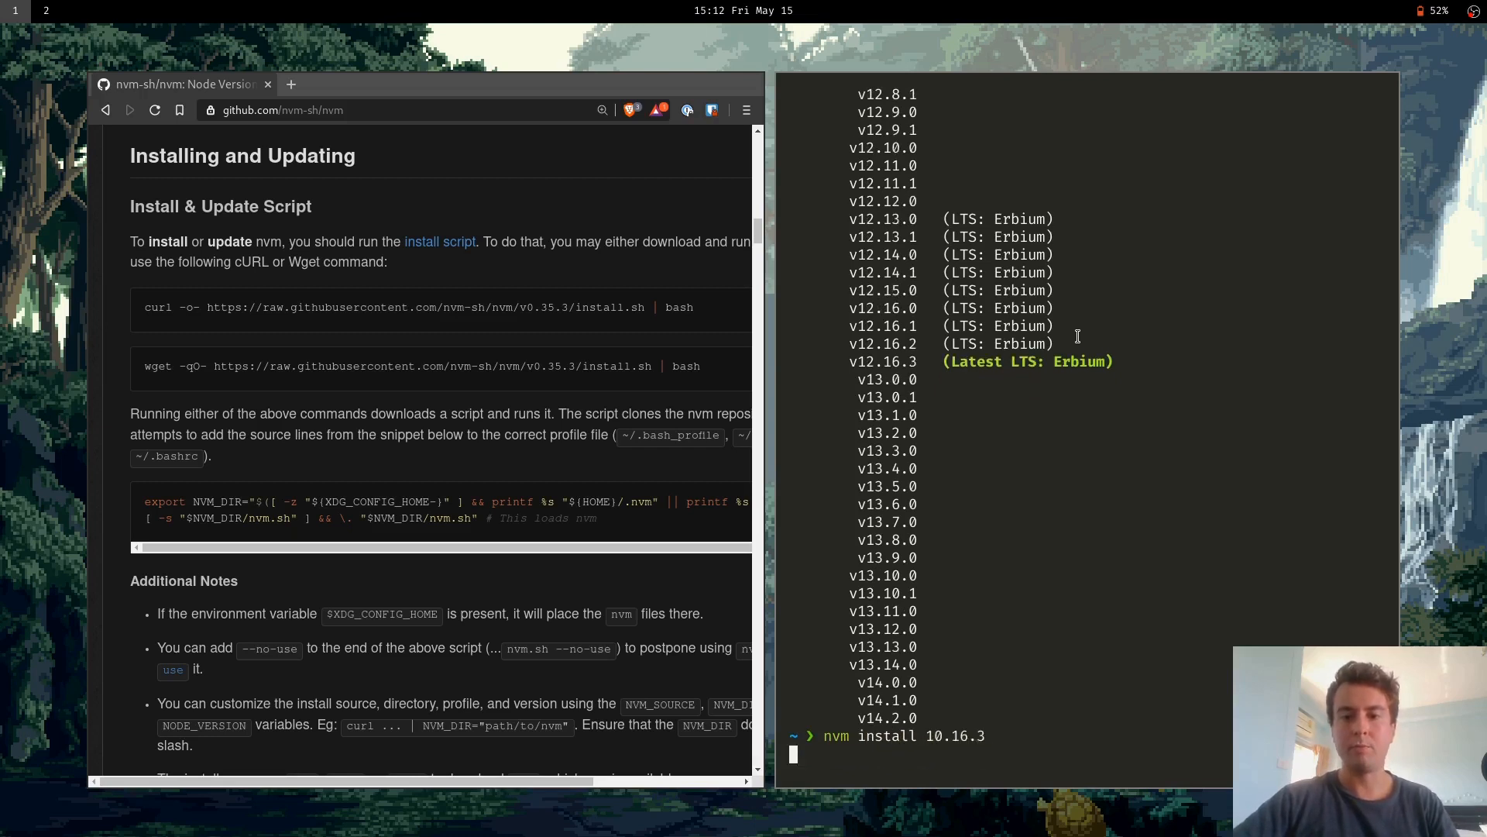
{"action": "key", "text": "Return"}
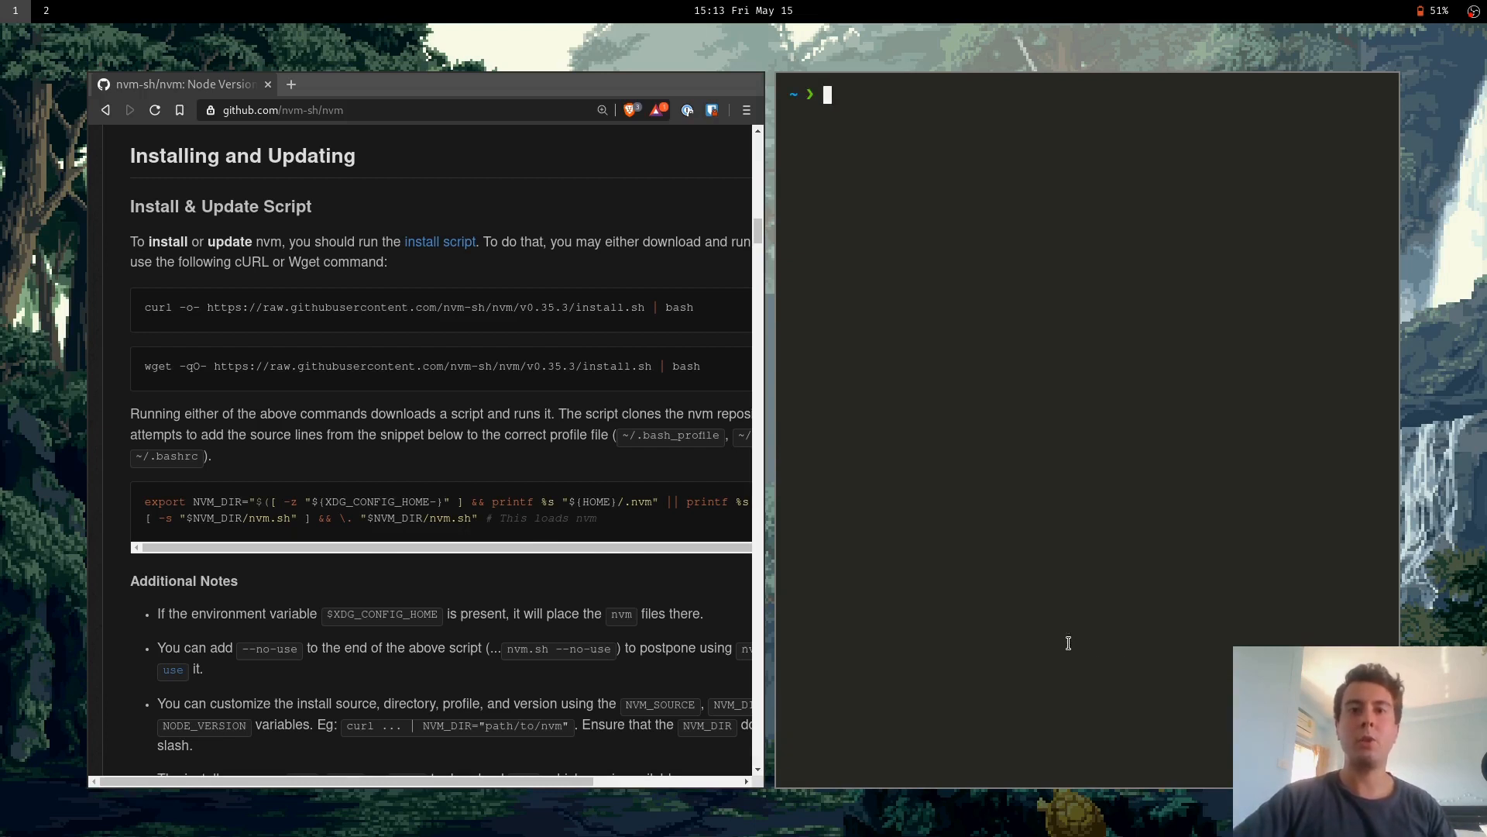
Run nvm ls showing v10.16.3 installed as the default and stable alias
{"action": "type", "text": "nvm install 10.16.3"}
{"action": "type", "text": "nvm ls"}
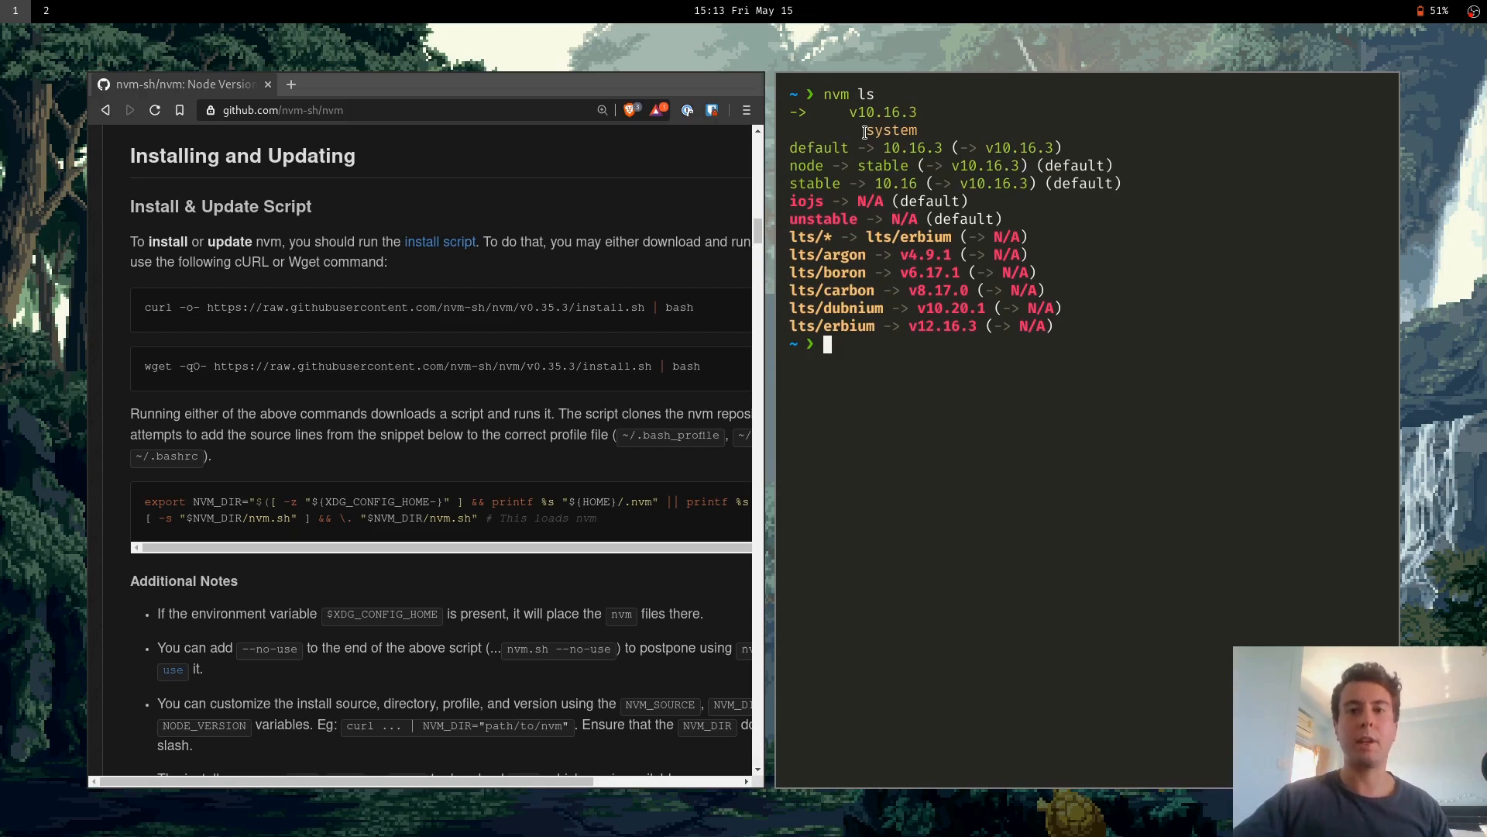
{"action": "mouse_move", "coordinate": [848, 130]}
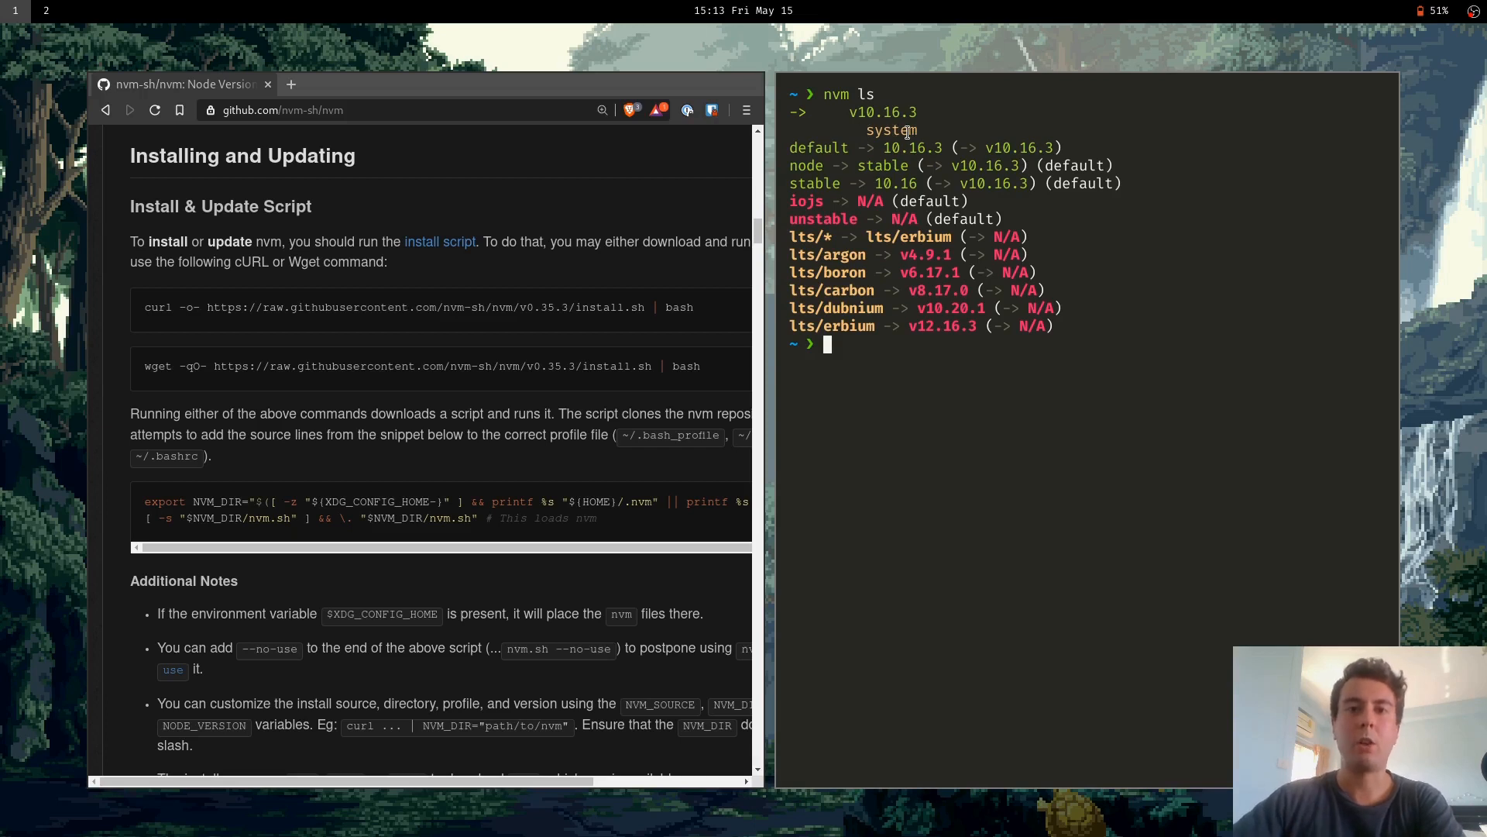
{"action": "mouse_move", "coordinate": [951, 253]}
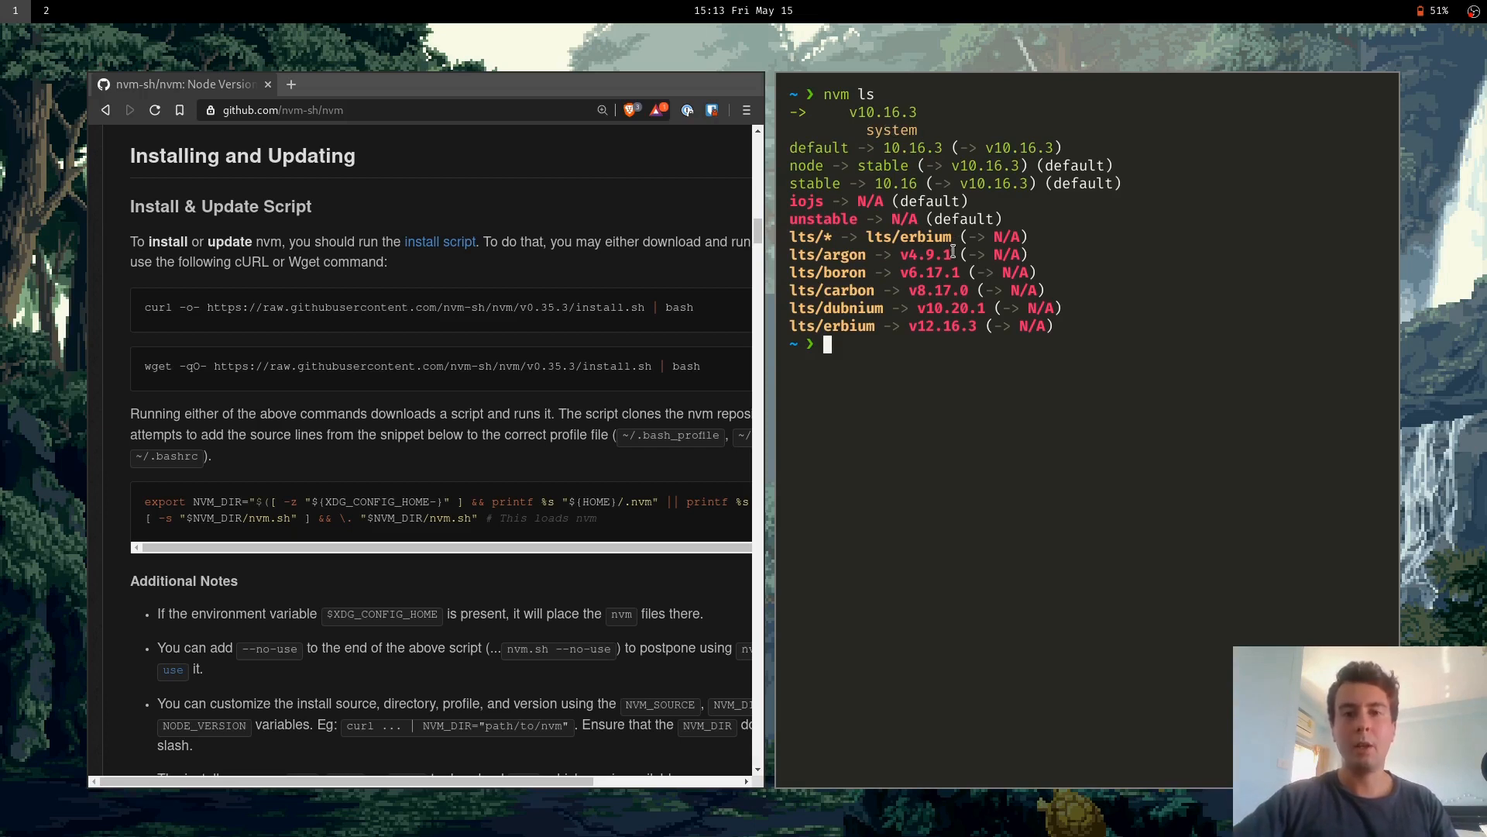
{"action": "type", "text": "nvm ls"}
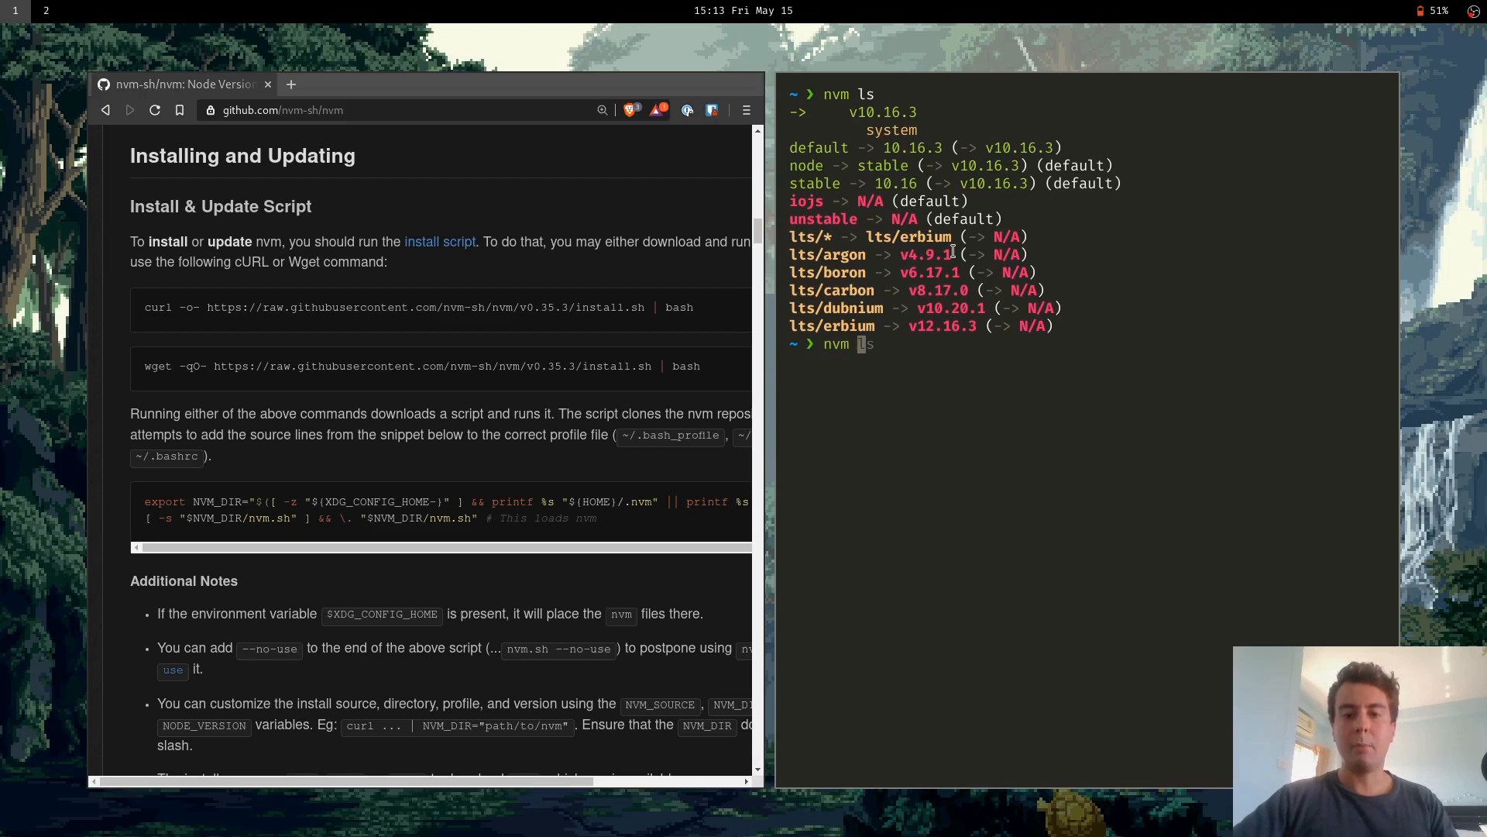
{"action": "type", "text": "install node"}
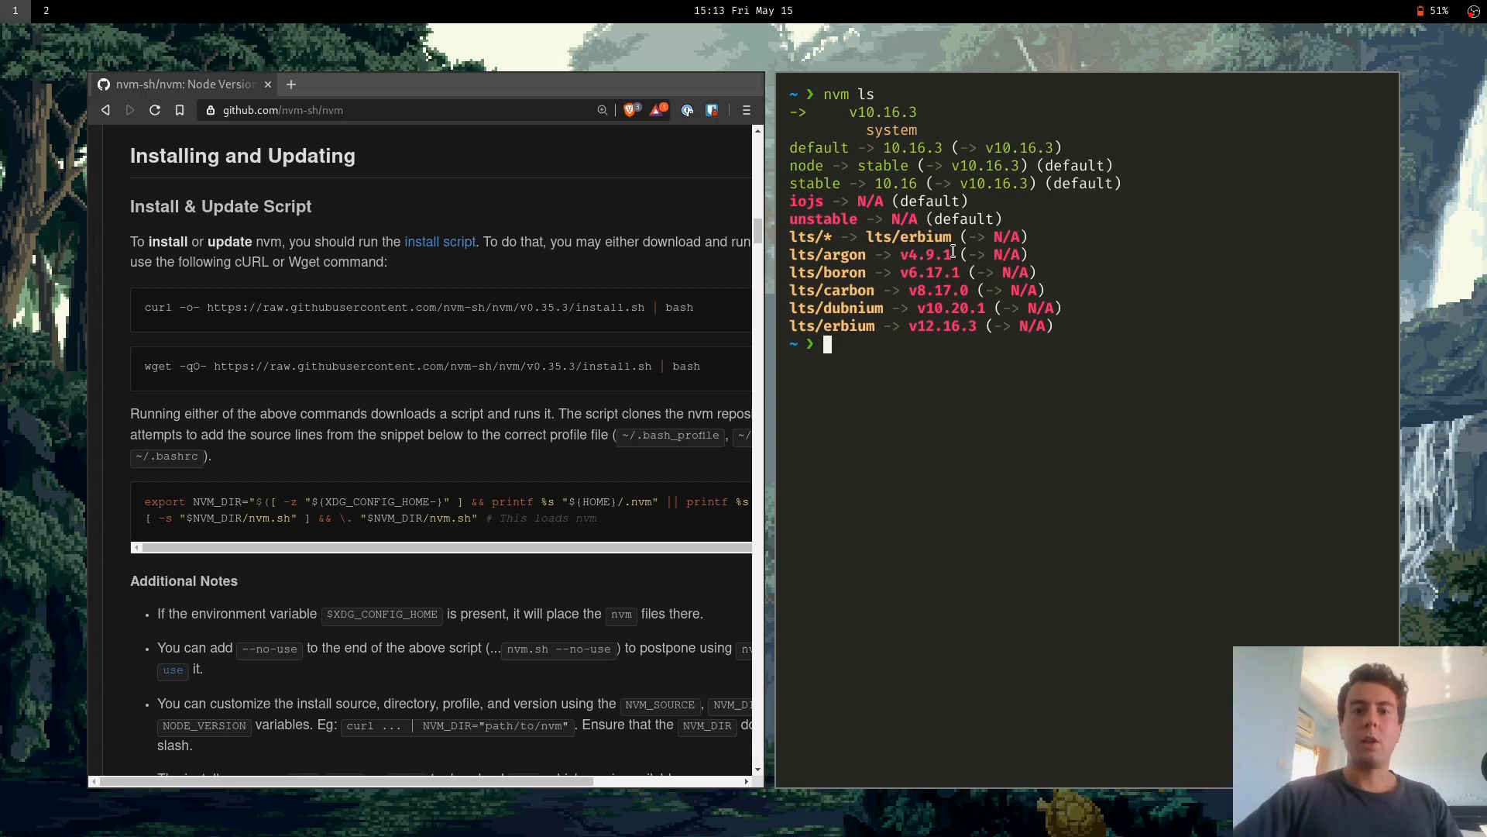
Verify node -v reports v10.16.3 and npm -v reports 6.9.0
{"action": "type", "text": "nvm ls"}
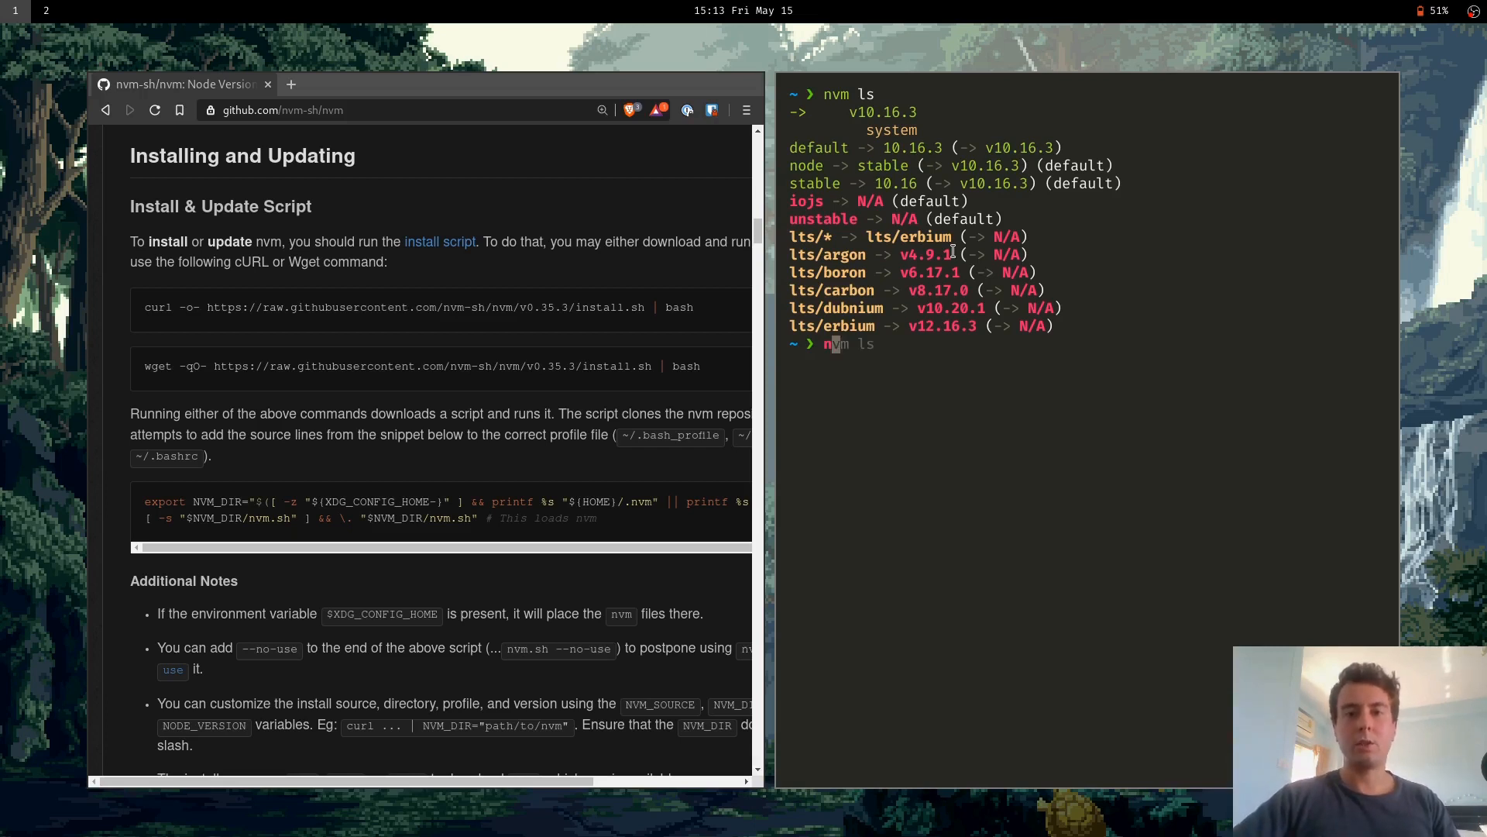
{"action": "type", "text": "node -v"}
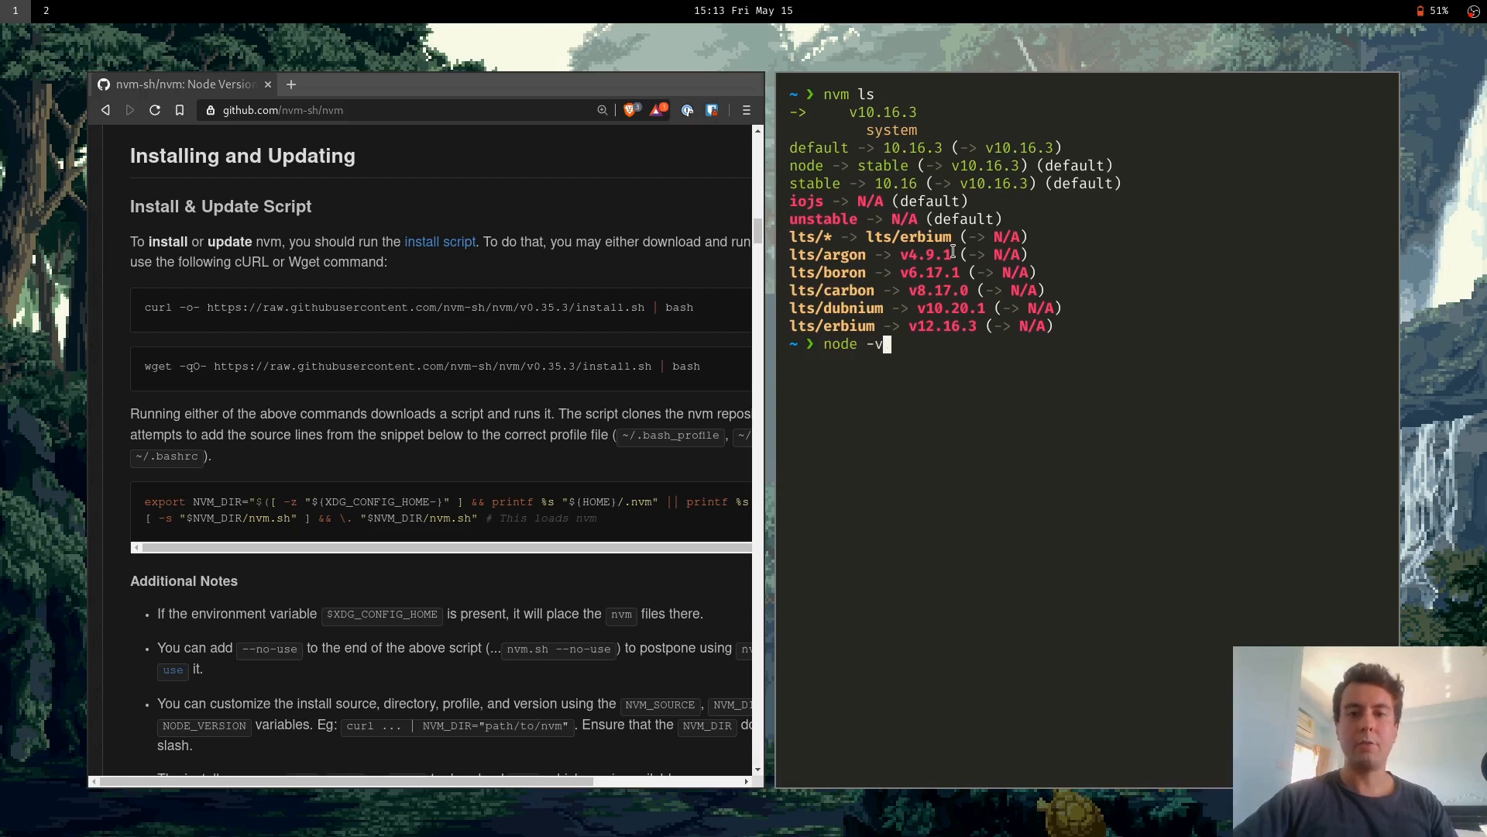
{"action": "key", "text": "Return"}
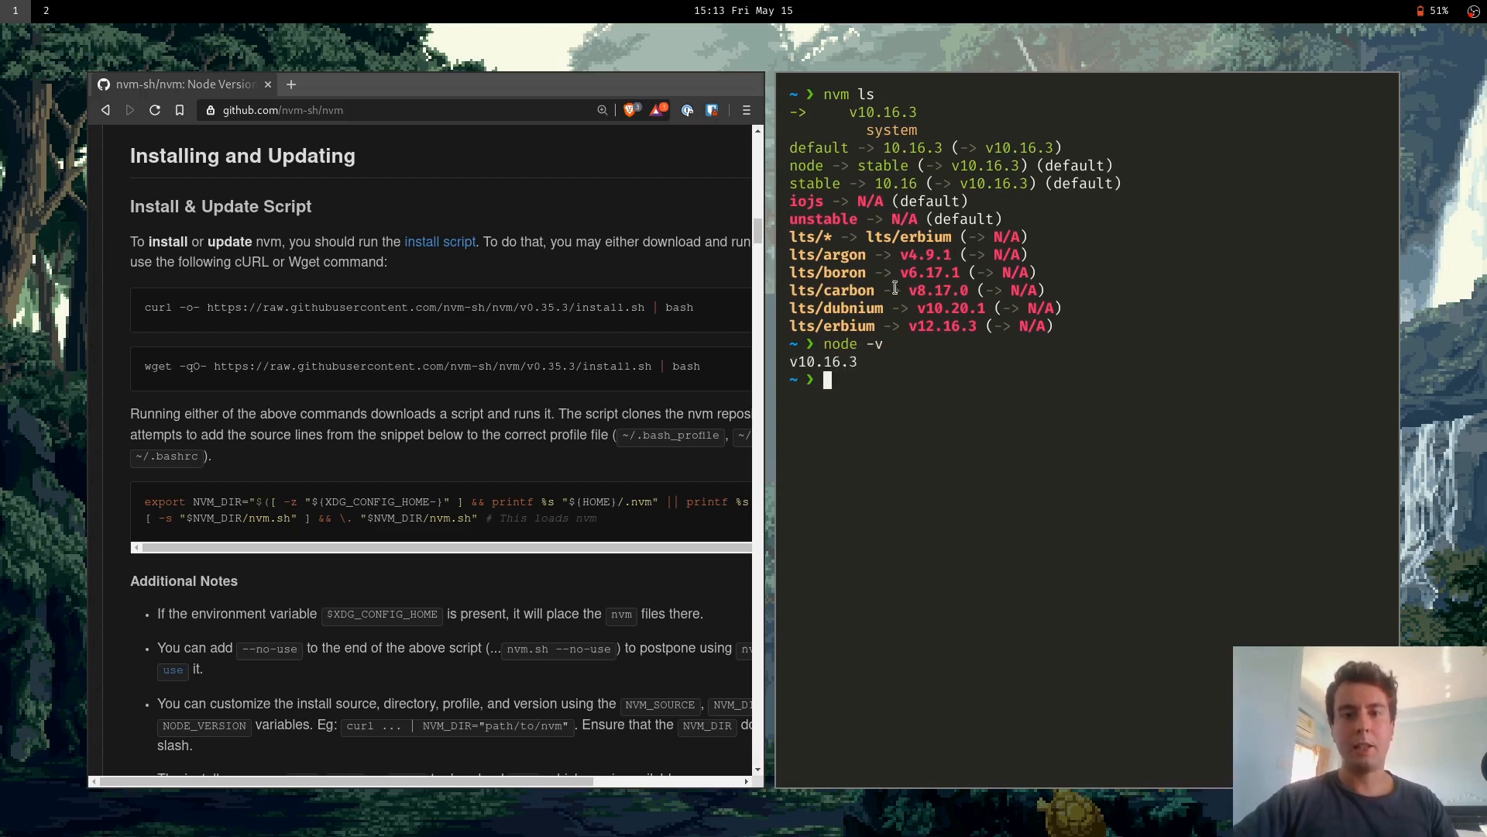
{"action": "mouse_move", "coordinate": [882, 371]}
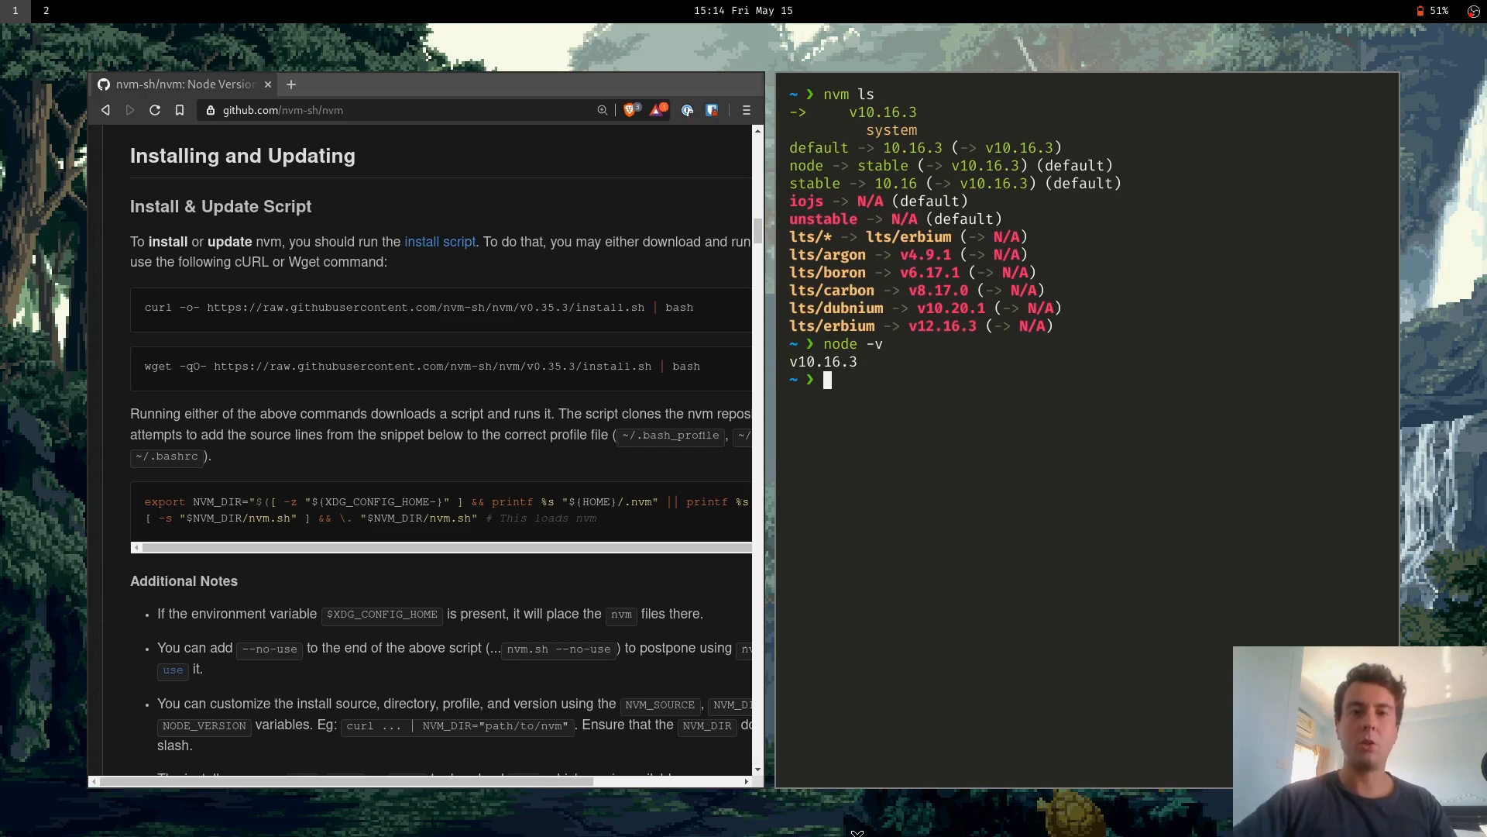
{"action": "type", "text": "npo"}
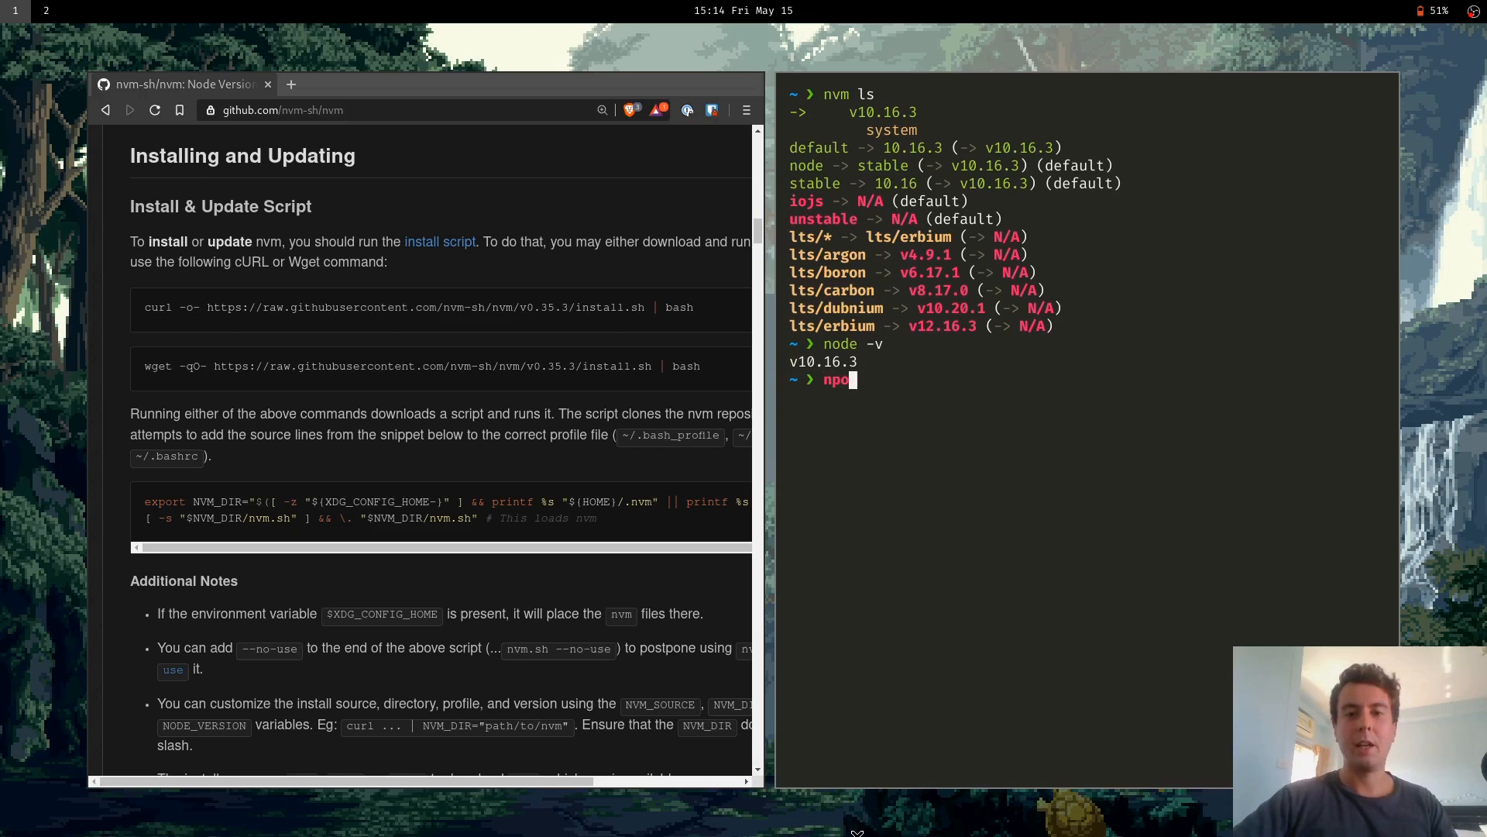
{"action": "type", "text": "m -v"}
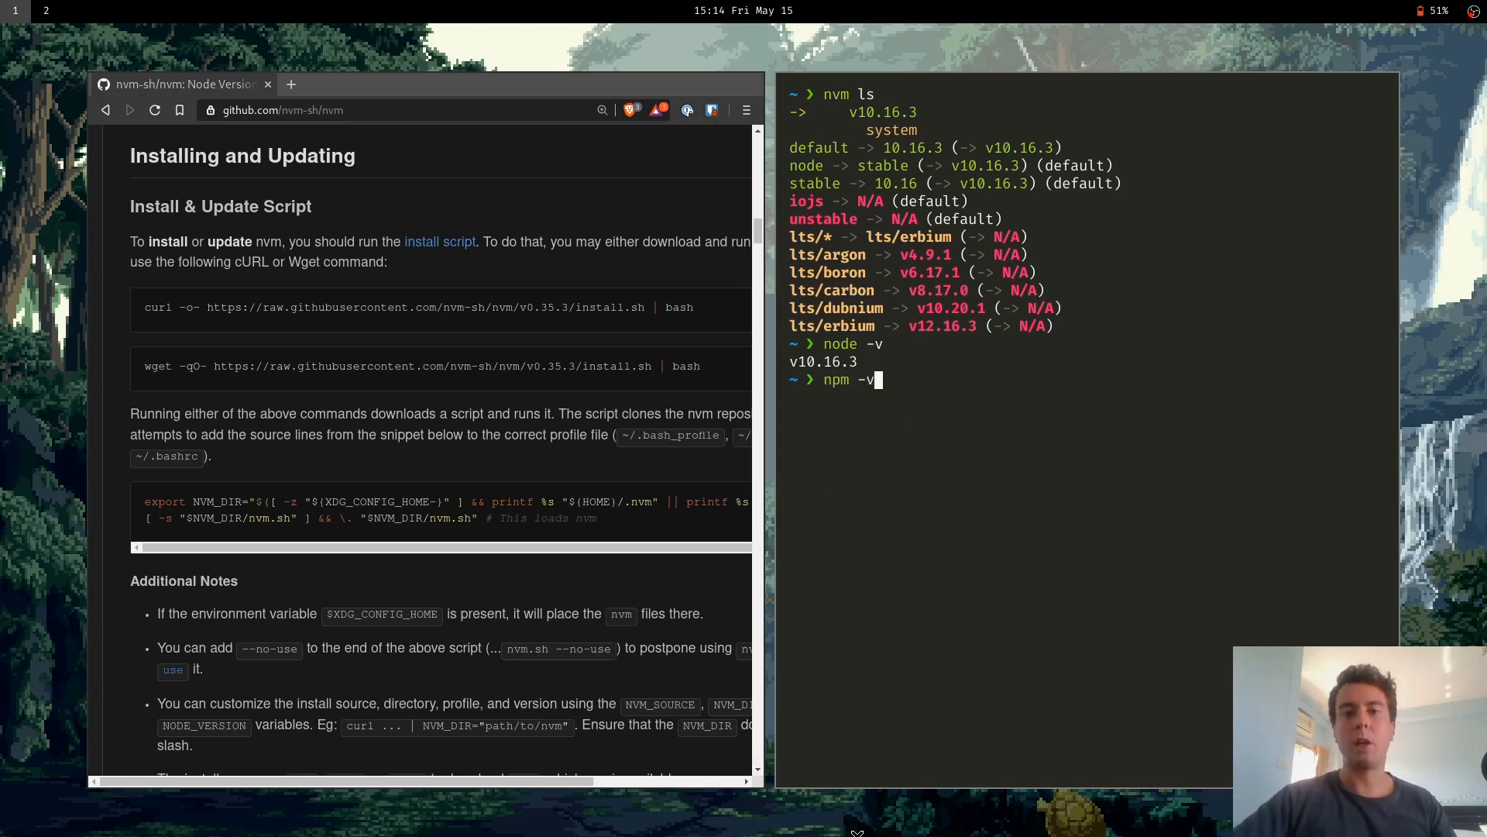
{"action": "key", "text": "Return"}
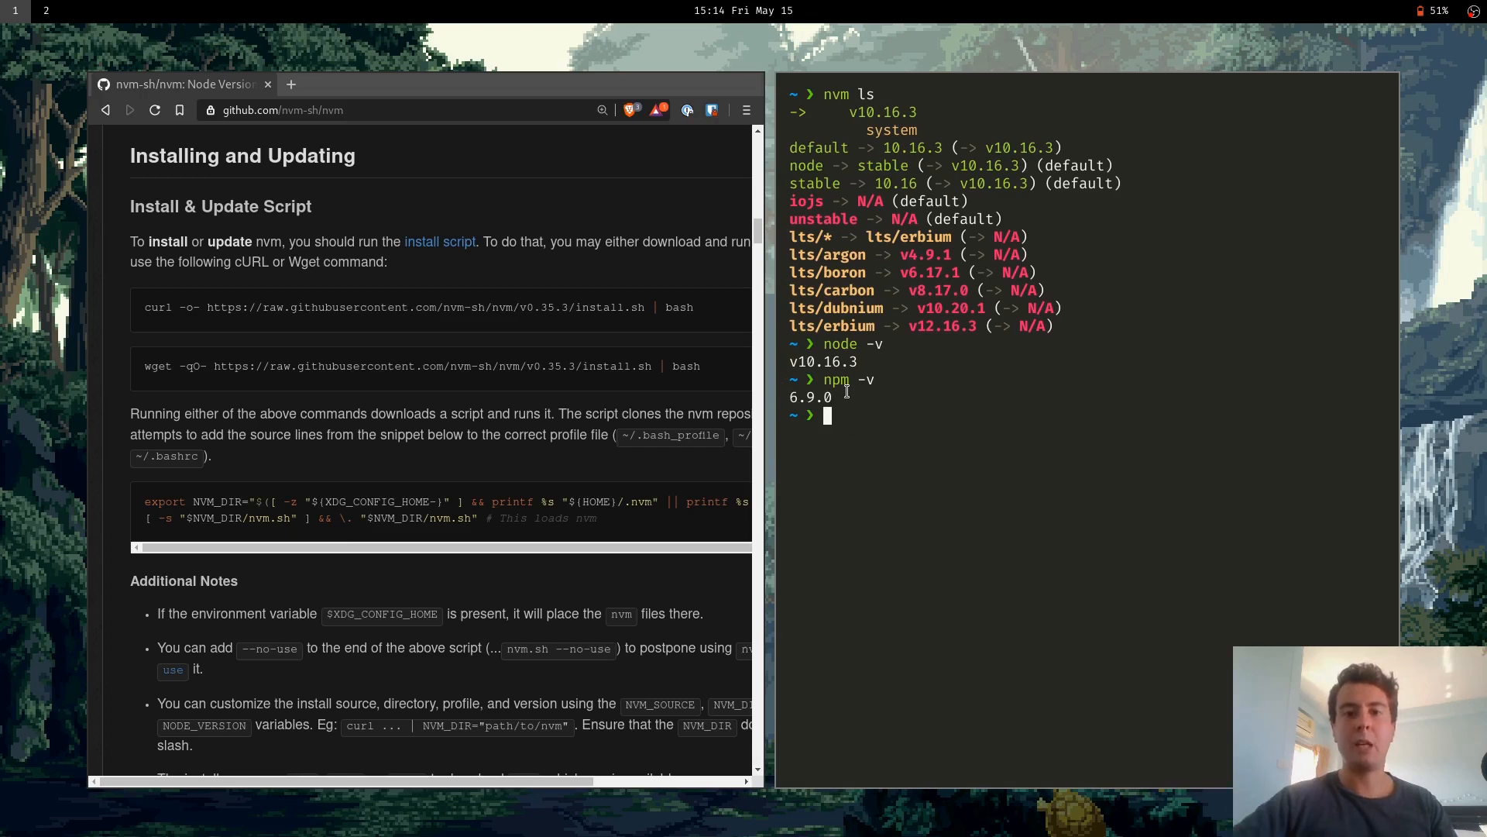
{"action": "mouse_move", "coordinate": [1069, 451]}
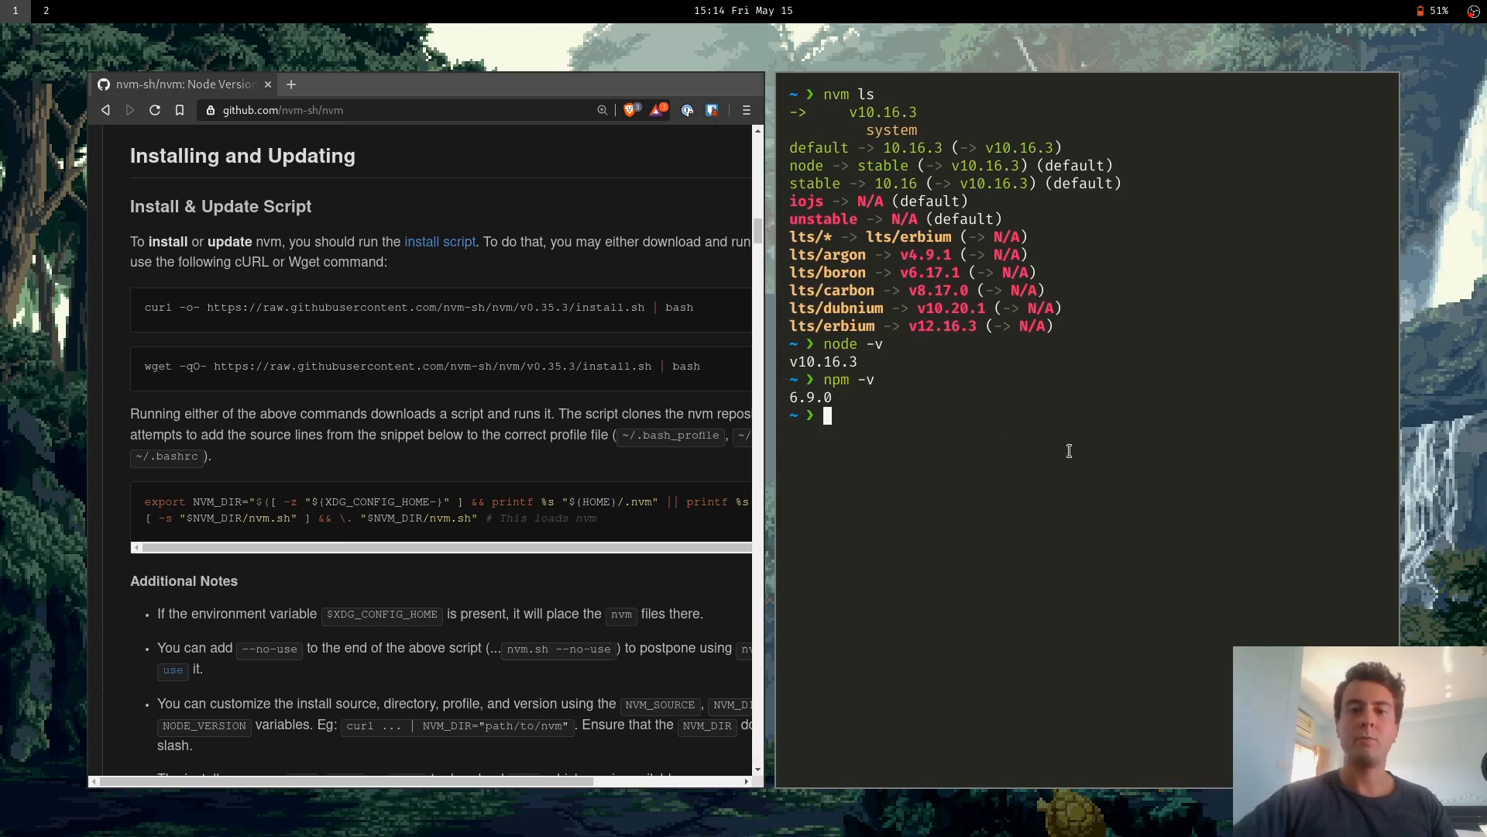
{"action": "mouse_move", "coordinate": [1157, 471]}
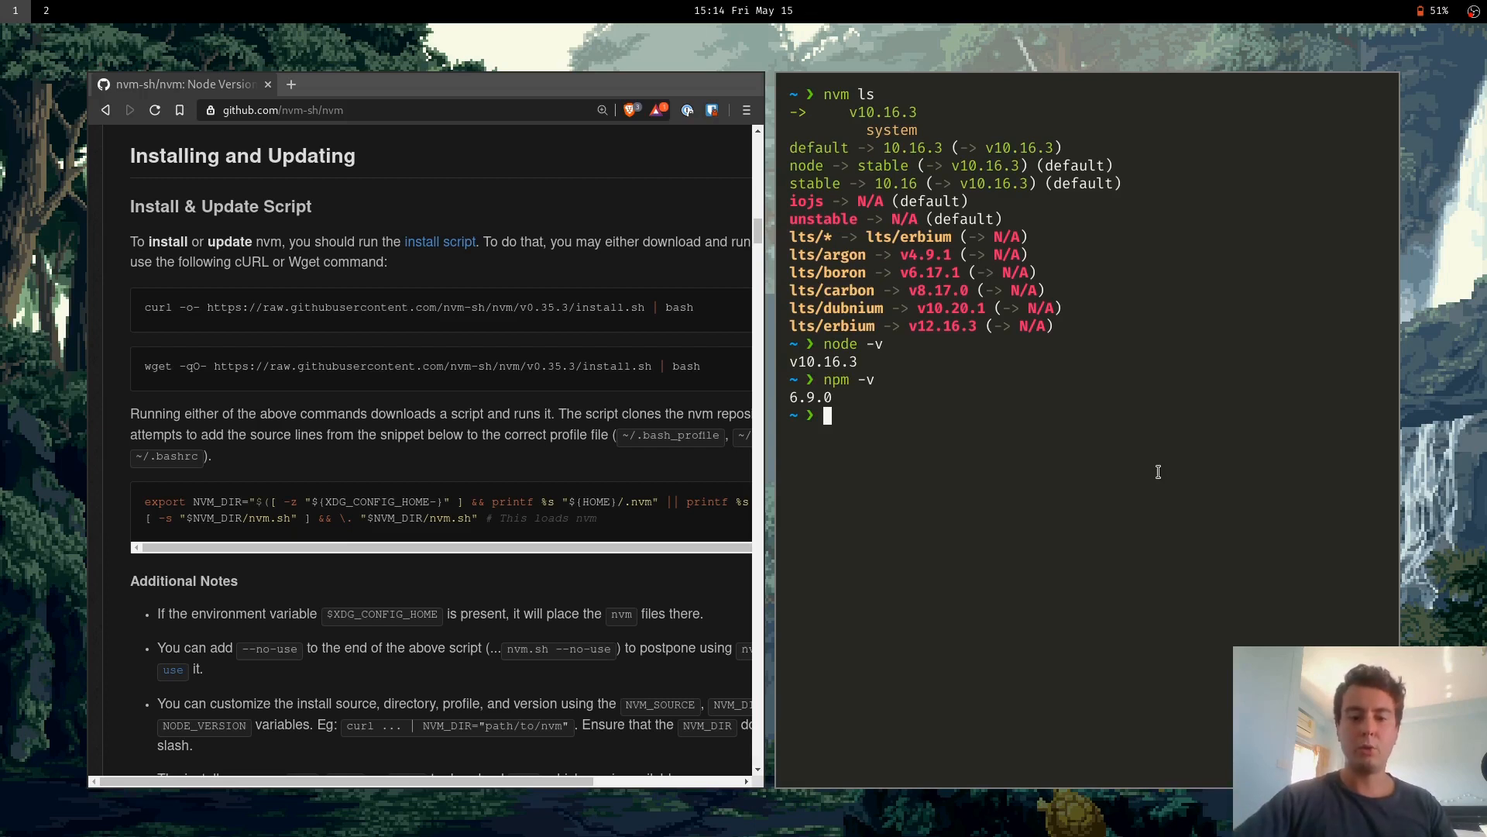
Switch to the system Node with nvm use system and check node -v
{"action": "type", "text": "nvm ls"}
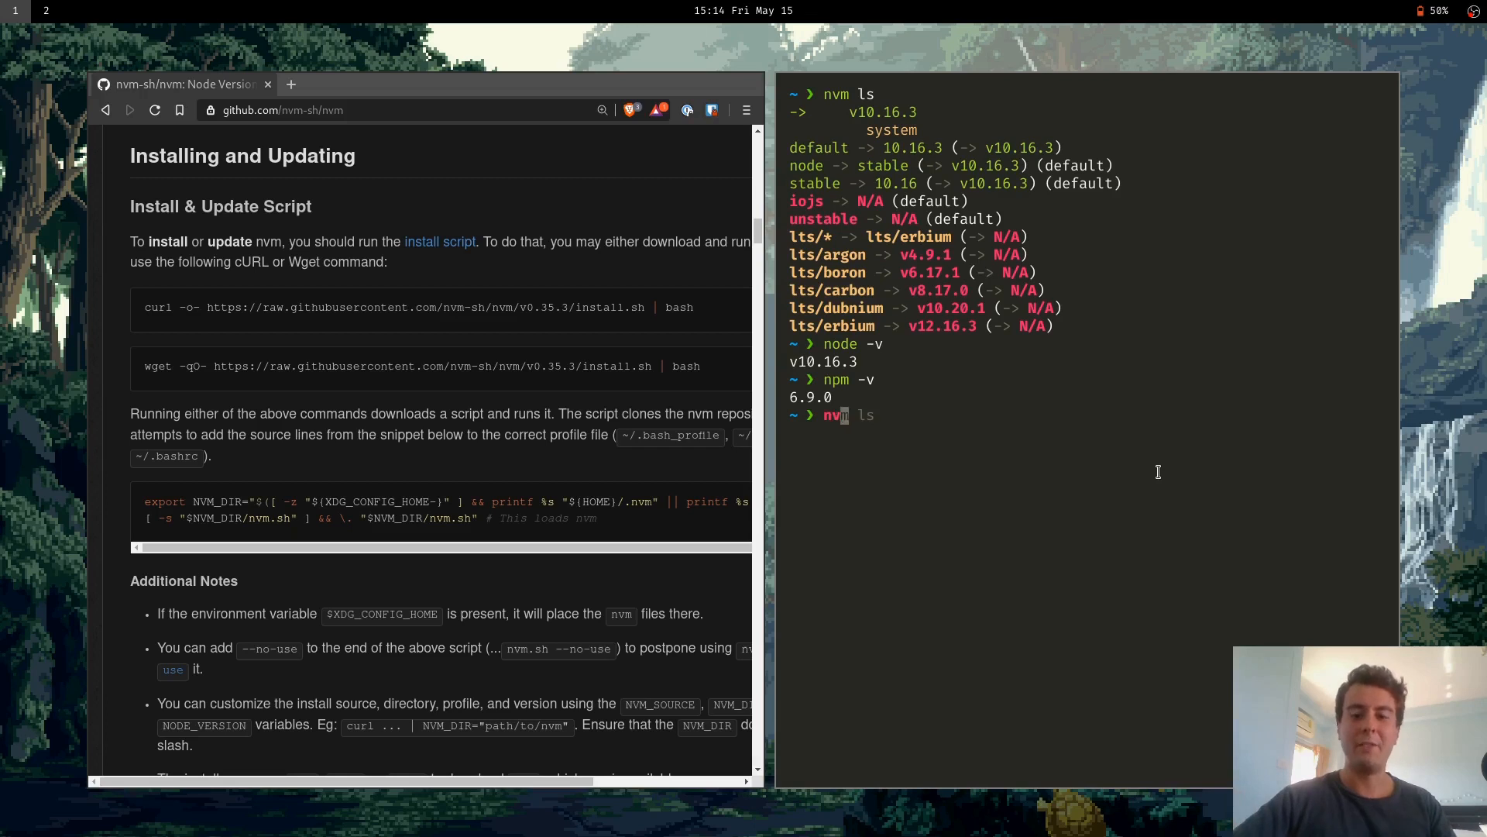
{"action": "type", "text": "use system"}
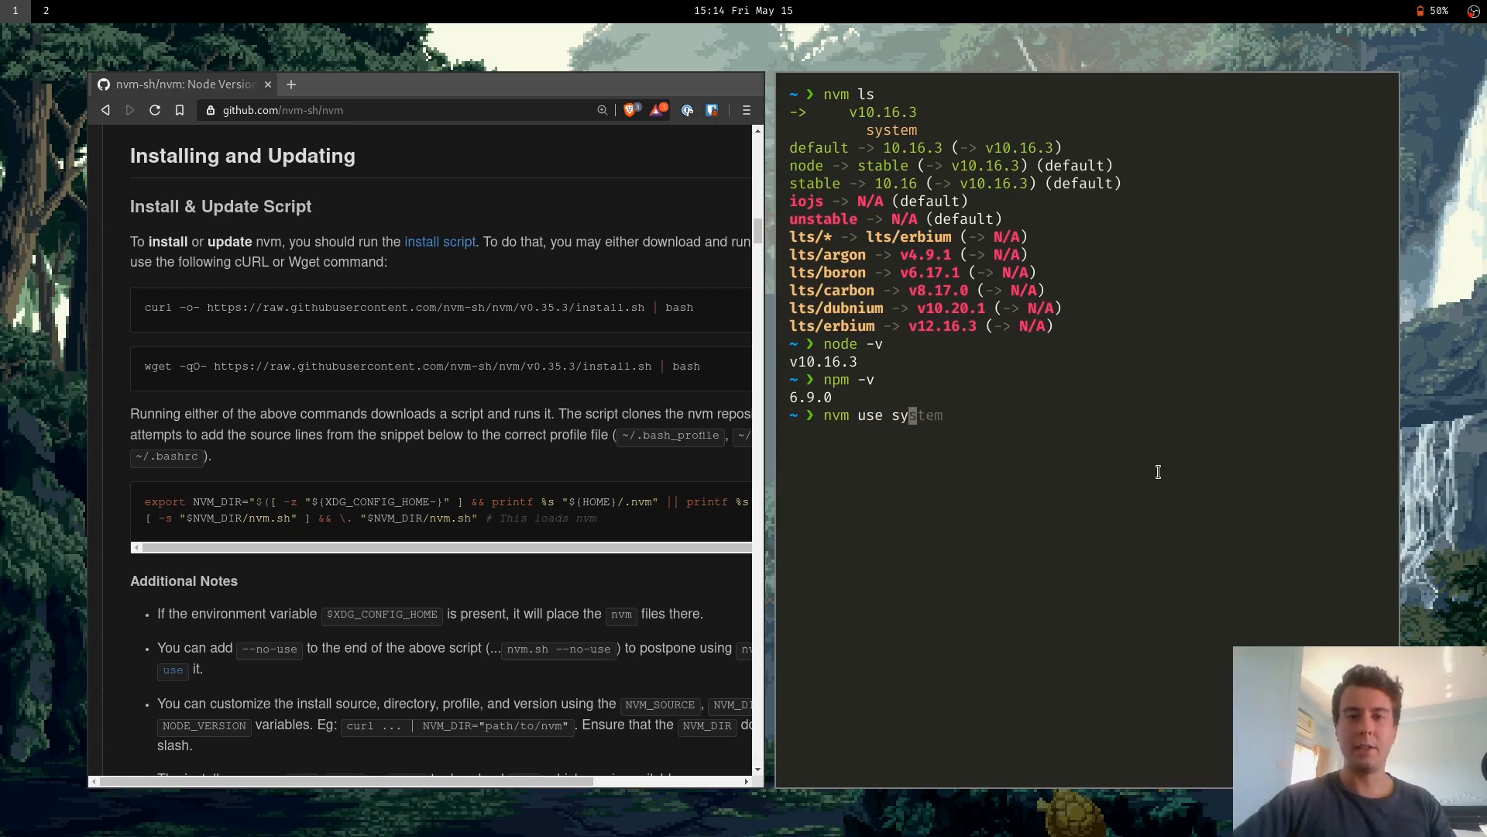
{"action": "key", "text": "Return"}
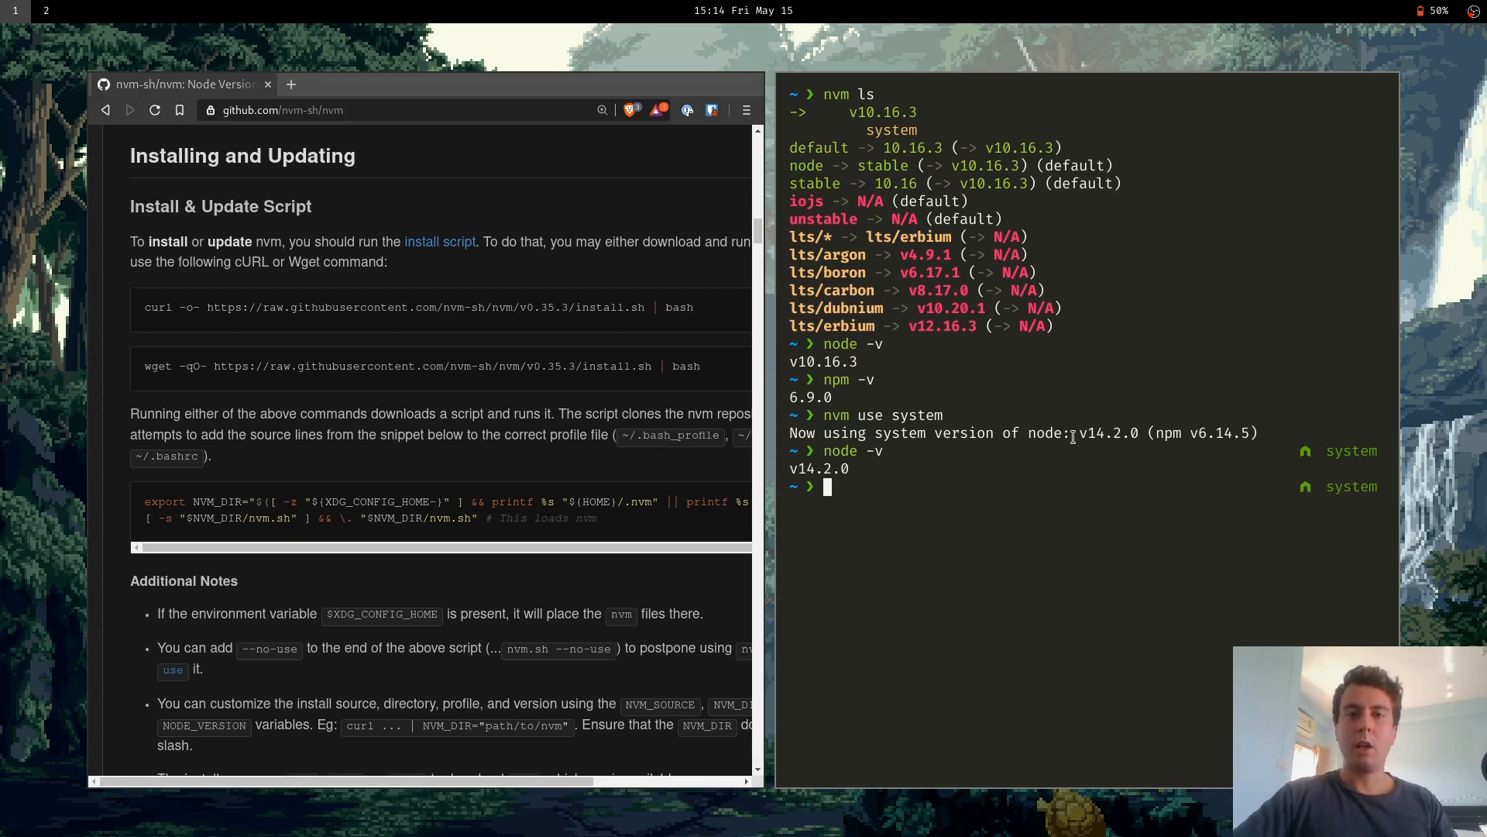
{"action": "type", "text": "node -v"}
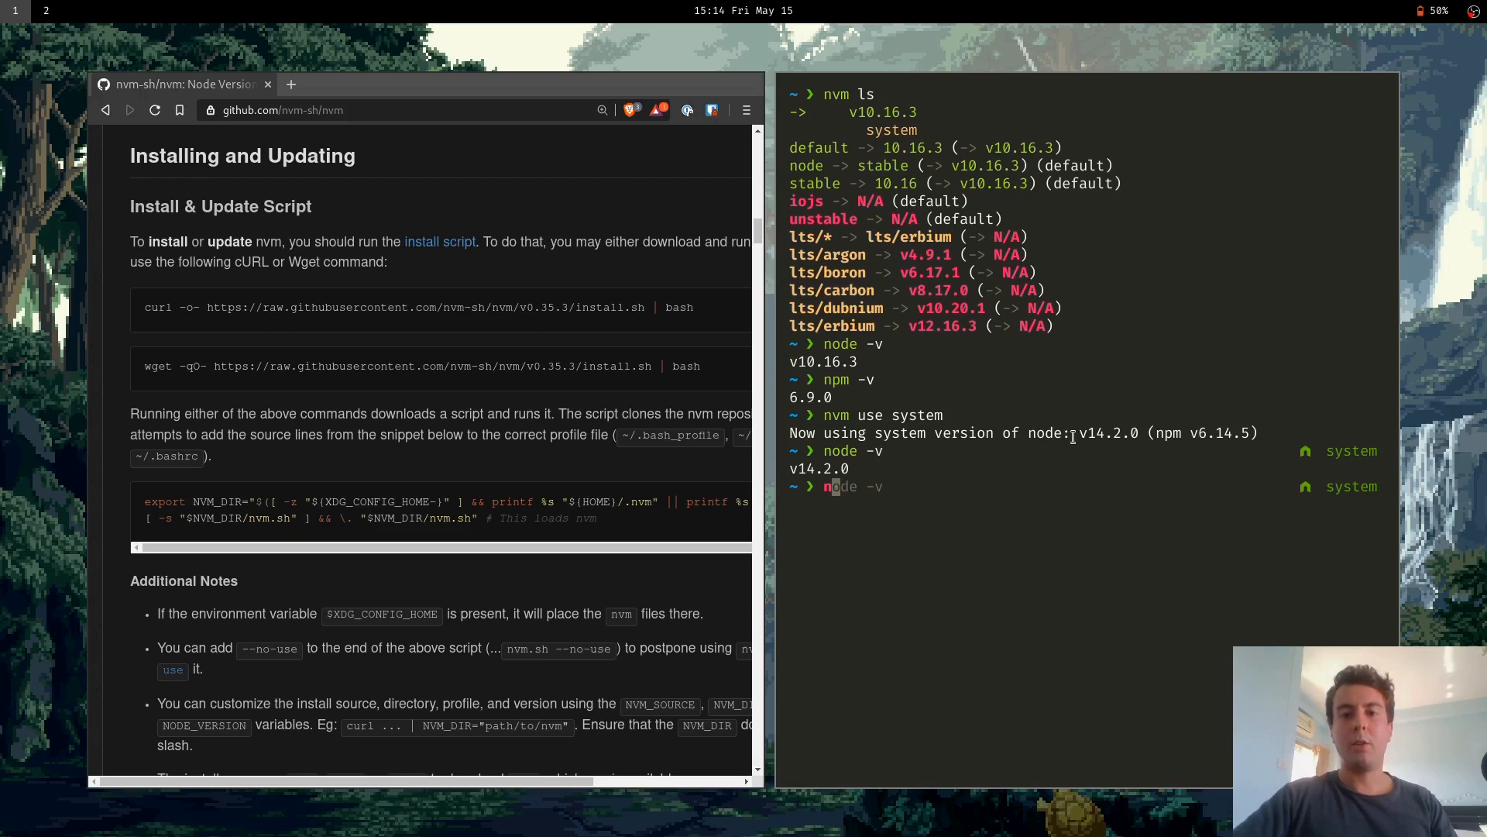
Create nvm alias old for 10.16.3 and activate it with nvm use old
{"action": "type", "text": "nvm use system"}
{"action": "type", "text": "nvm alias"}
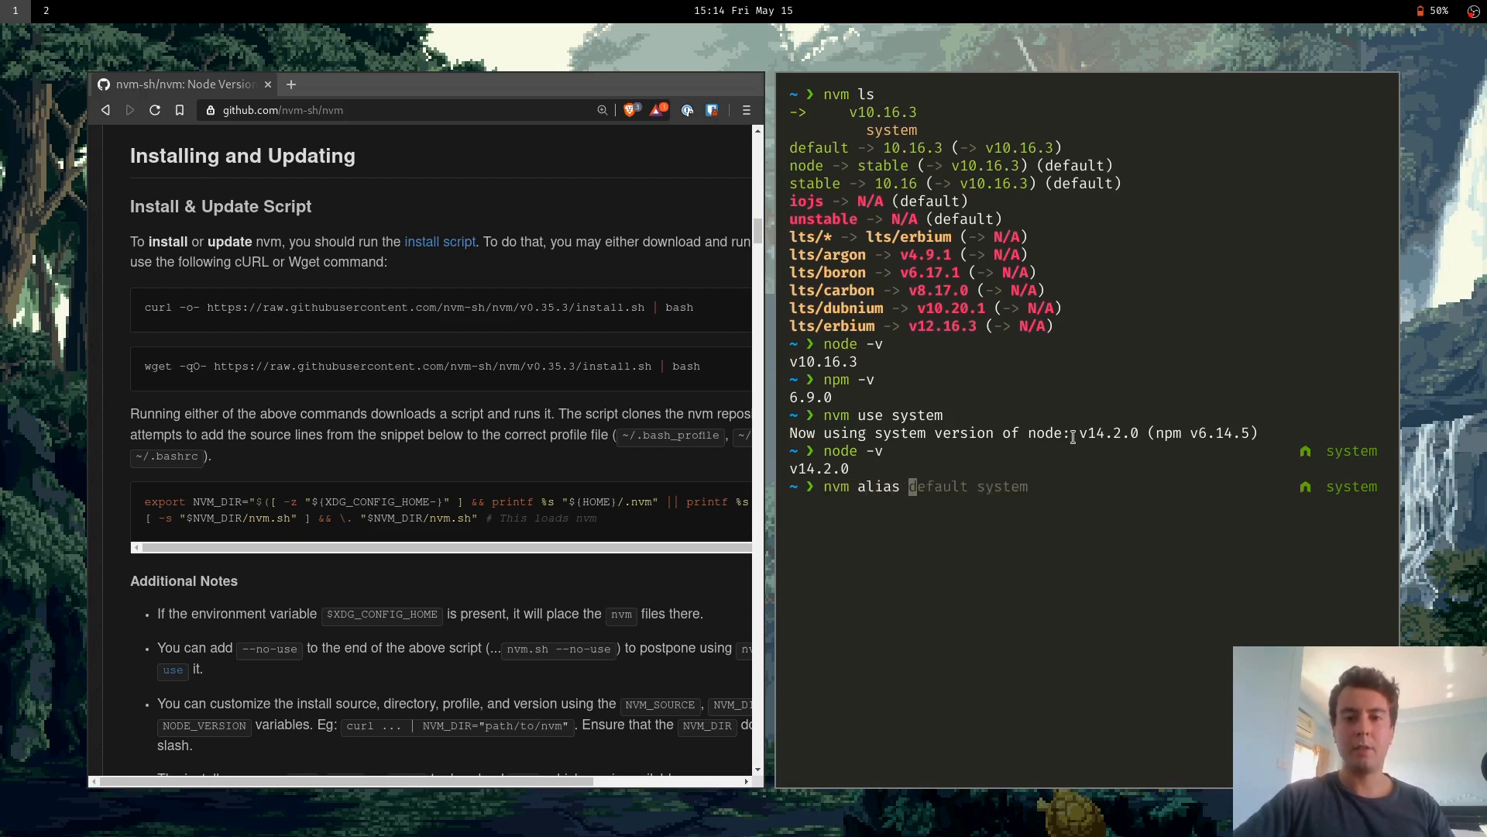
{"action": "type", "text": "old 10.16.3"}
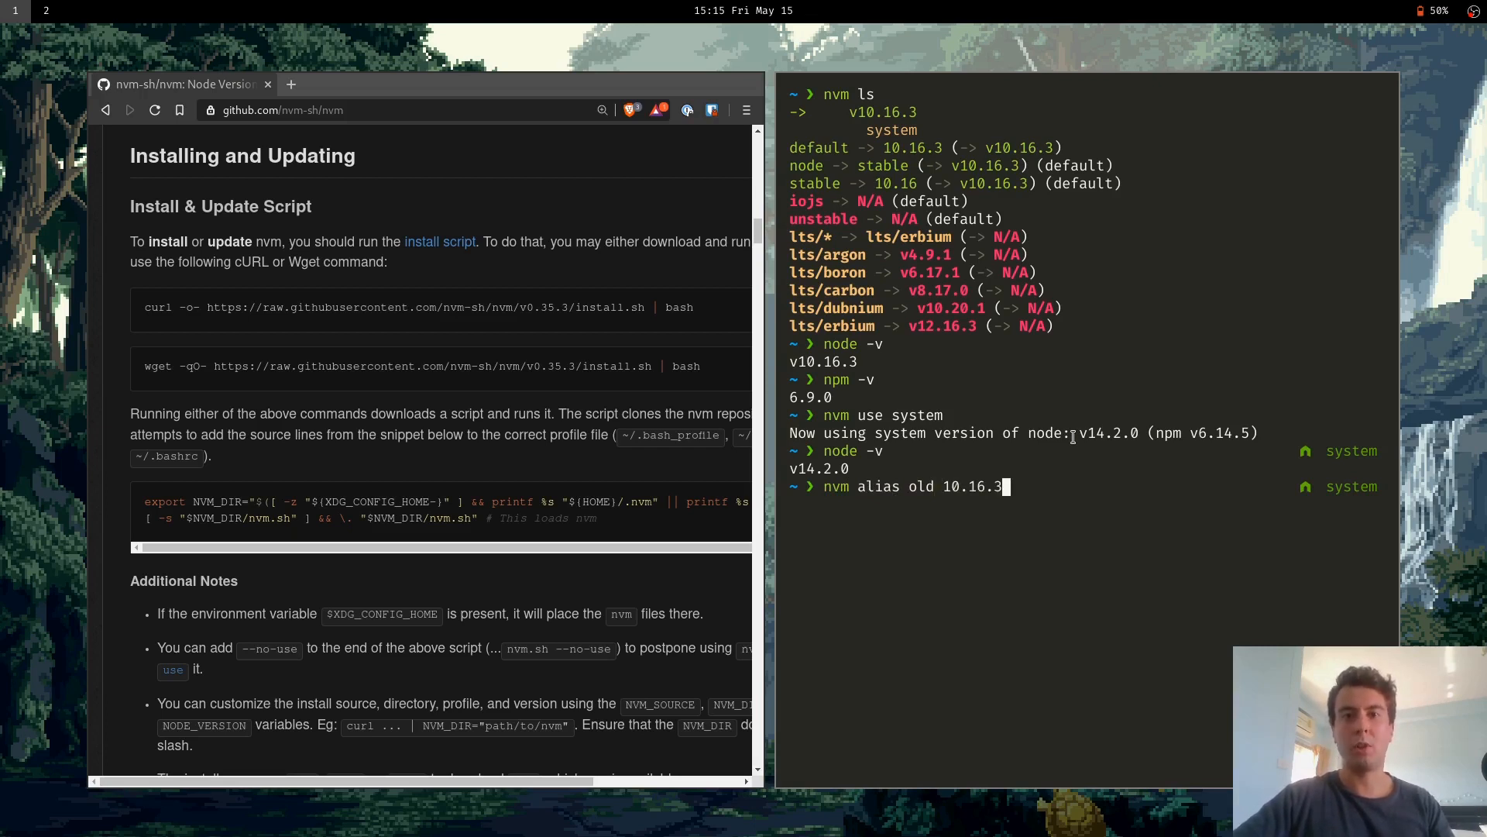
{"action": "key", "text": "Return"}
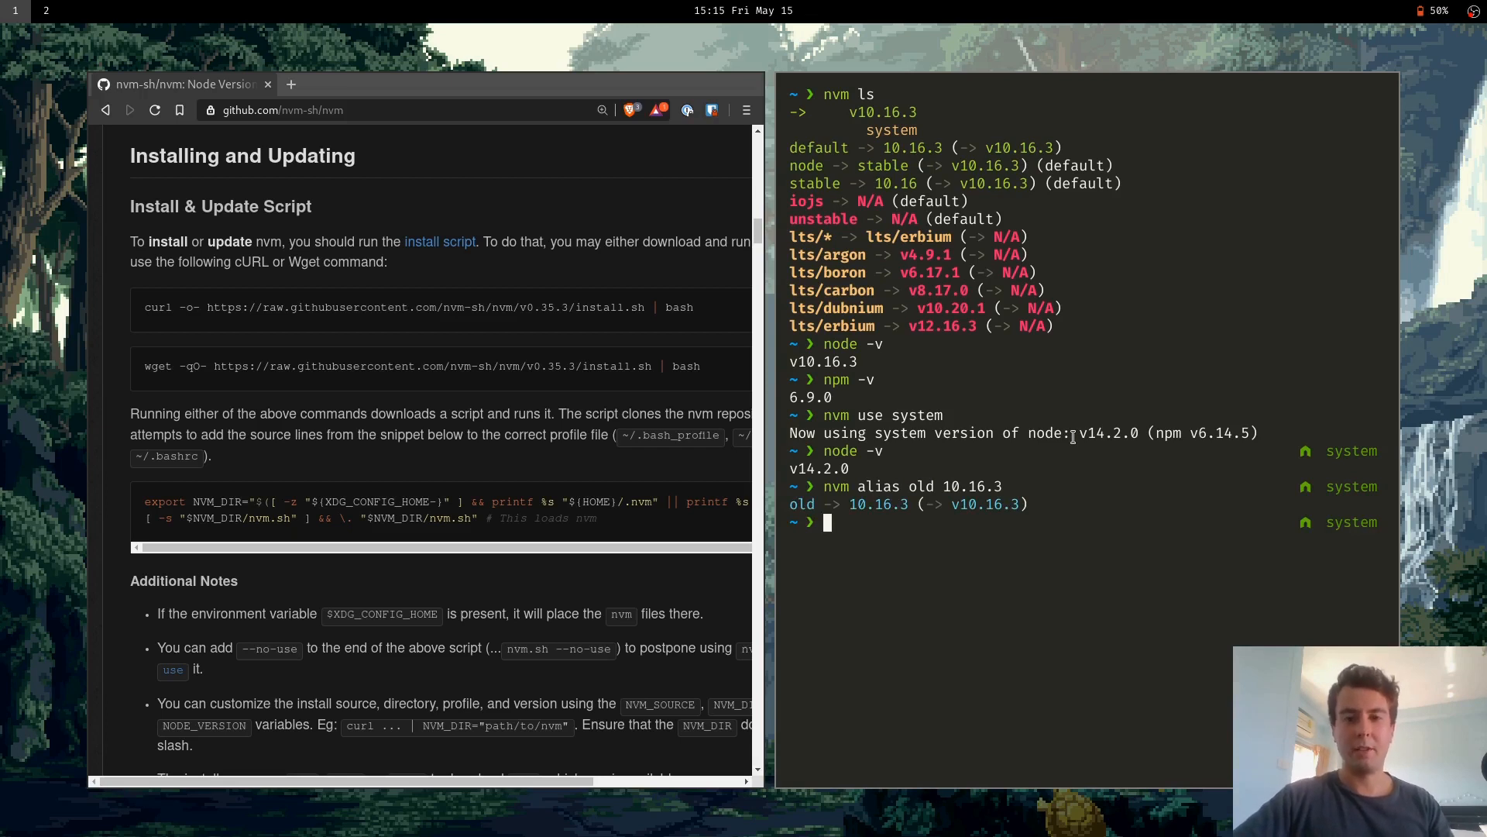
{"action": "type", "text": "nvm use system"}
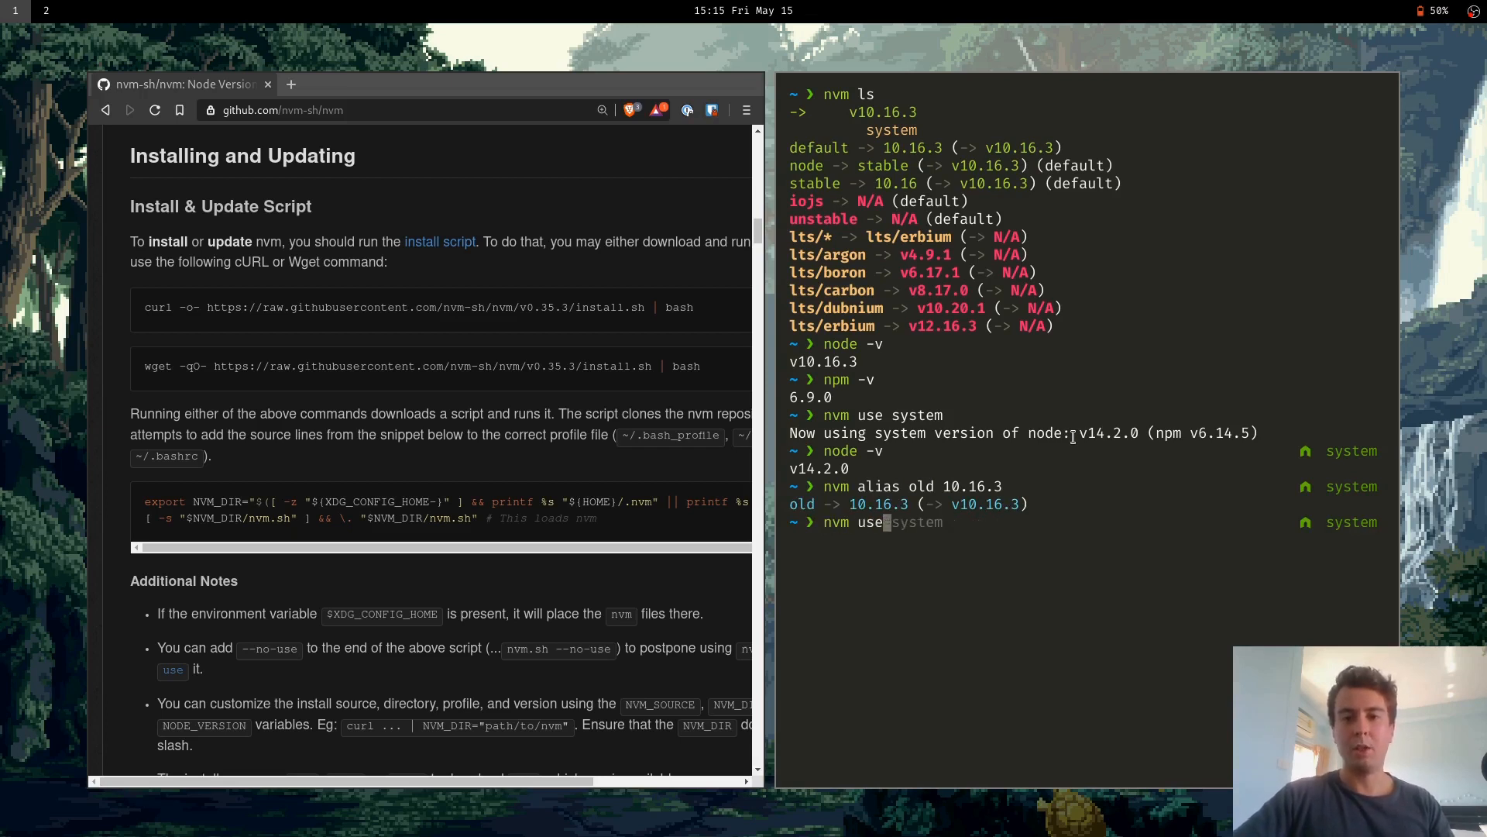
{"action": "type", "text": " old"}
{"action": "key", "text": "Return"}
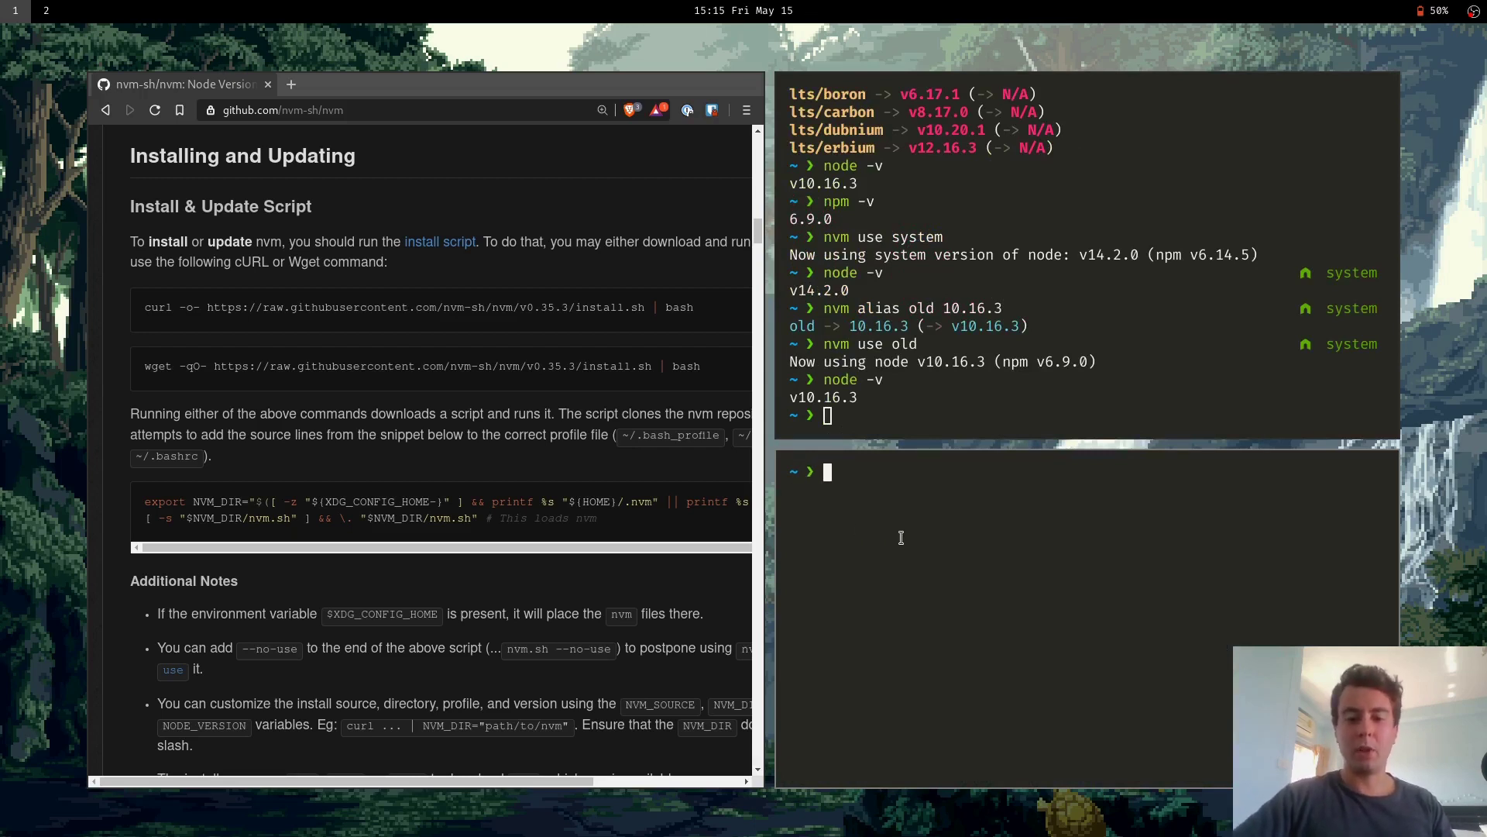
In a second pane run nvm alias default system, getting default -> system, then clear it
{"action": "type", "text": "node -v"}
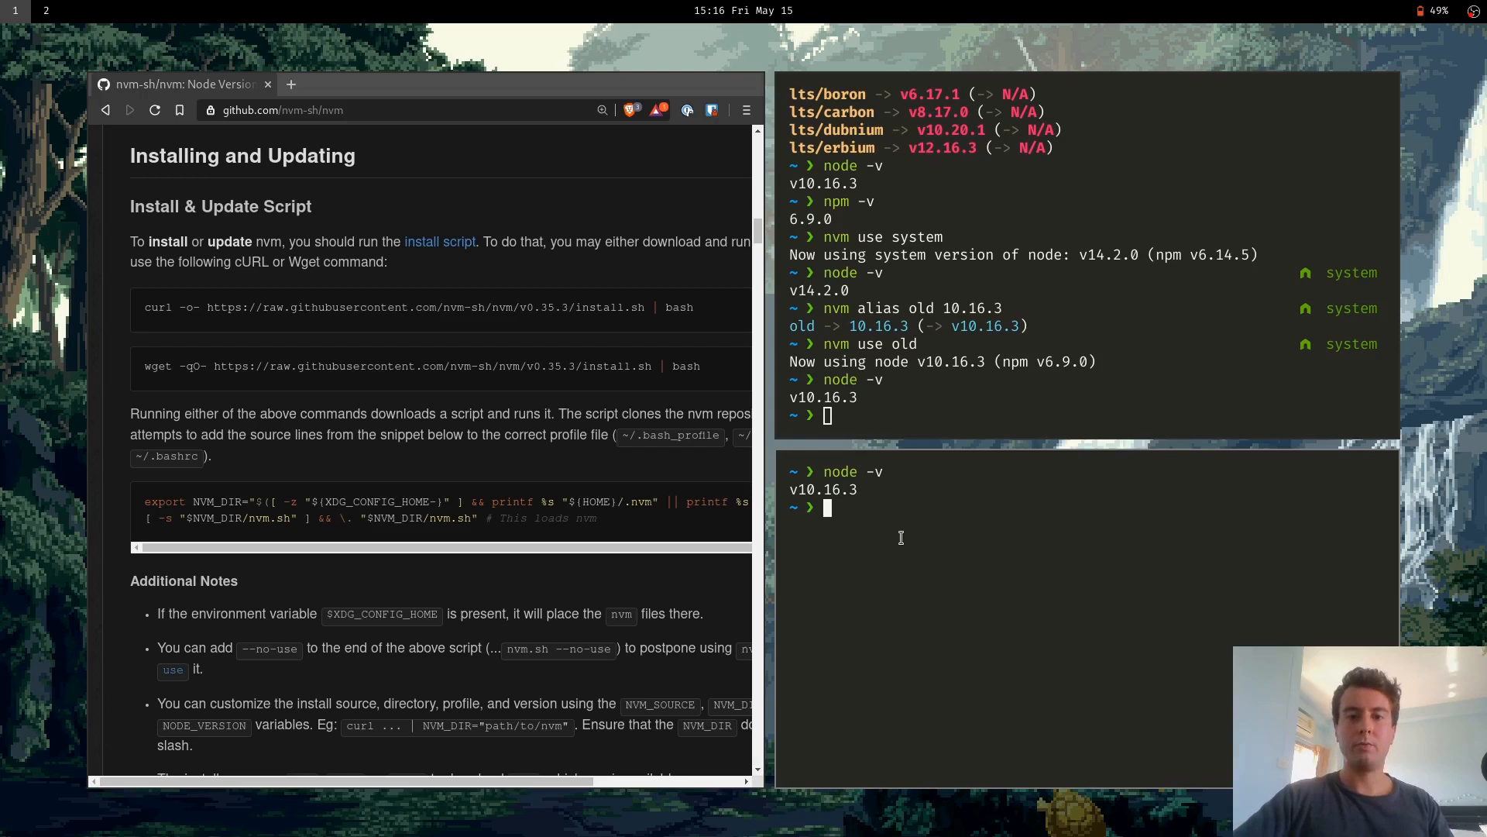
{"action": "type", "text": "nvm use old"}
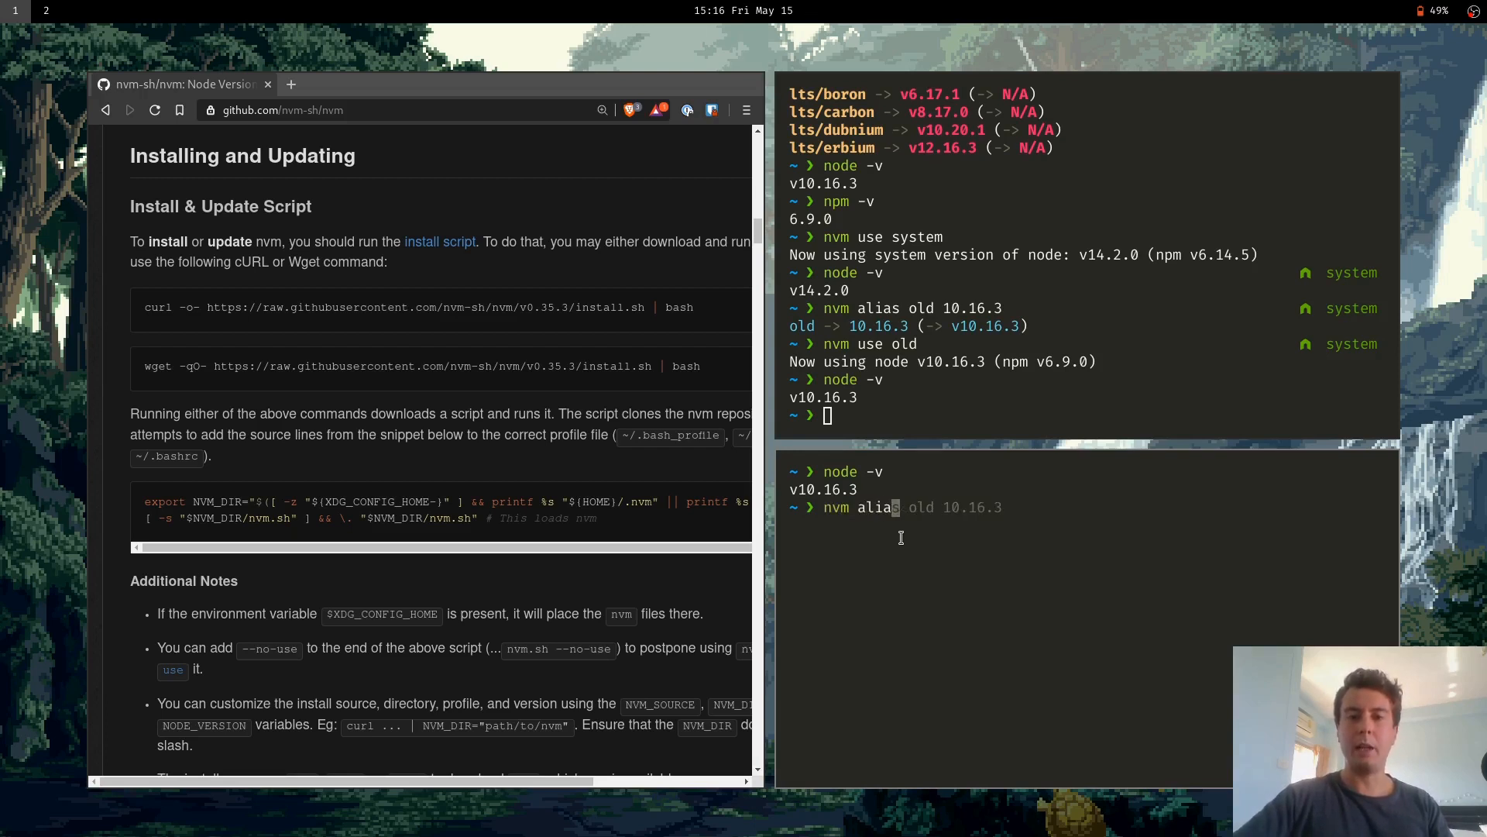
{"action": "type", "text": "default system"}
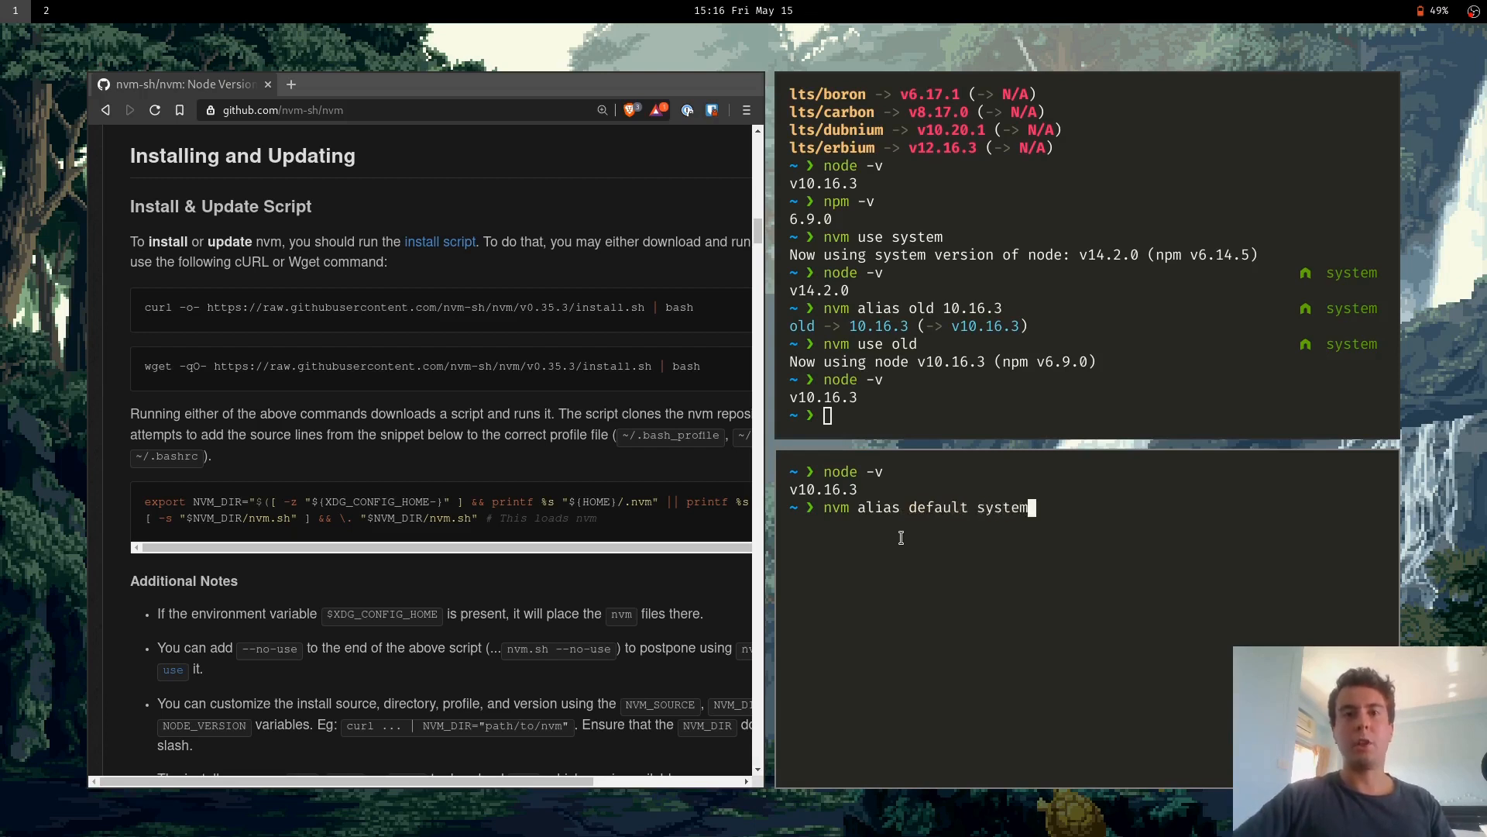
{"action": "key", "text": "Return"}
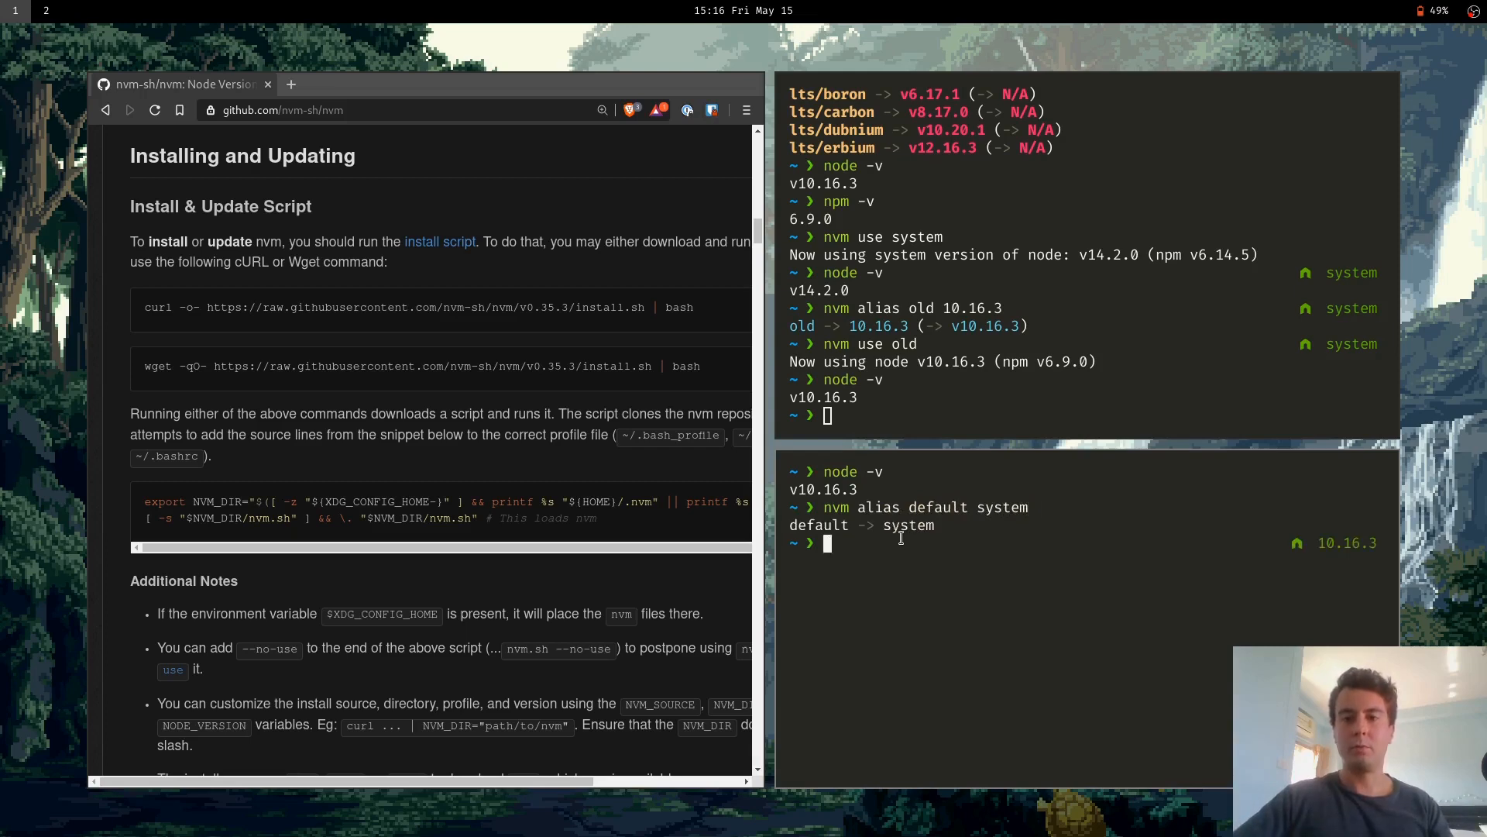
{"action": "key", "text": "ctrl+l"}
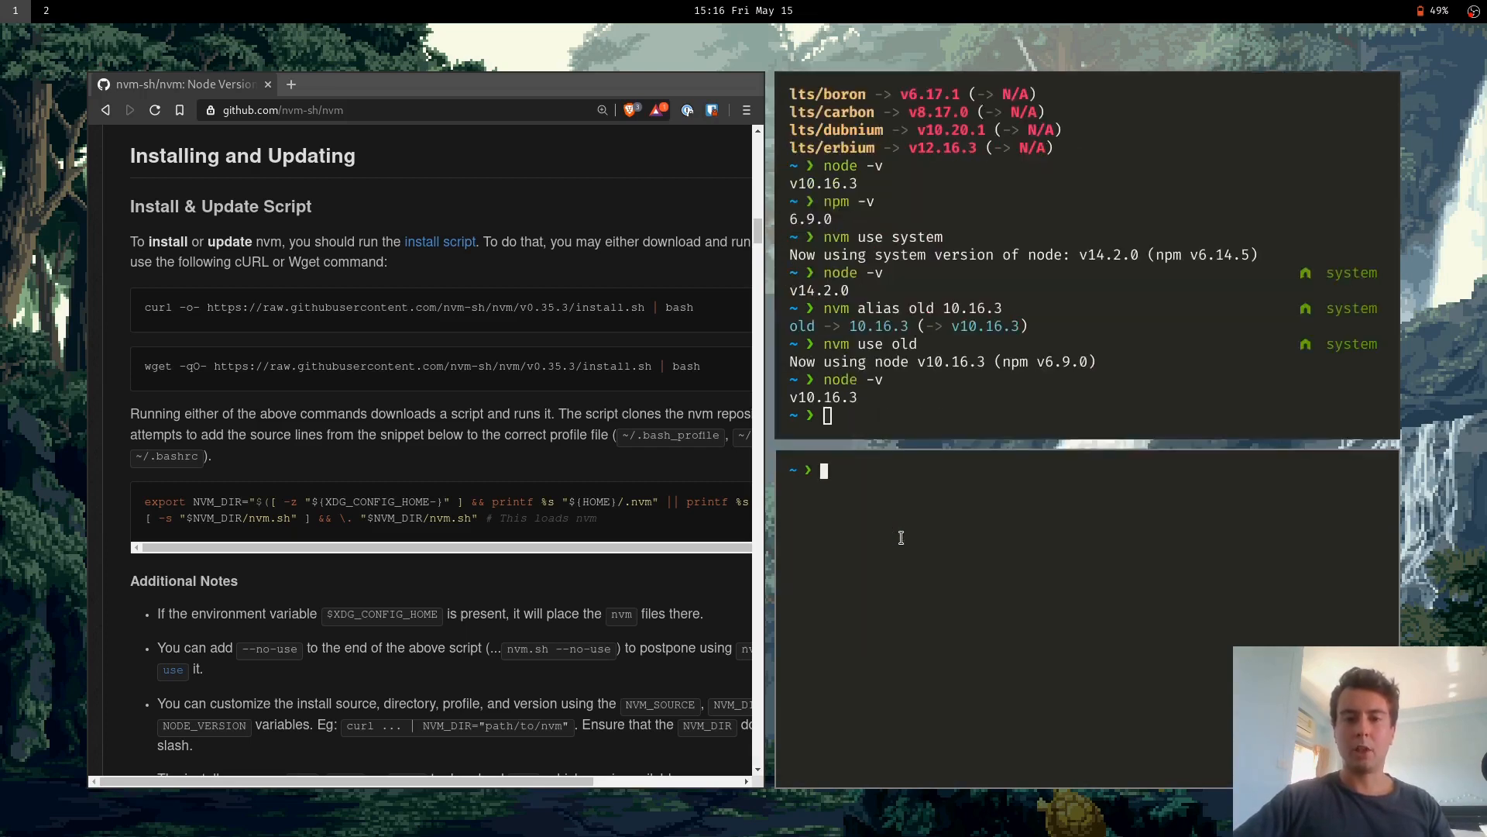
List installed versions and aliases with nvm ls, then cd into code/cornerstone
{"action": "type", "text": "nvm alias default system"}
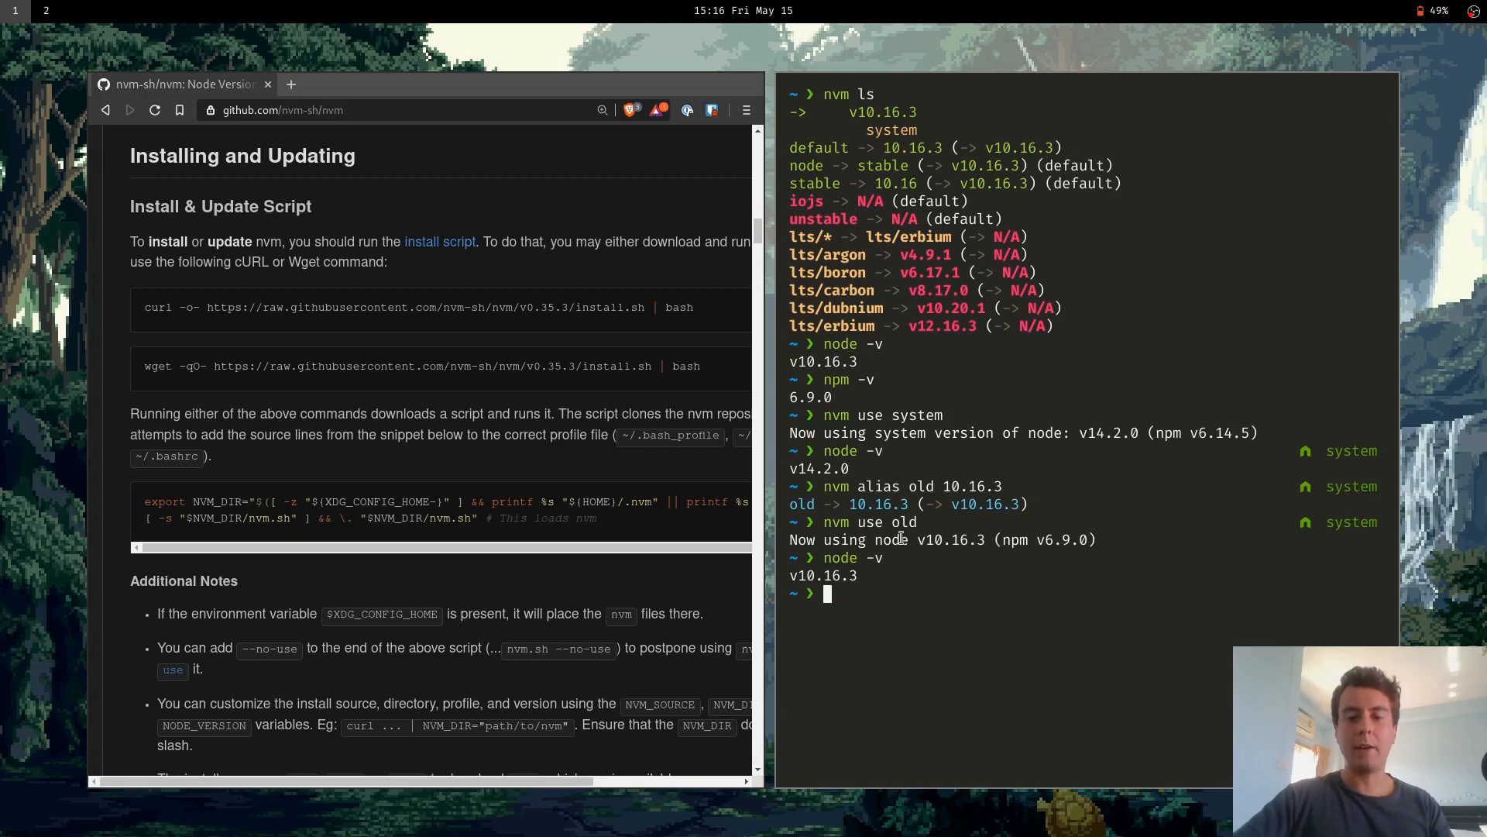
{"action": "type", "text": "nvm ls"}
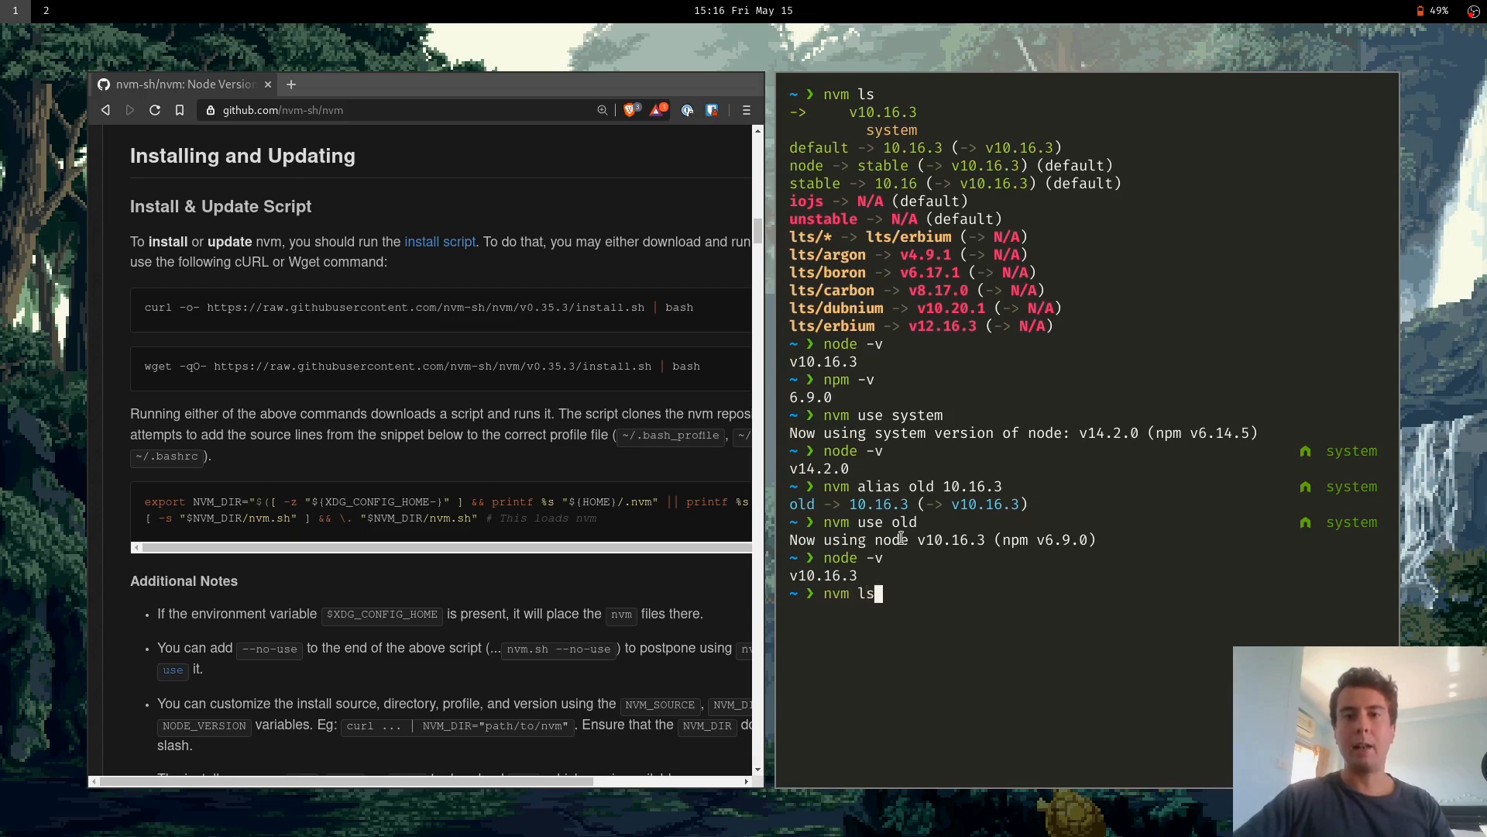
{"action": "key", "text": "Return"}
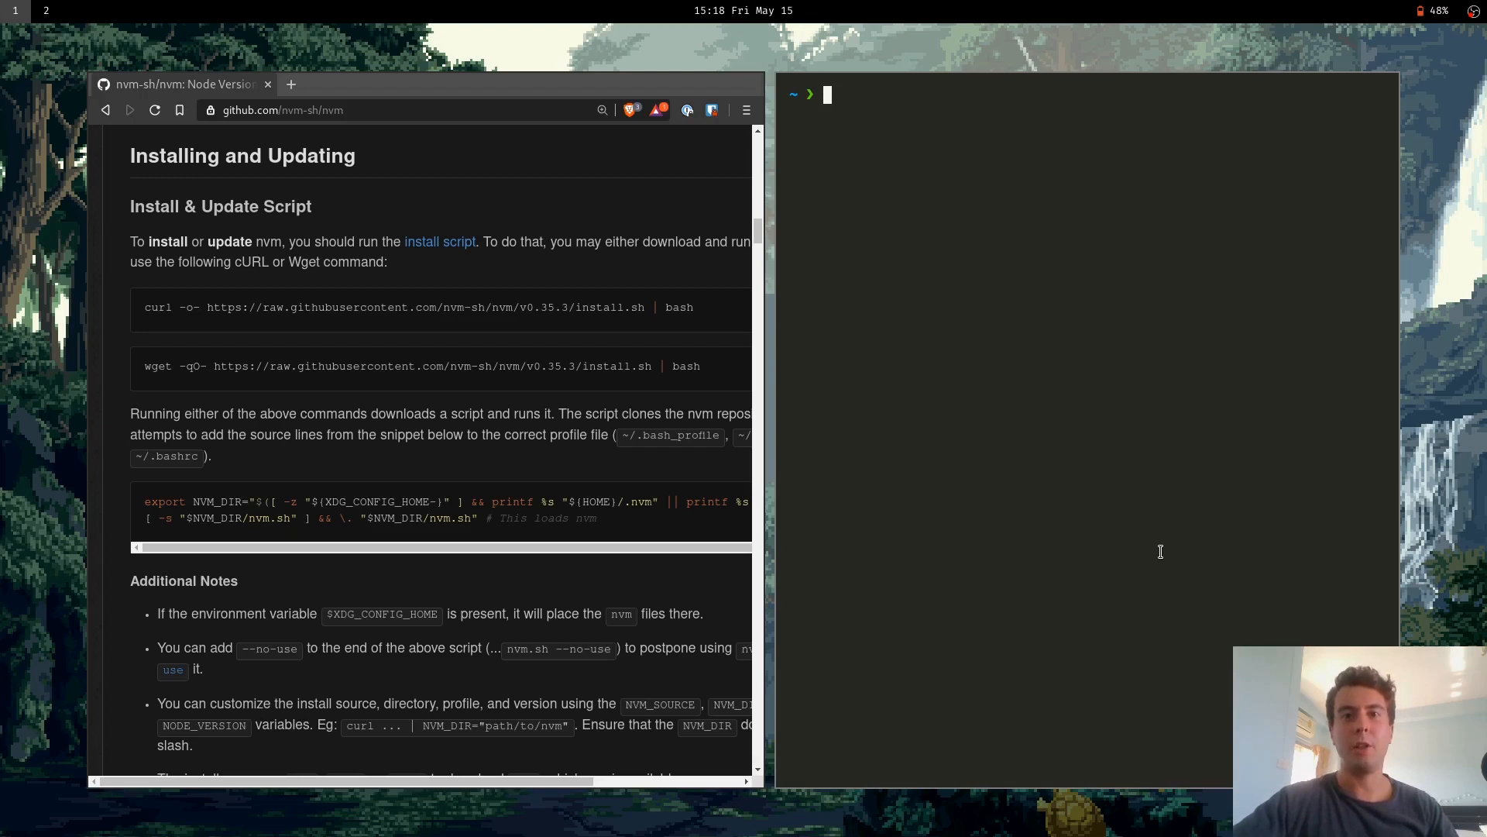
{"action": "type", "text": "cd .."}
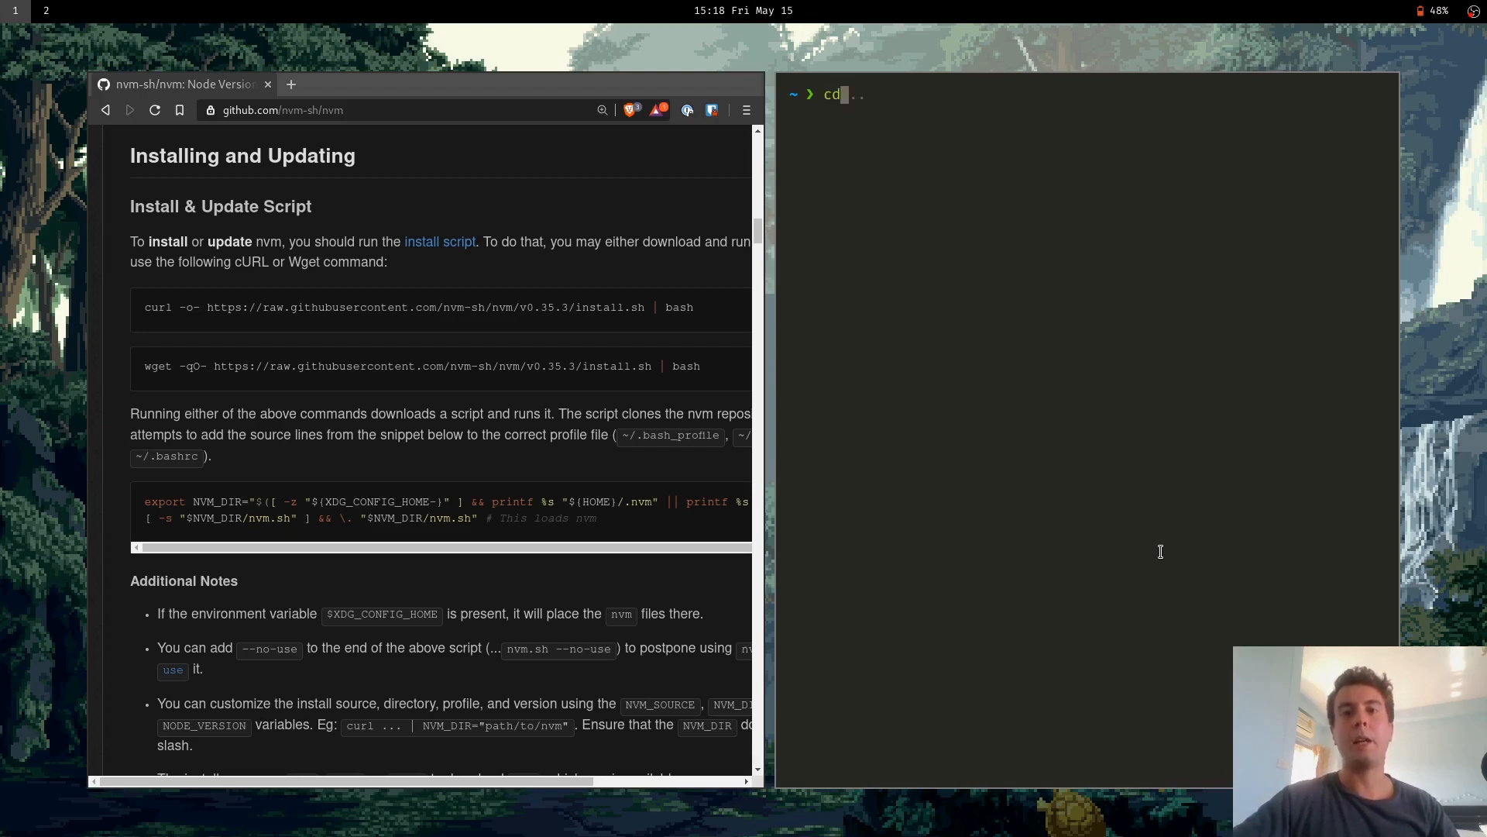
{"action": "type", "text": "code/cornerstone"}
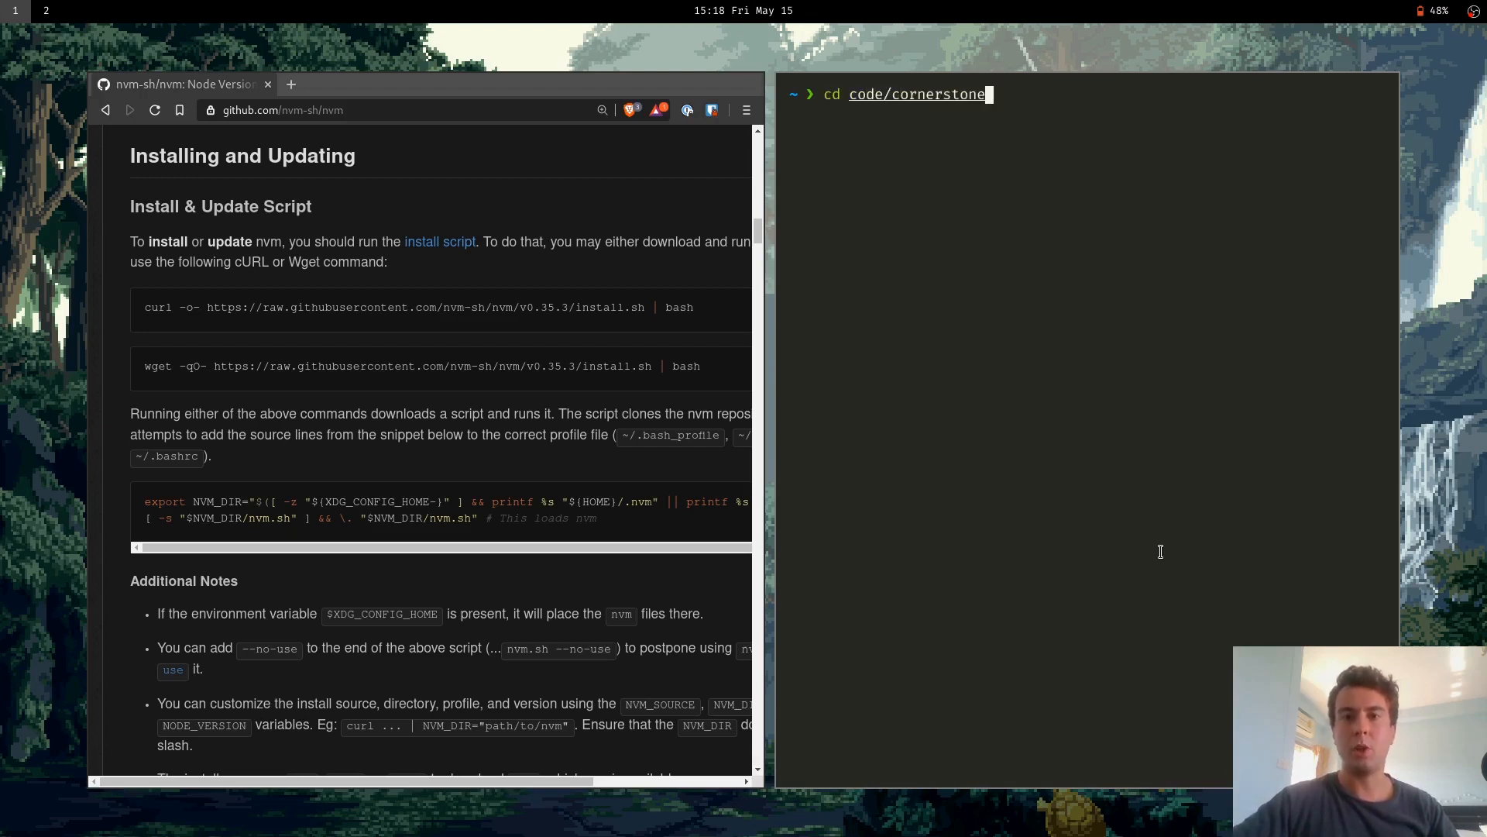
{"action": "key", "text": "Return"}
{"action": "type", "text": "vim "}
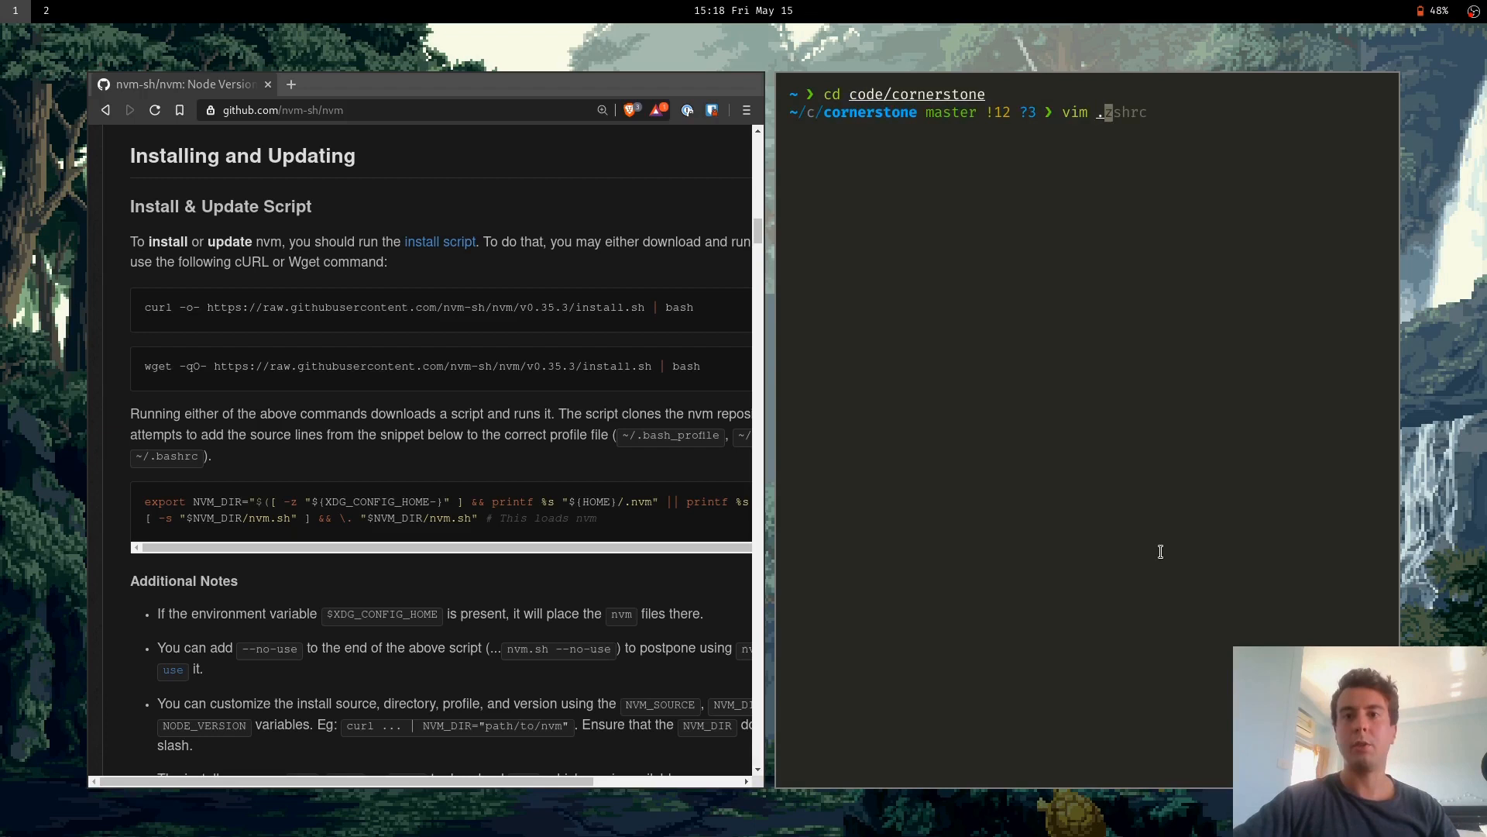
Create the project's .nvmrc in vim and run nvm use to switch to v10.16.3 from it
{"action": "type", "text": ".nvmrc"}
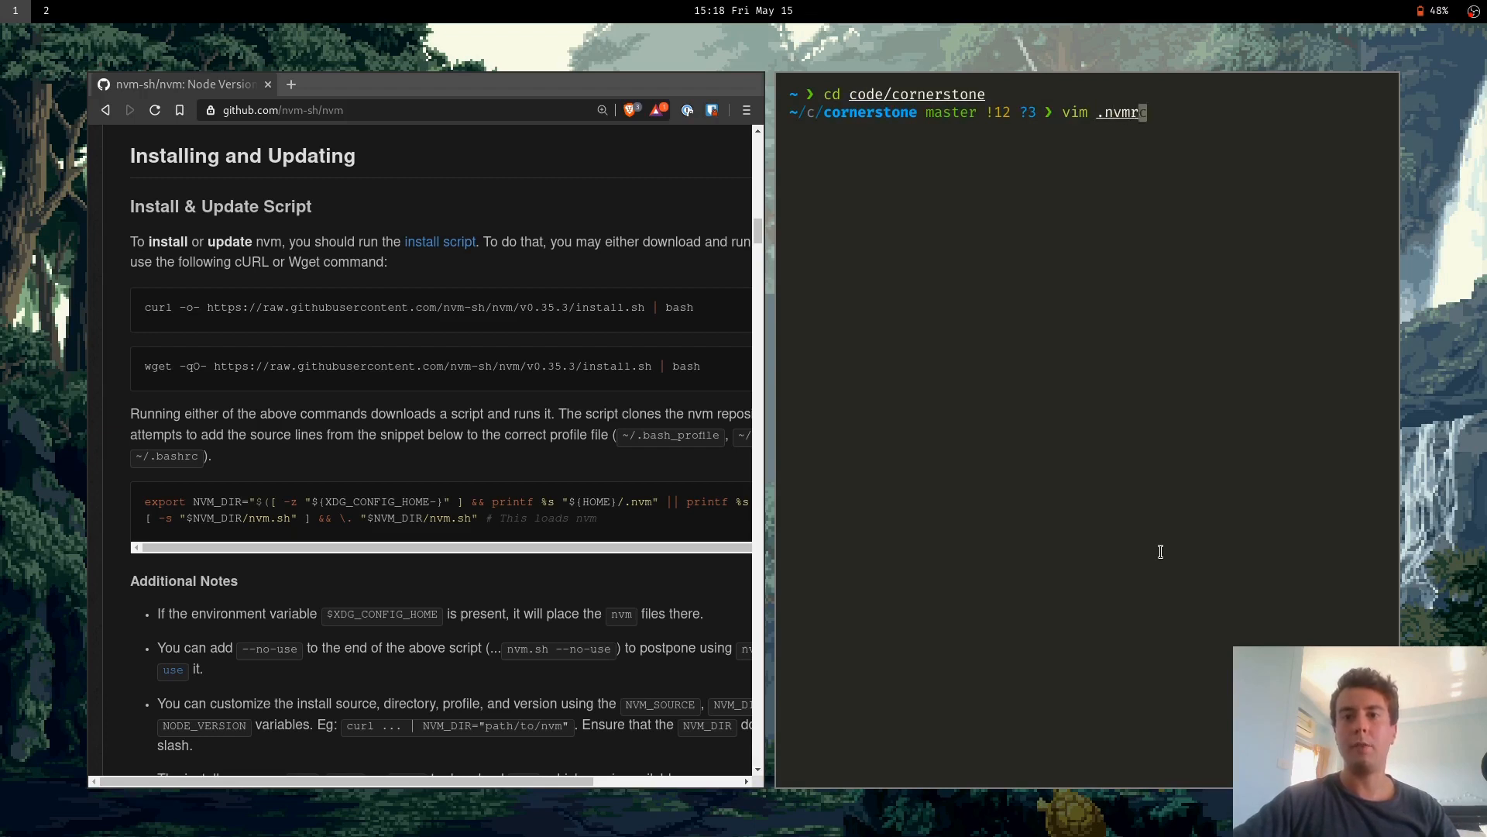
{"action": "key", "text": "Return"}
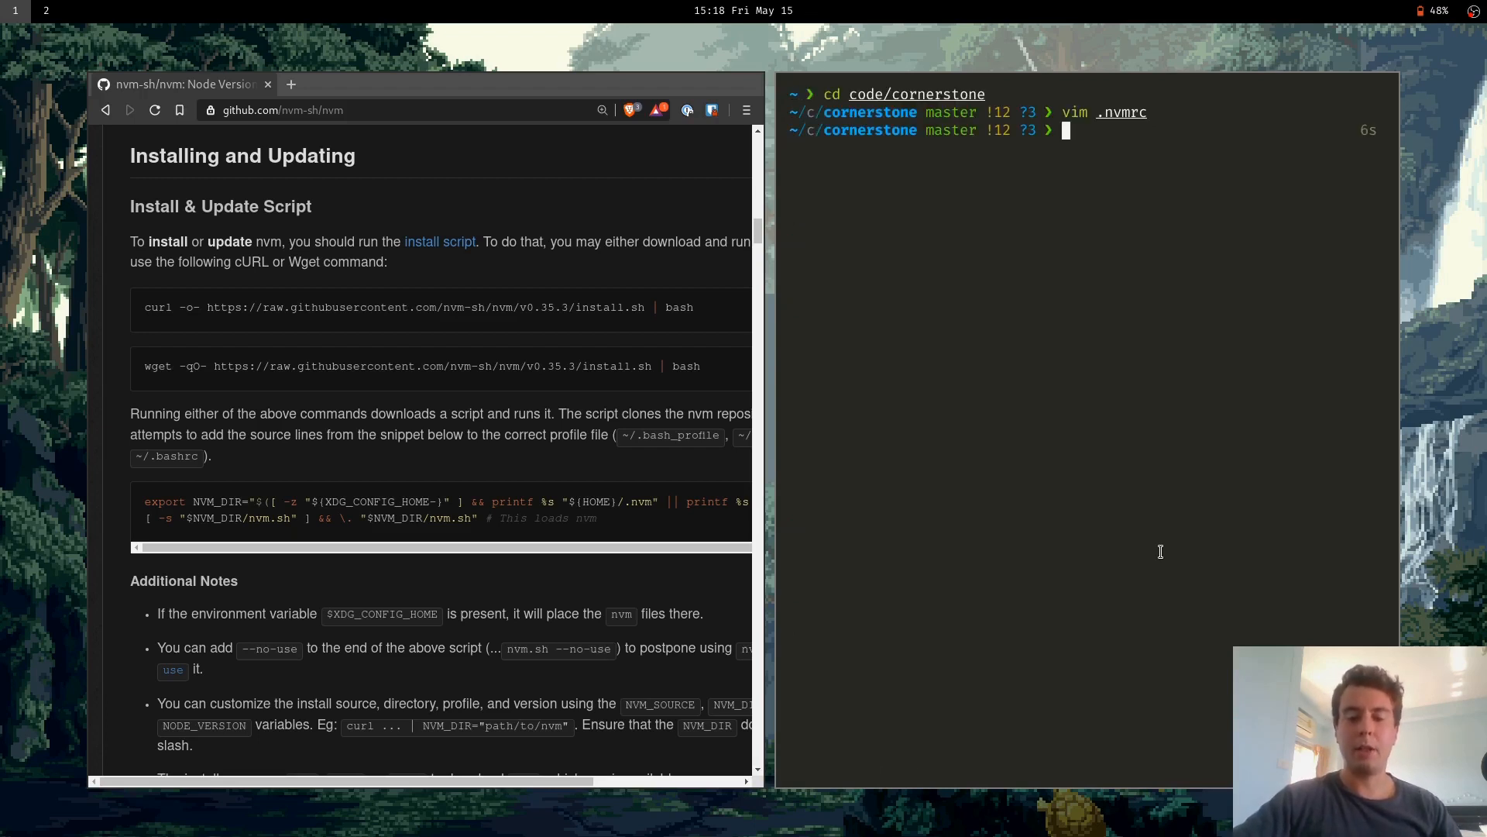
{"action": "type", "text": "nvm use node"}
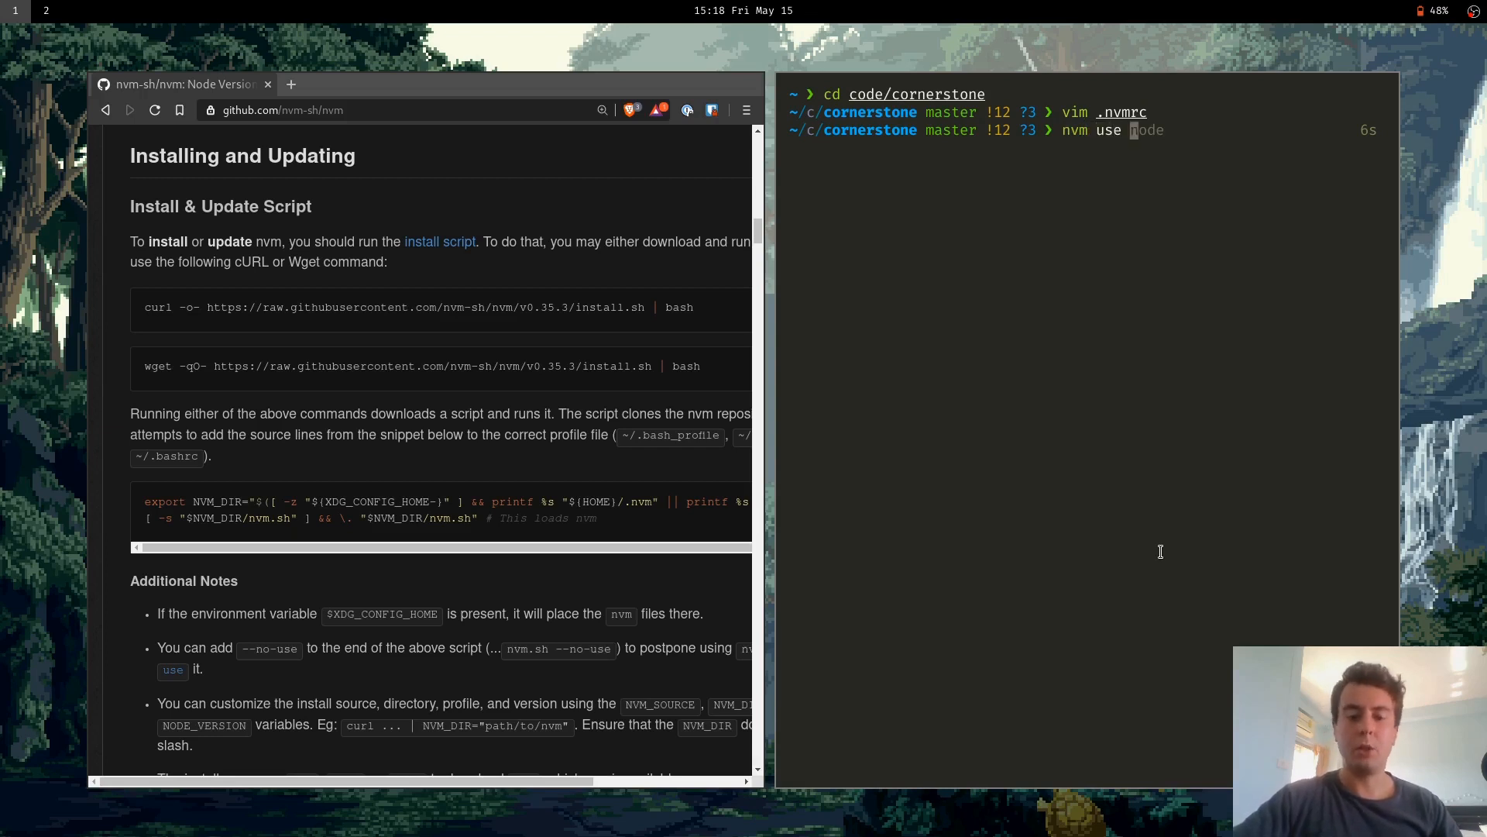
{"action": "key", "text": "Return"}
{"action": "type", "text": "cd .."}
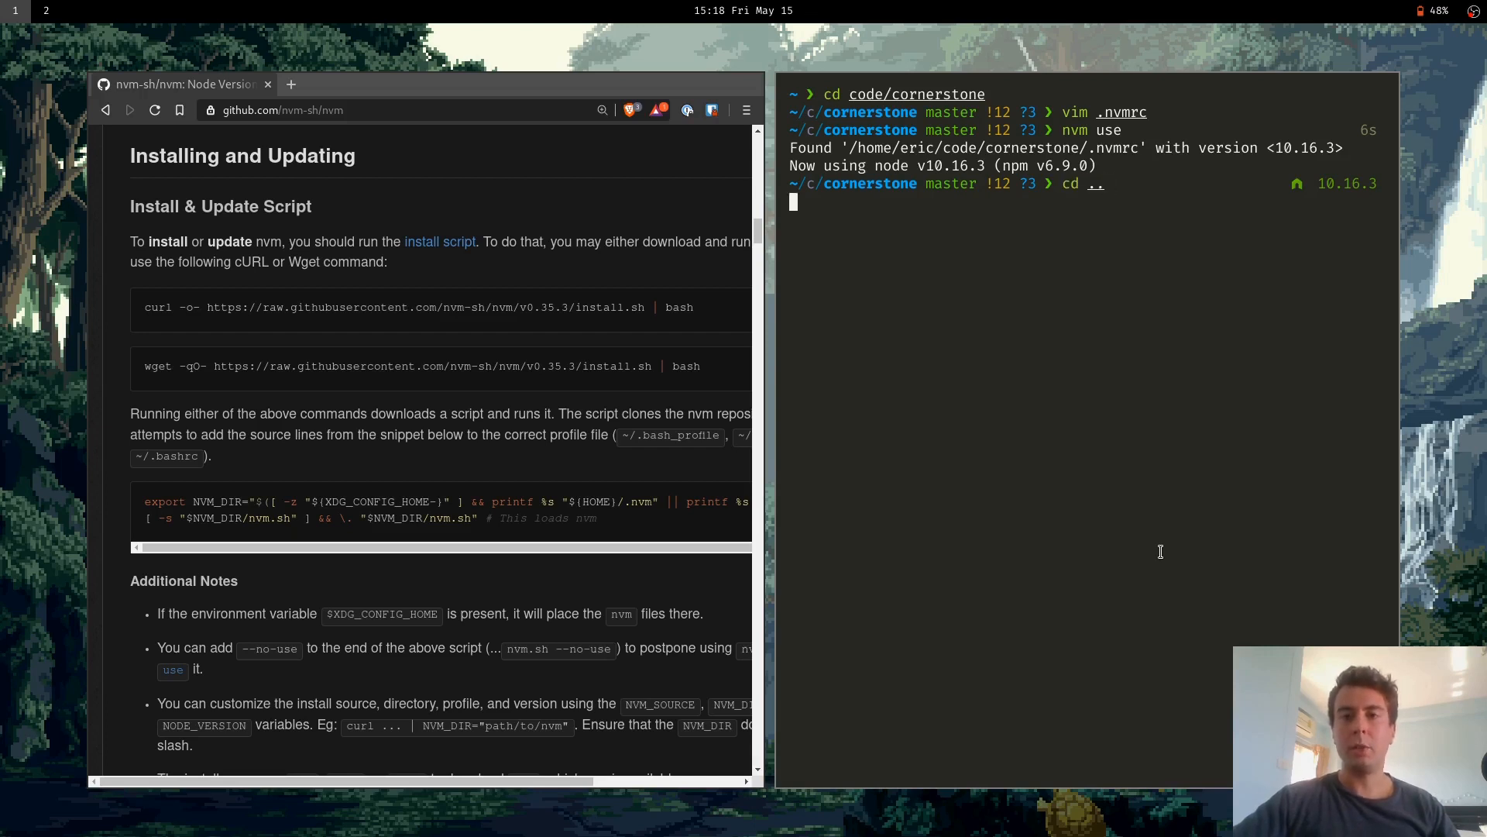
Run nvm use default to fall back to system Node v14.2.0 and cd back to ~
{"action": "type", "text": "nvm use"}
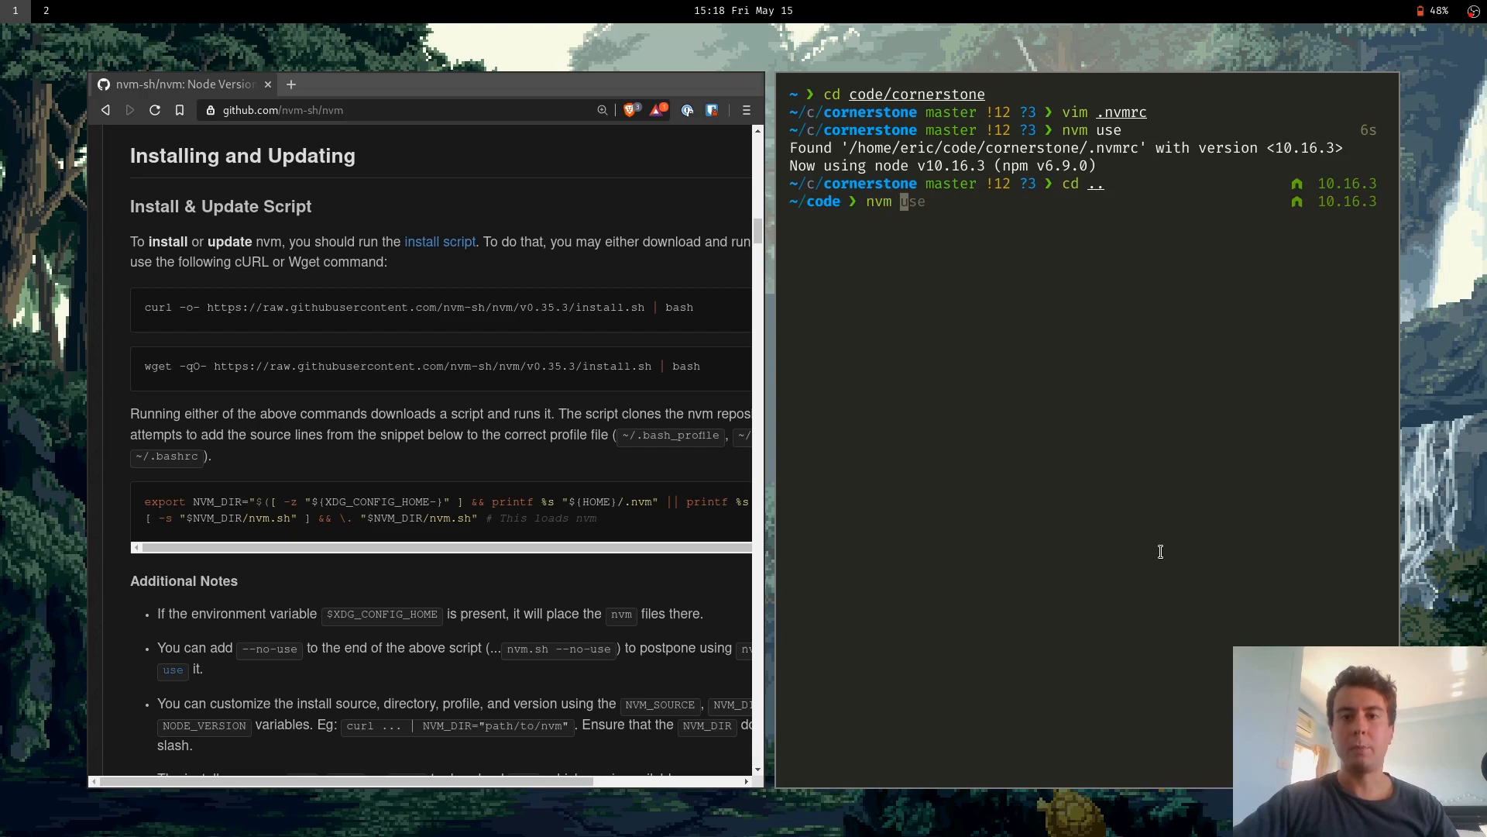
{"action": "type", "text": "default"}
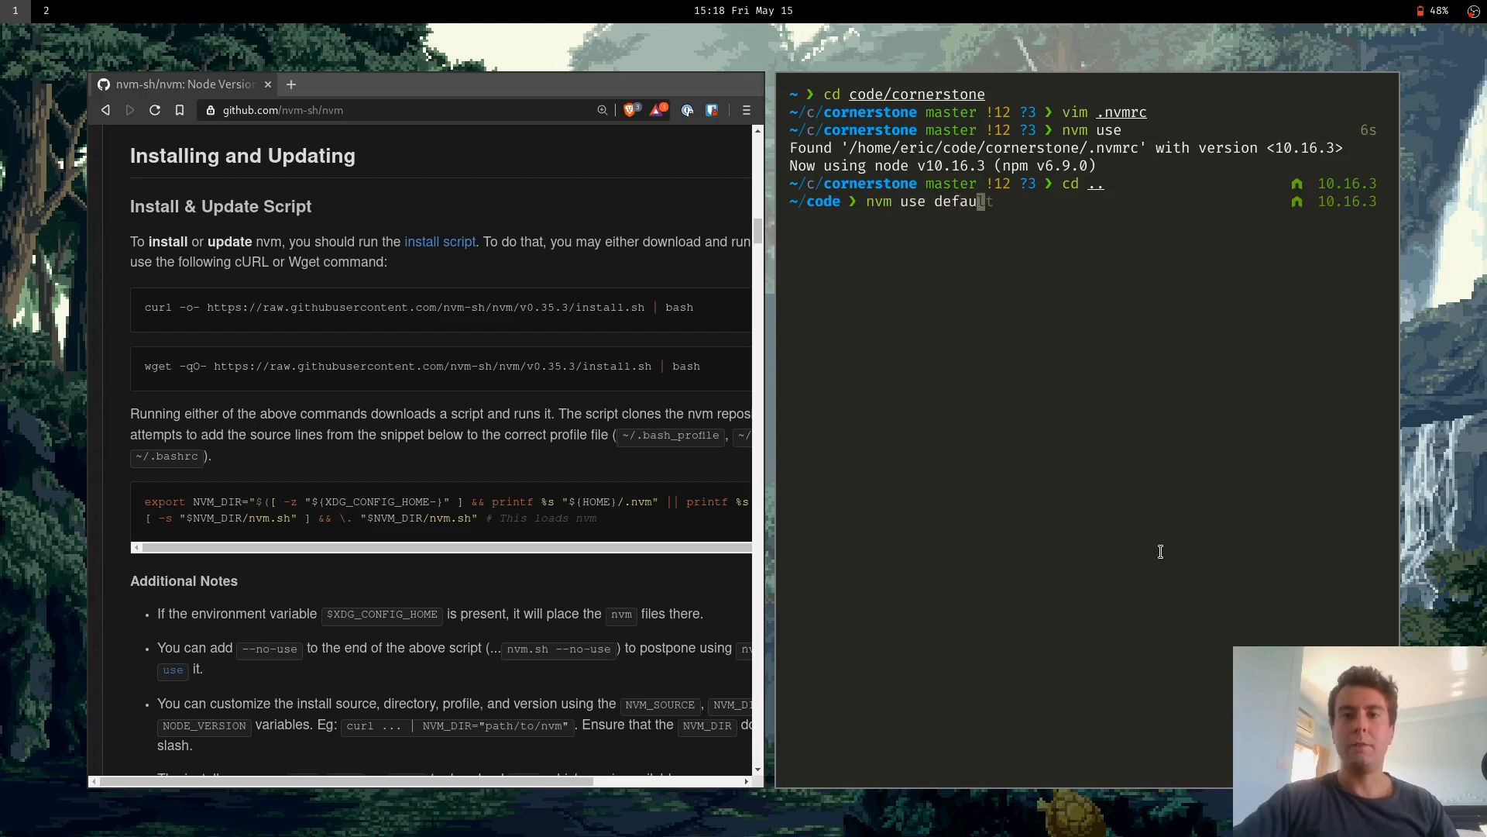
{"action": "key", "text": "Return"}
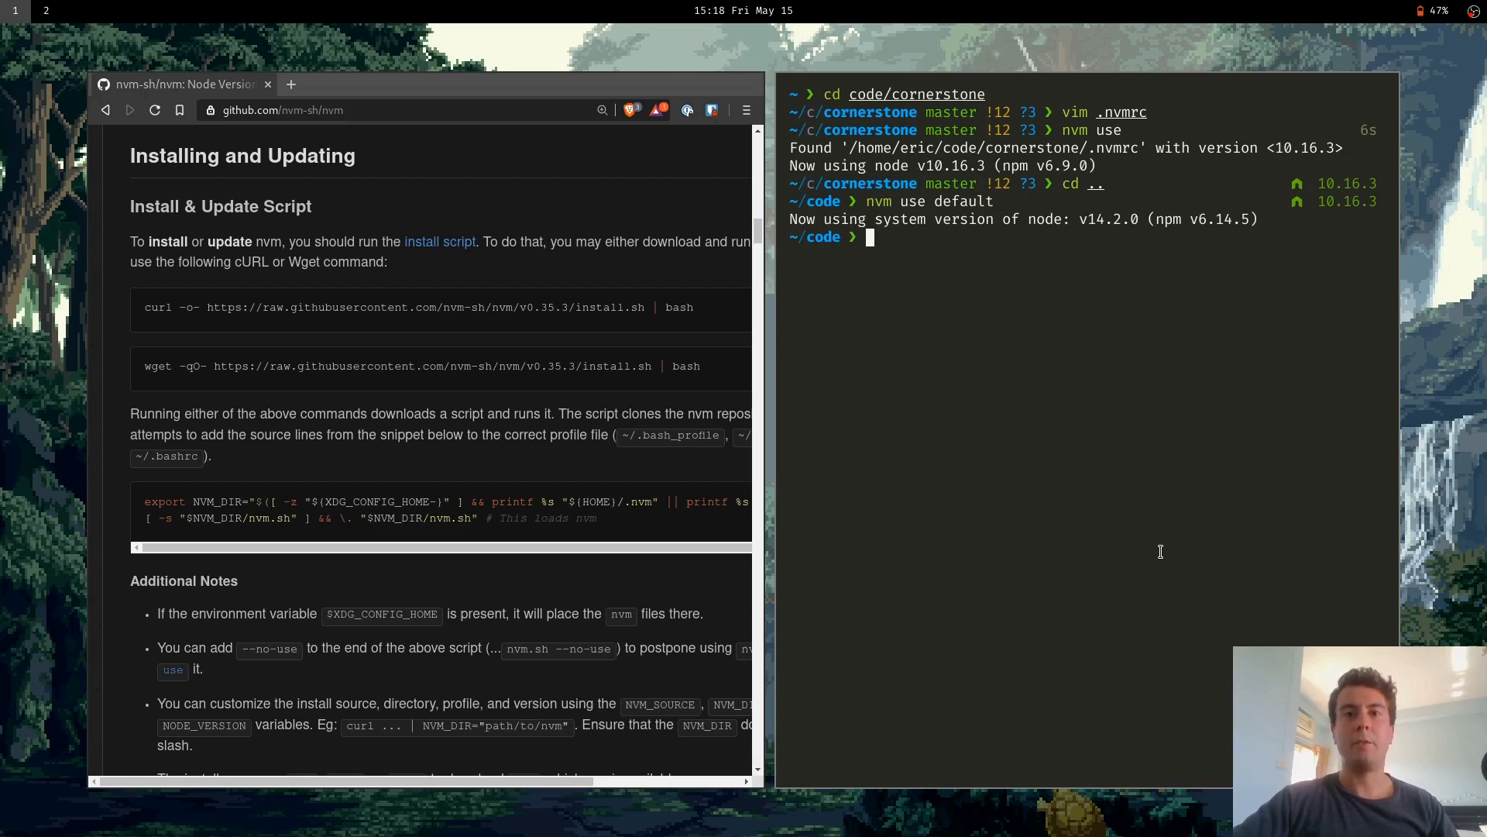
{"action": "mouse_move", "coordinate": [1334, 200]}
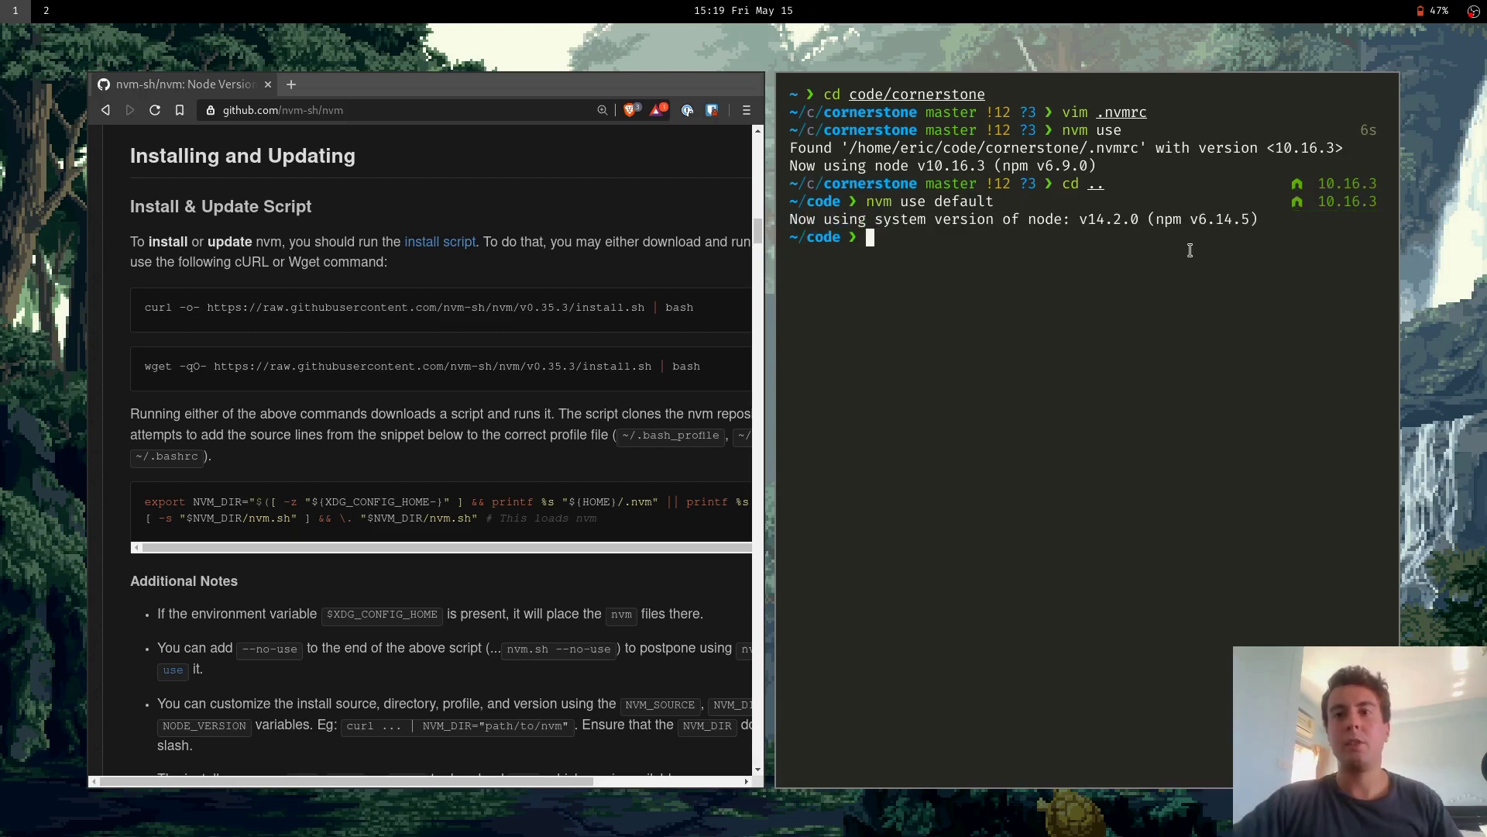
{"action": "mouse_move", "coordinate": [1119, 247]}
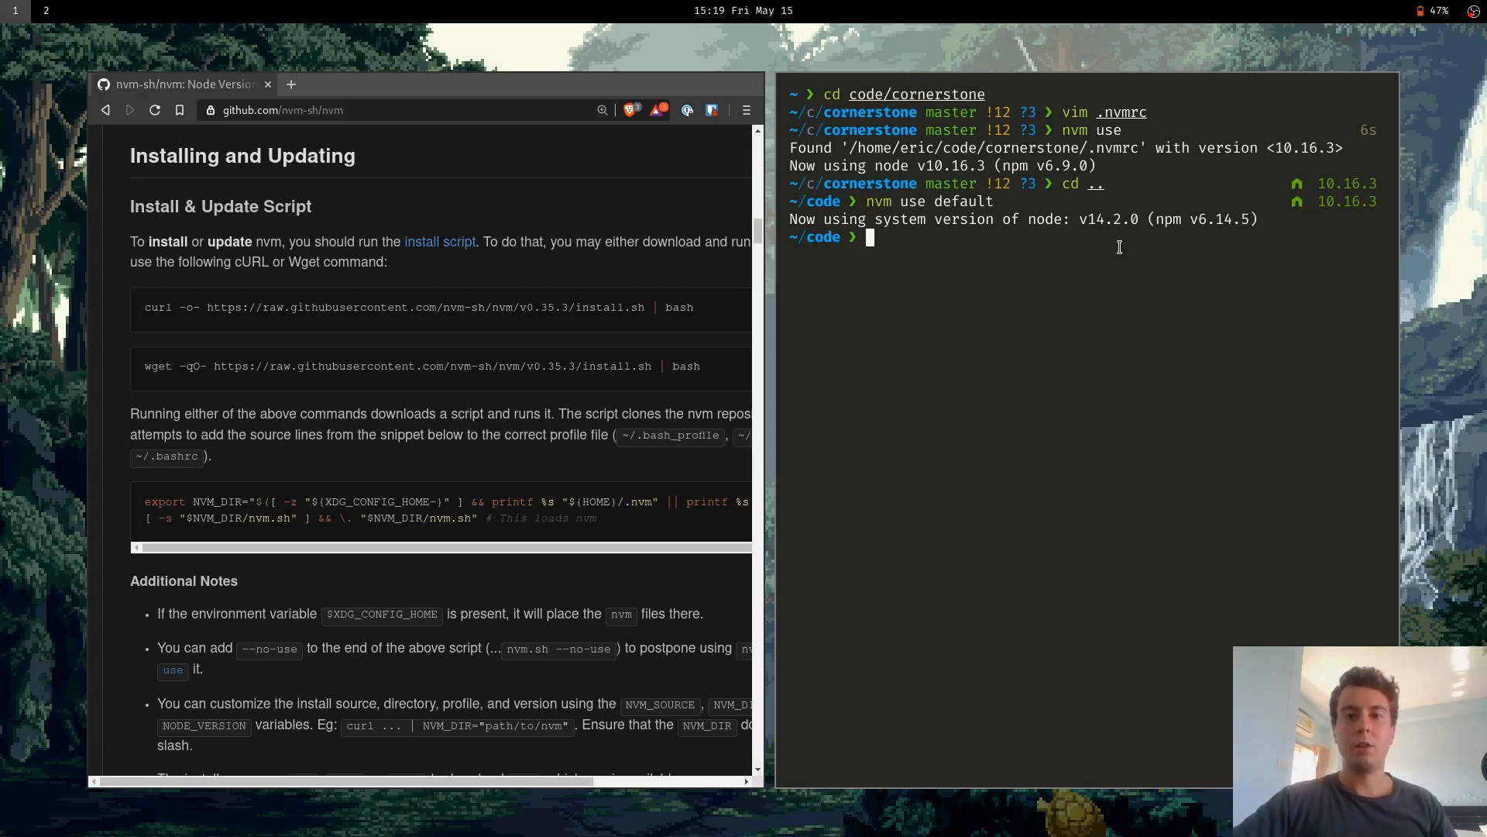
{"action": "type", "text": "cd /"}
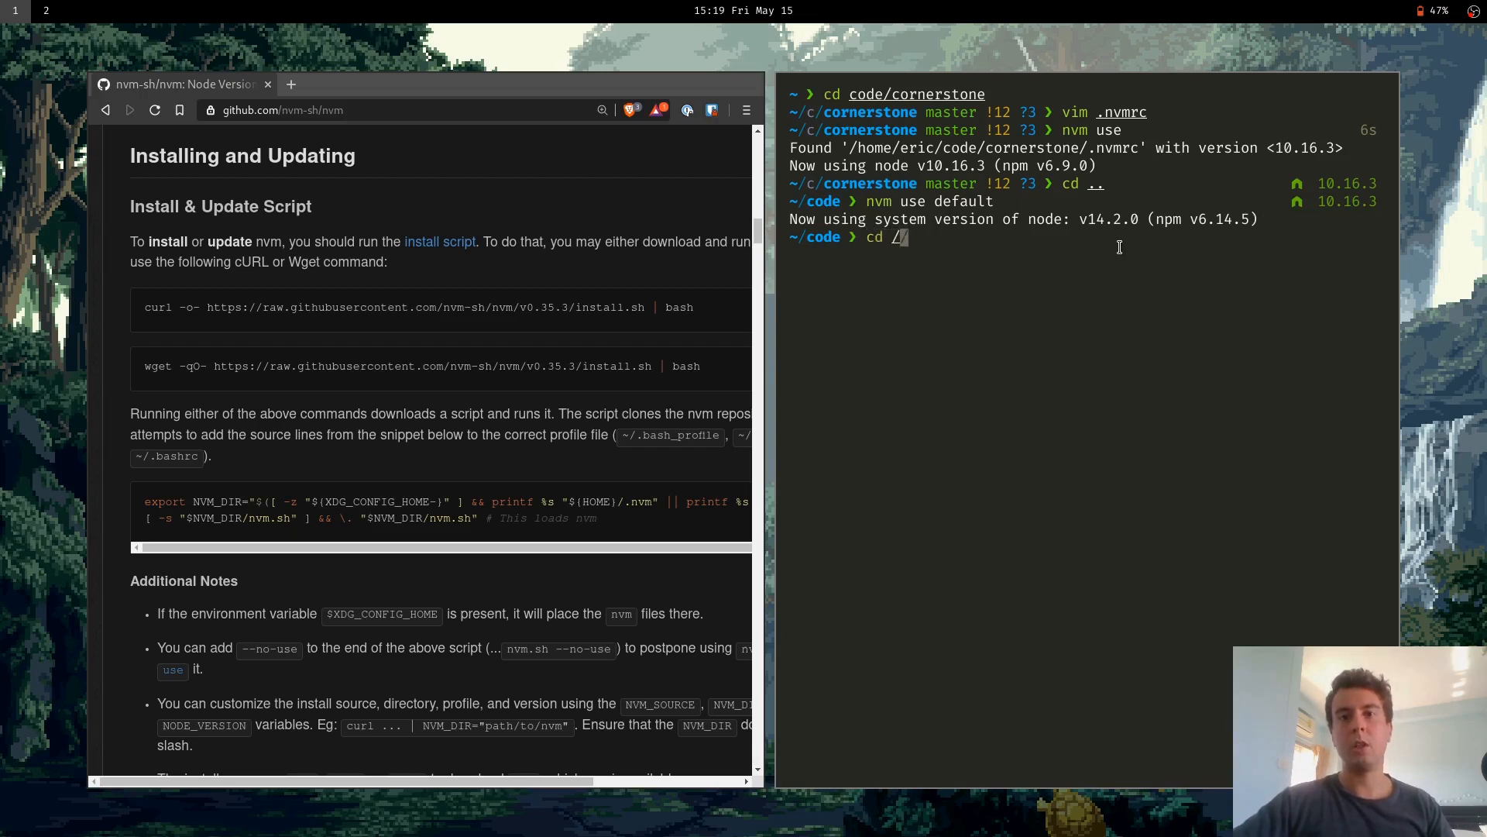
{"action": "key", "text": "Return"}
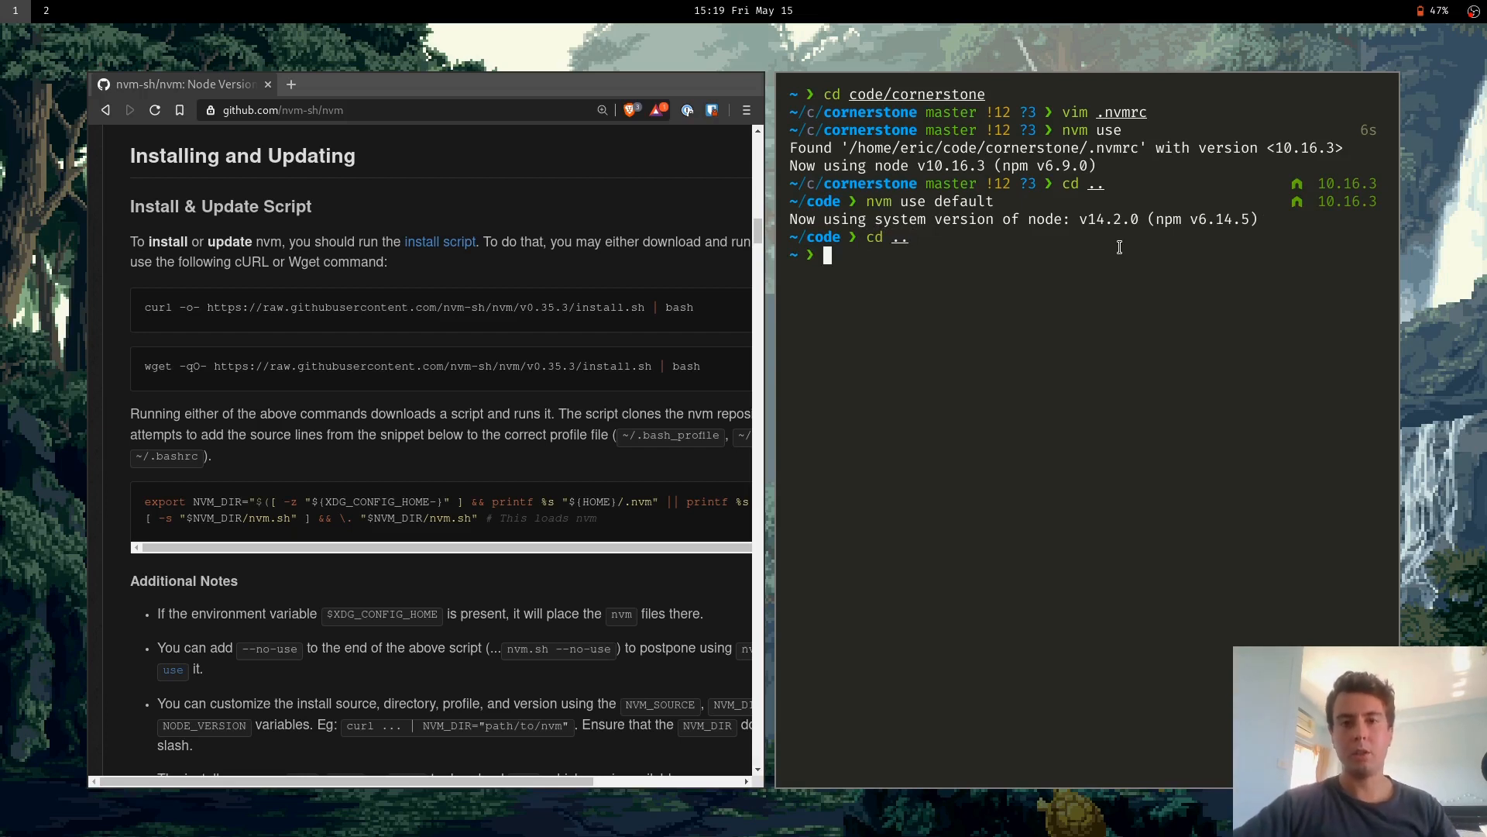
{"action": "type", "text": "vim .nvmrc"}
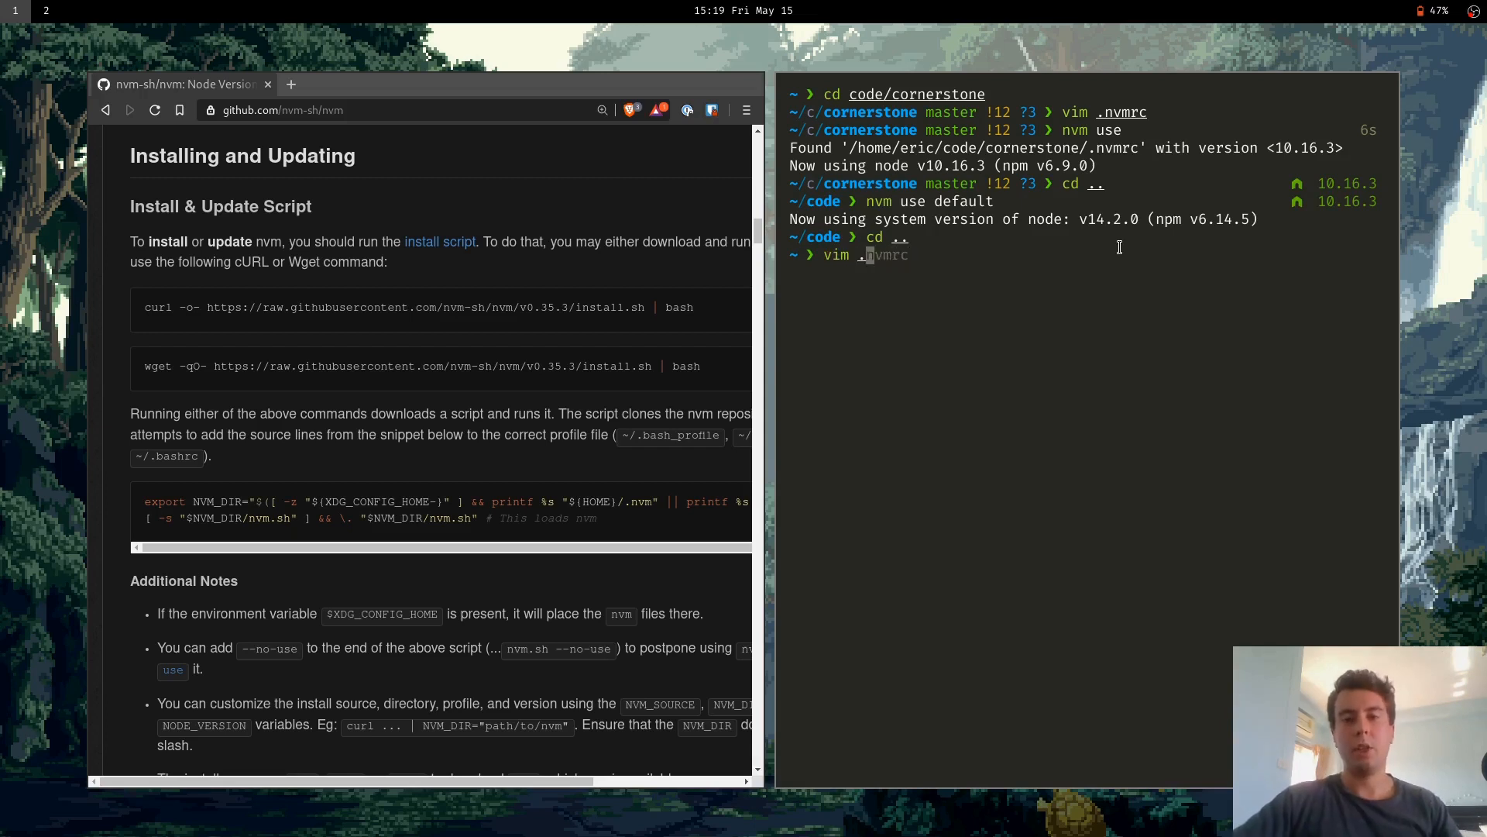
Open .zshrc in vim with a plain shell pane below and scroll to the nvm lines
{"action": "key", "text": "Return"}
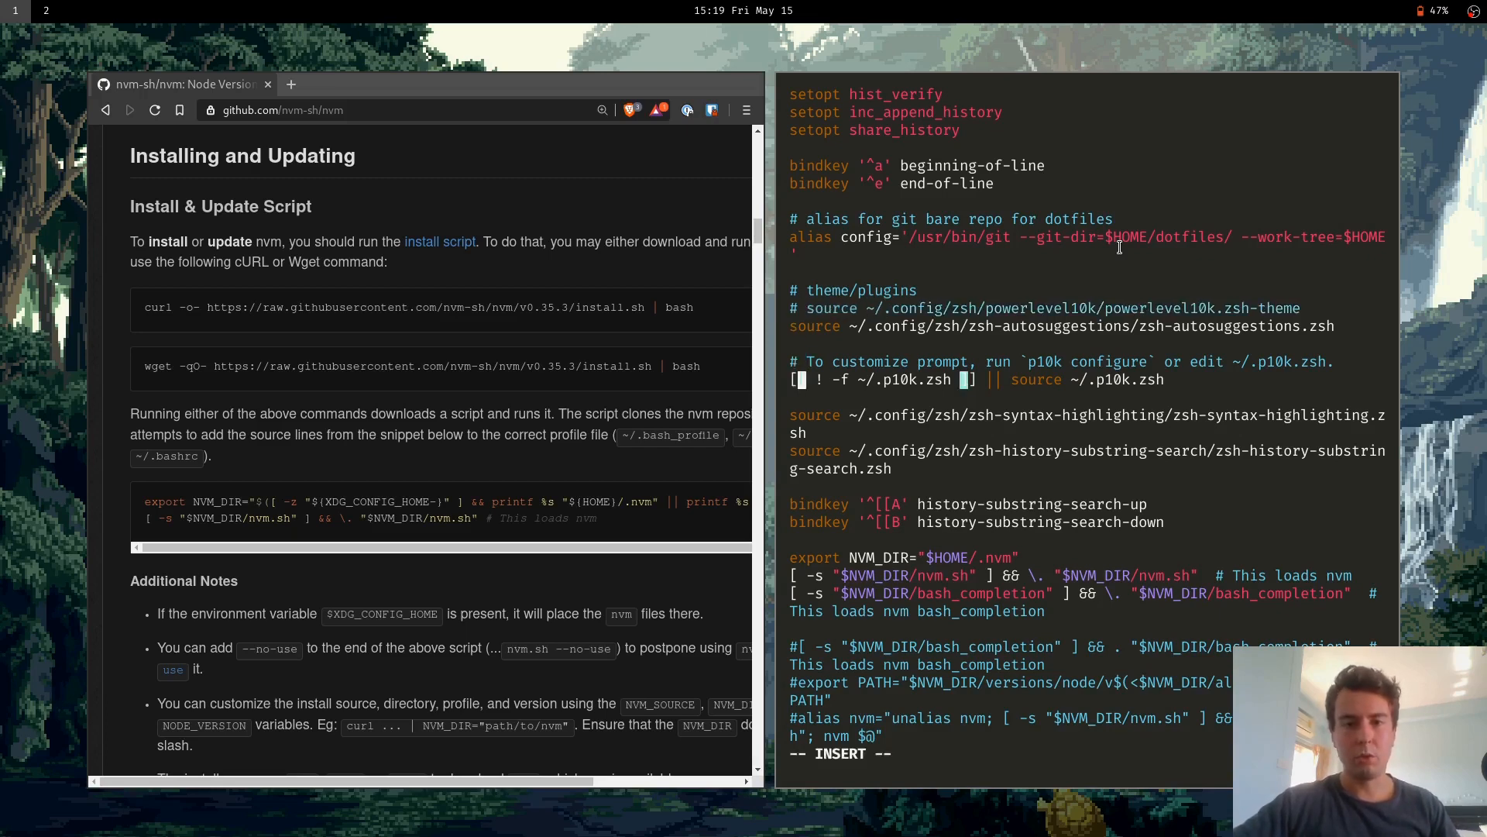
{"action": "key", "text": "Escape"}
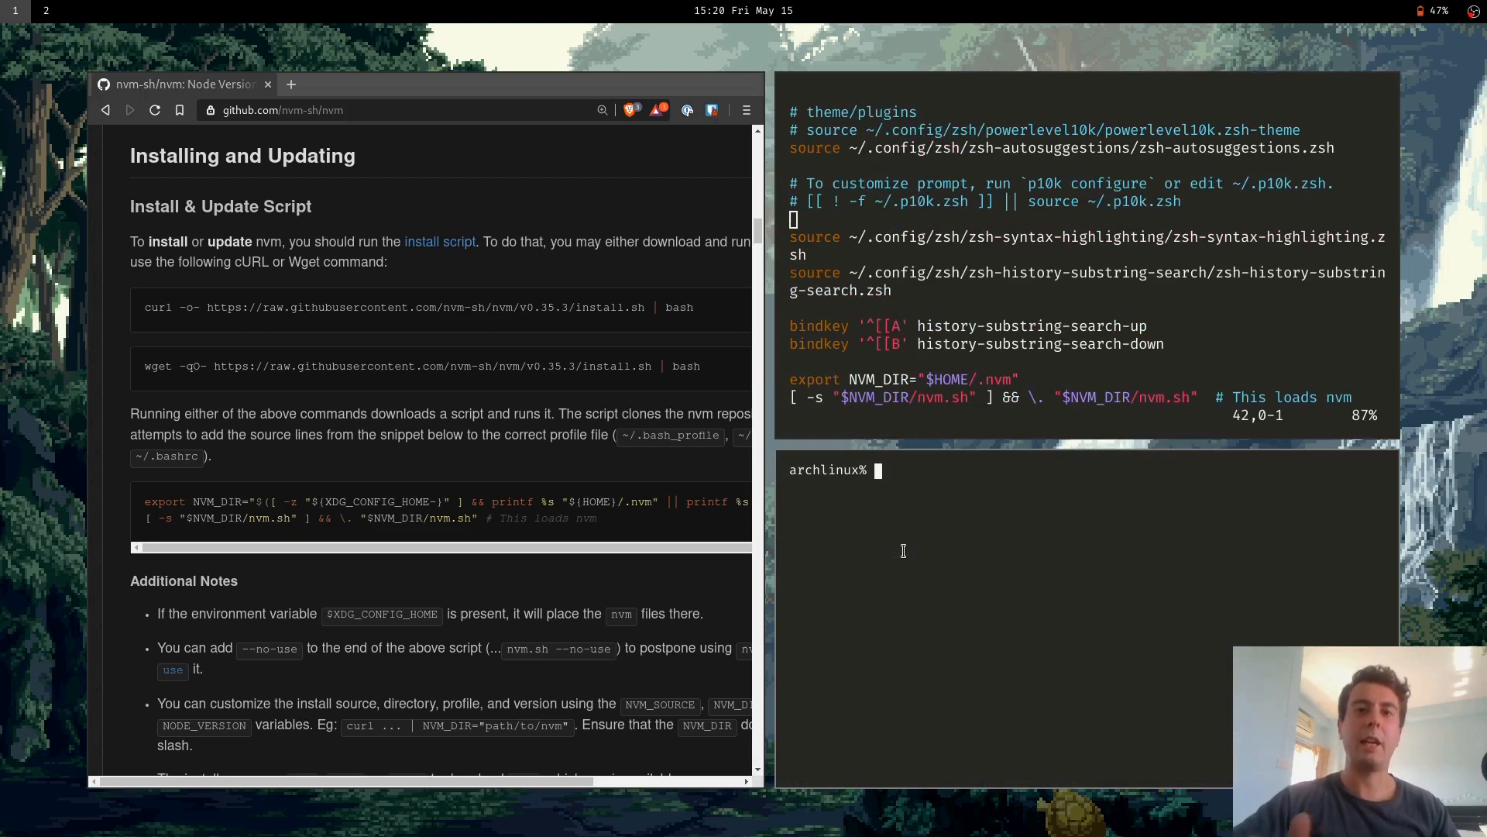
{"action": "mouse_move", "coordinate": [835, 496]}
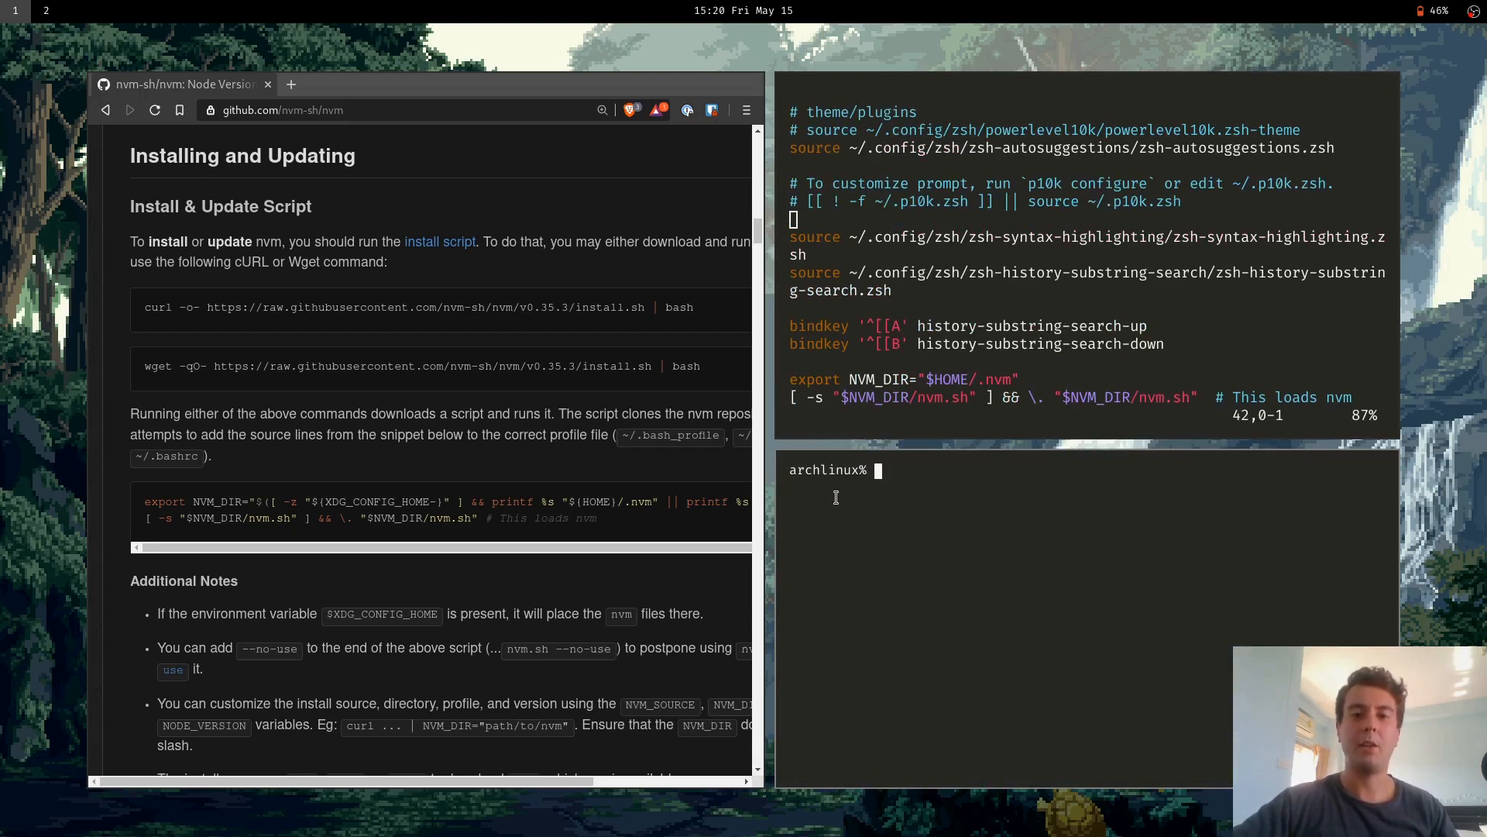
{"action": "mouse_move", "coordinate": [889, 518]}
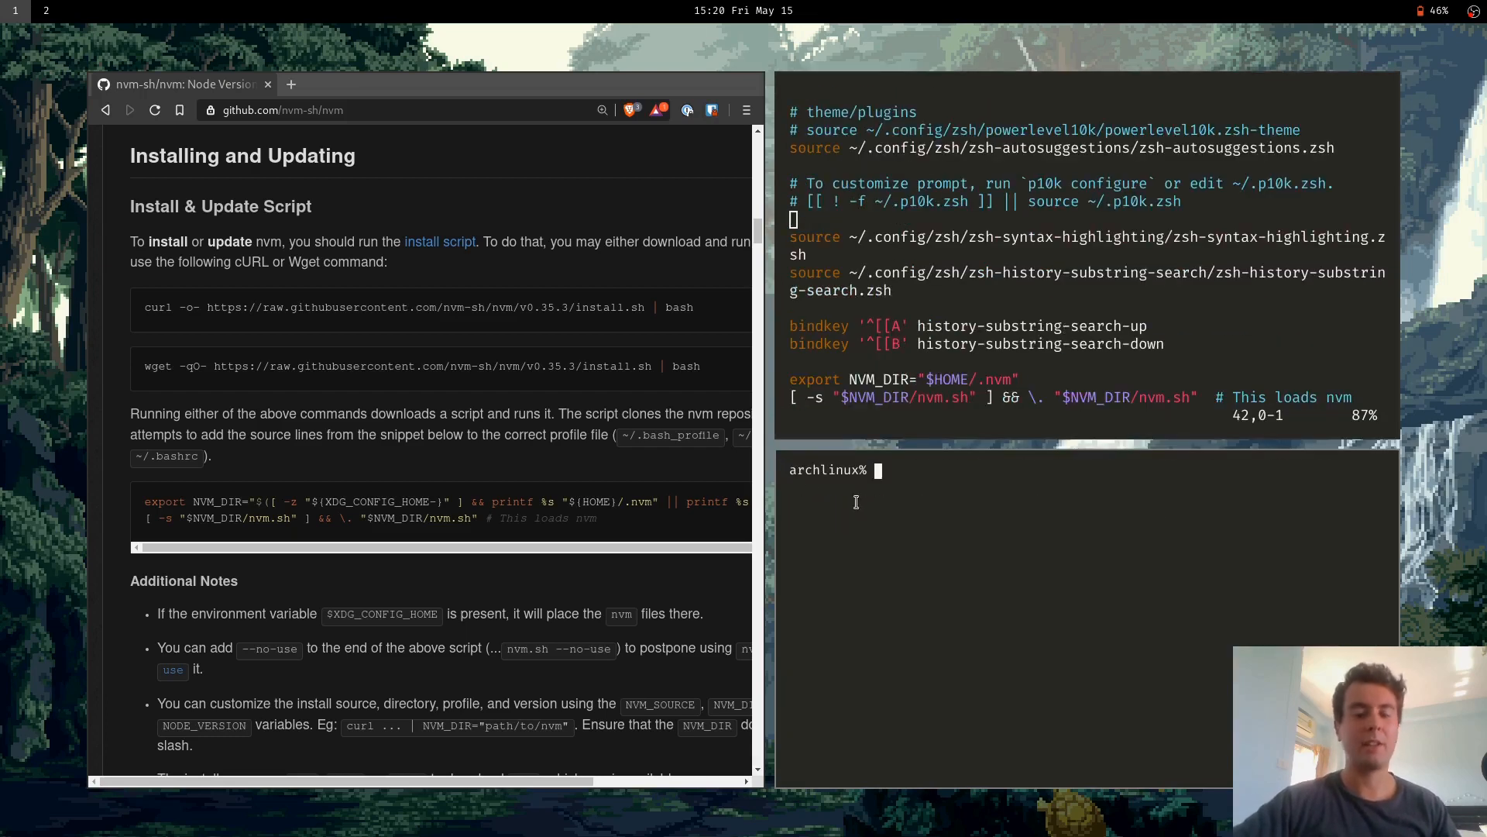
{"action": "type", "text": "jladskfj"}
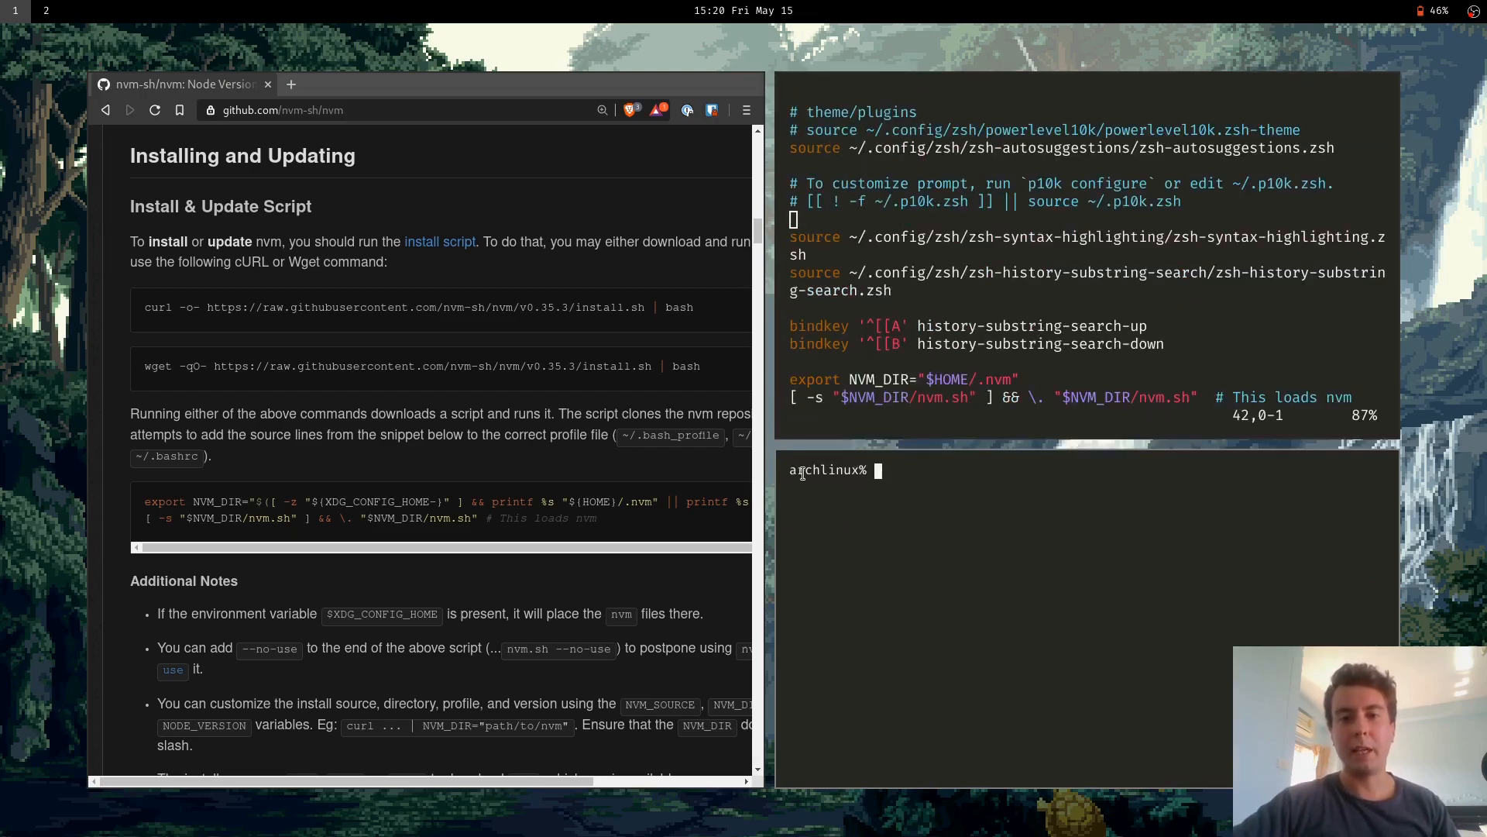
{"action": "scroll", "scroll_direction": "down", "scroll_amount": 3}
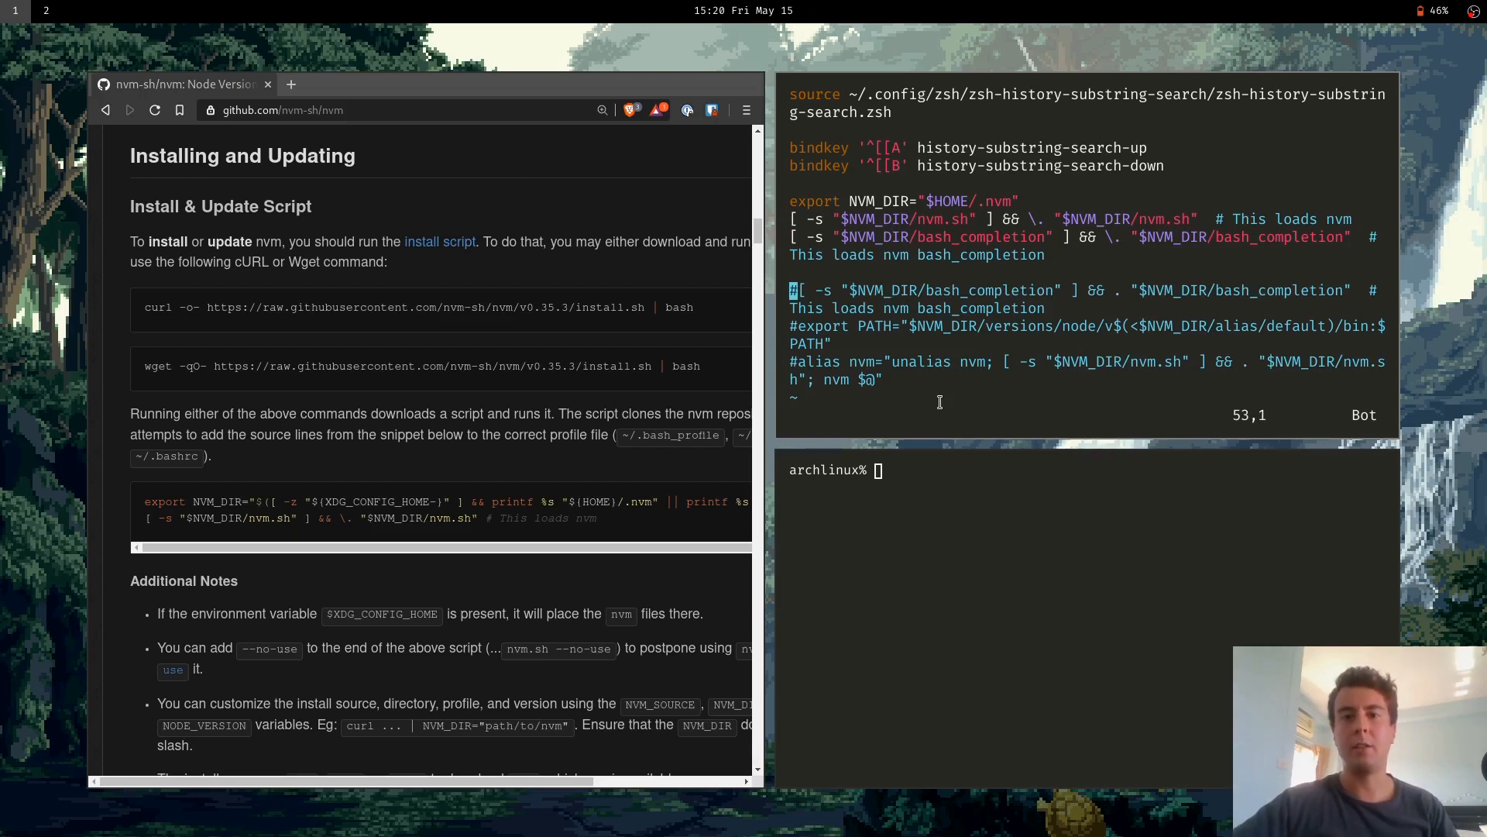
Comment out the nvm.sh source lines, enable the PATH export and alias nvm lines, and save
{"action": "key", "text": "i"}
{"action": "type", "text": "#"}
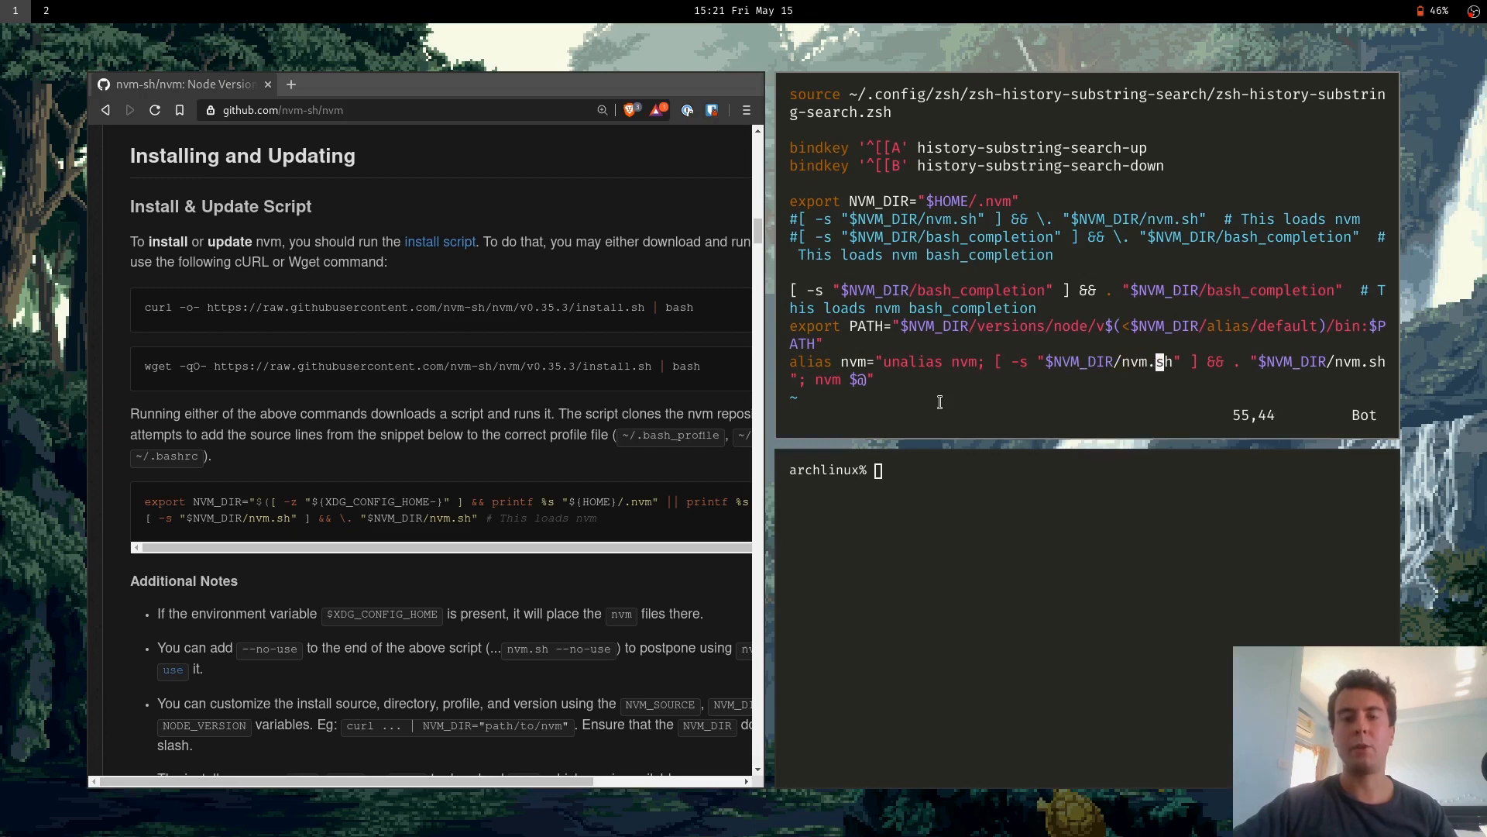
{"action": "type", "text": ":w"}
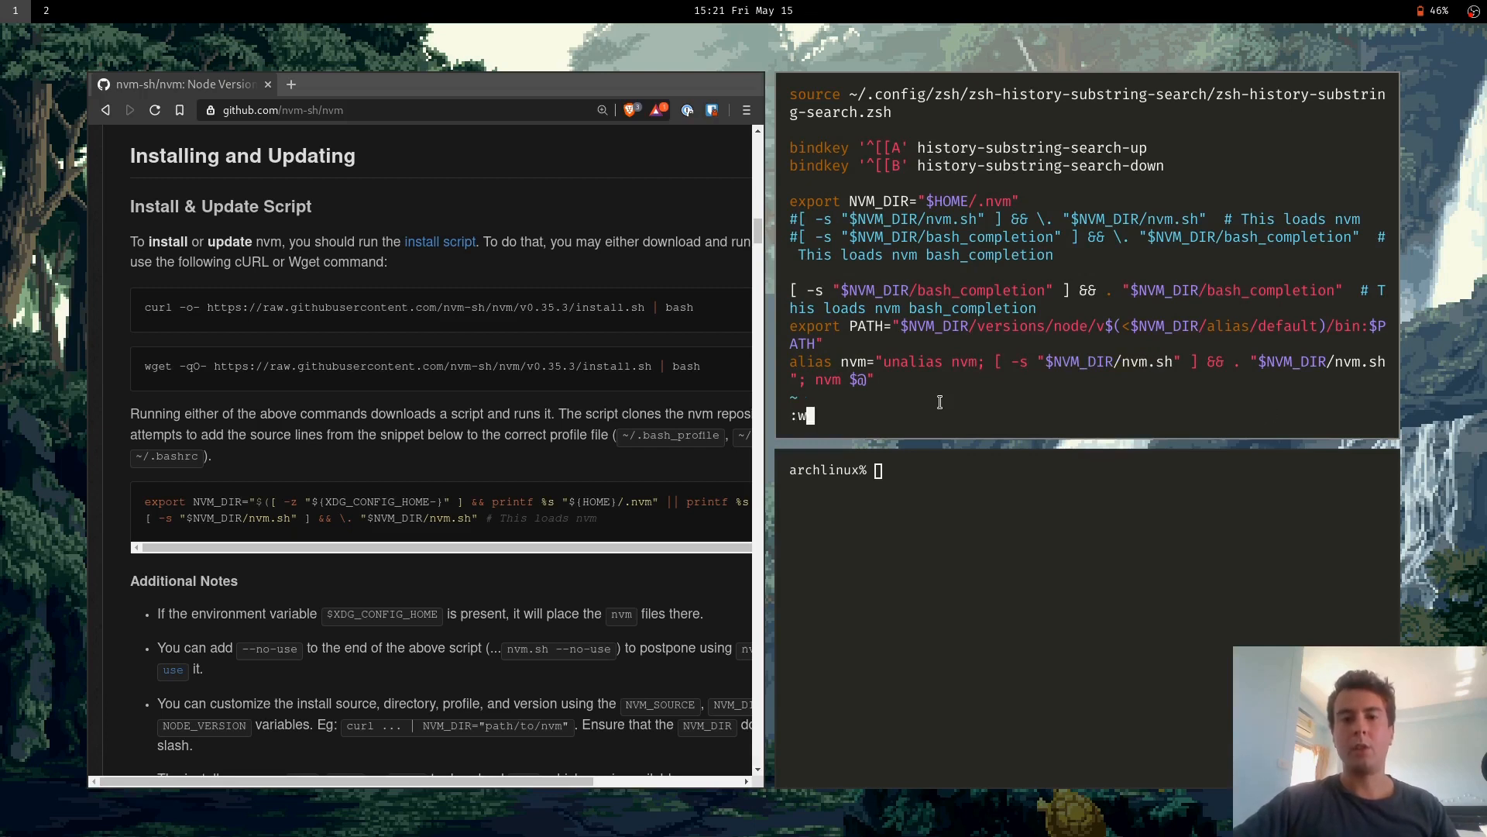
{"action": "key", "text": "Return"}
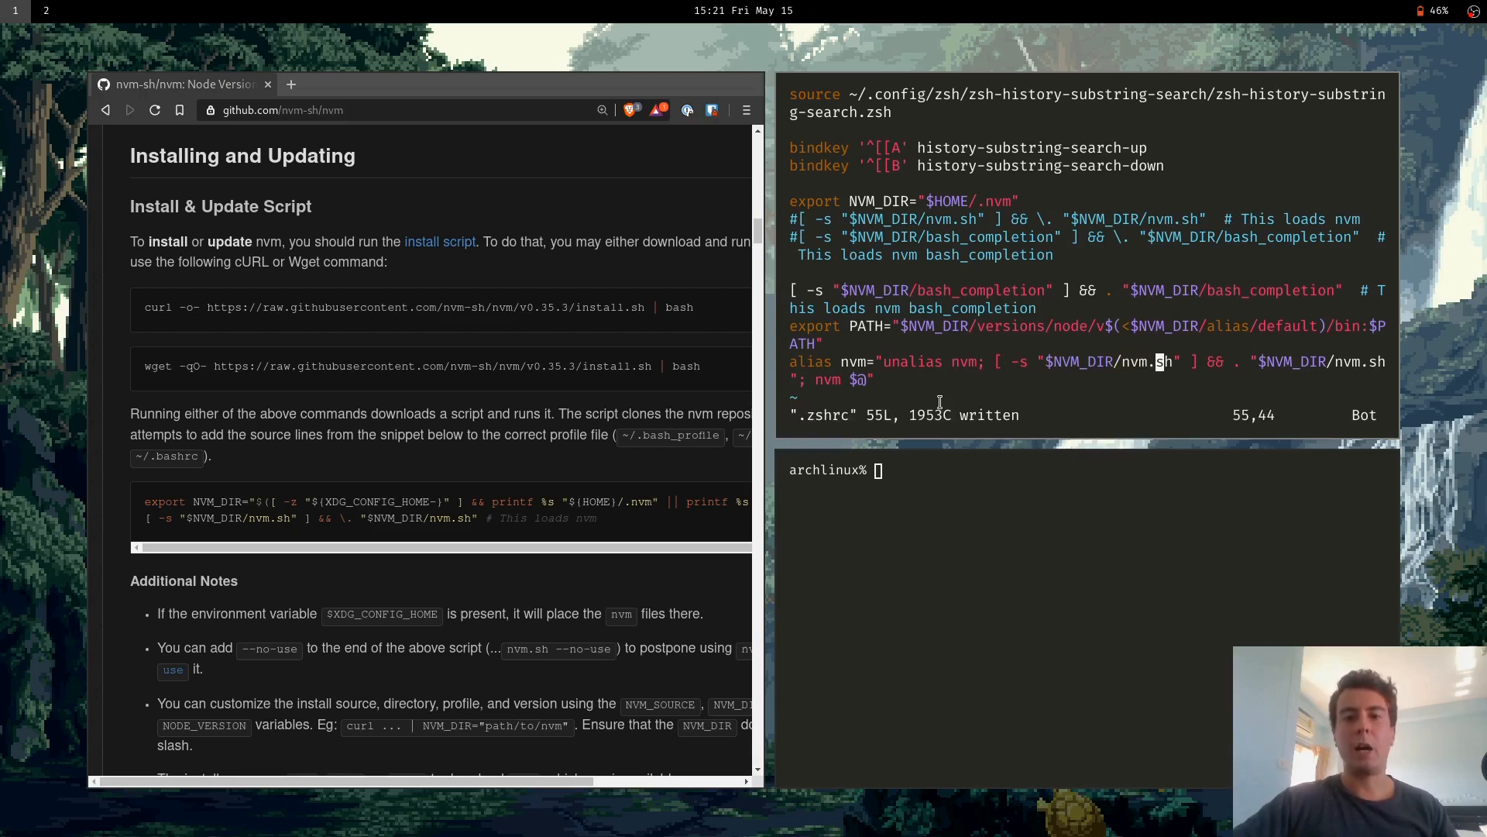
{"action": "mouse_move", "coordinate": [877, 567]}
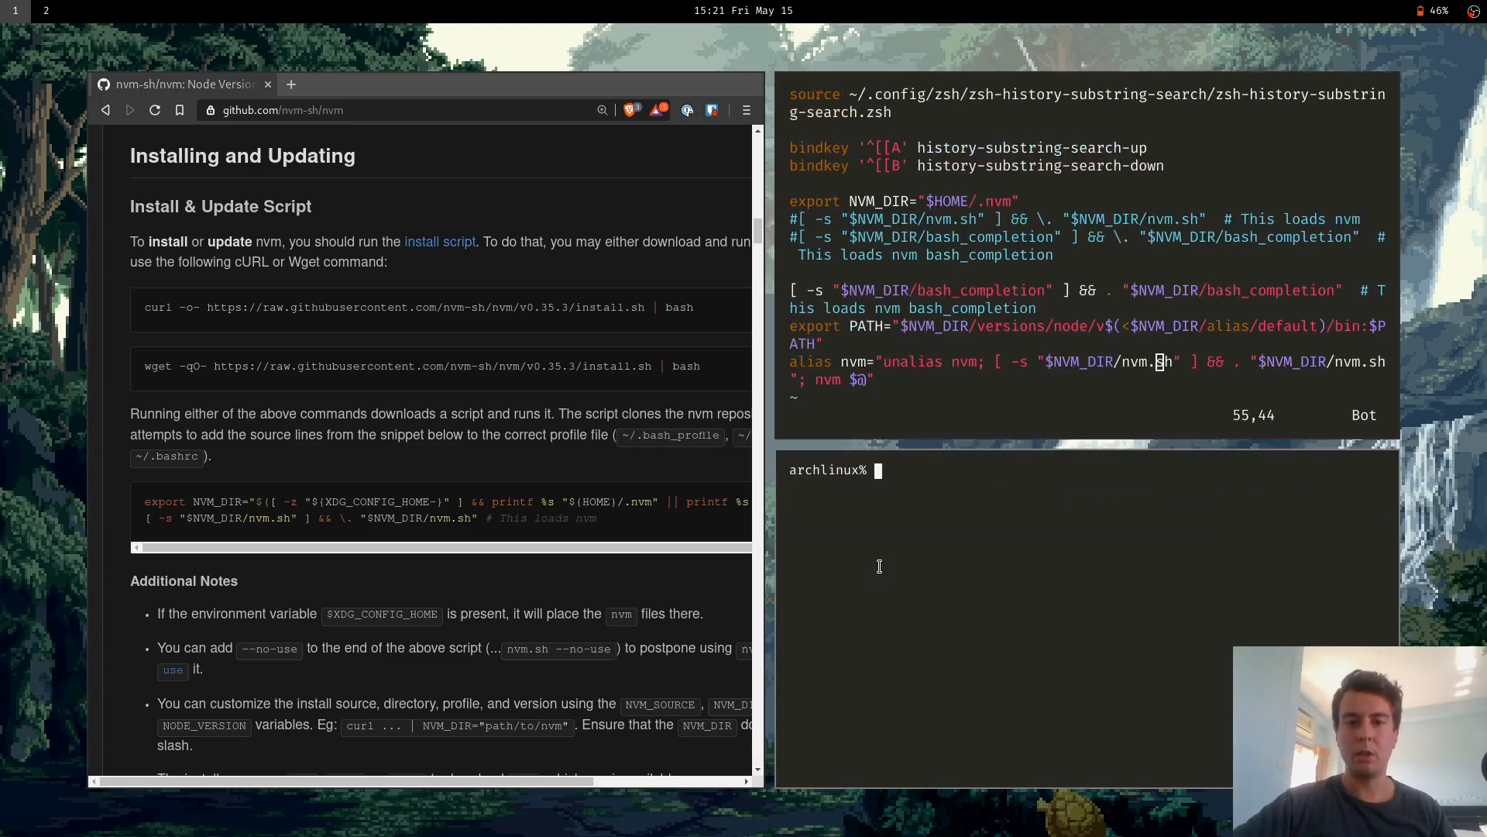
{"action": "mouse_move", "coordinate": [860, 484]}
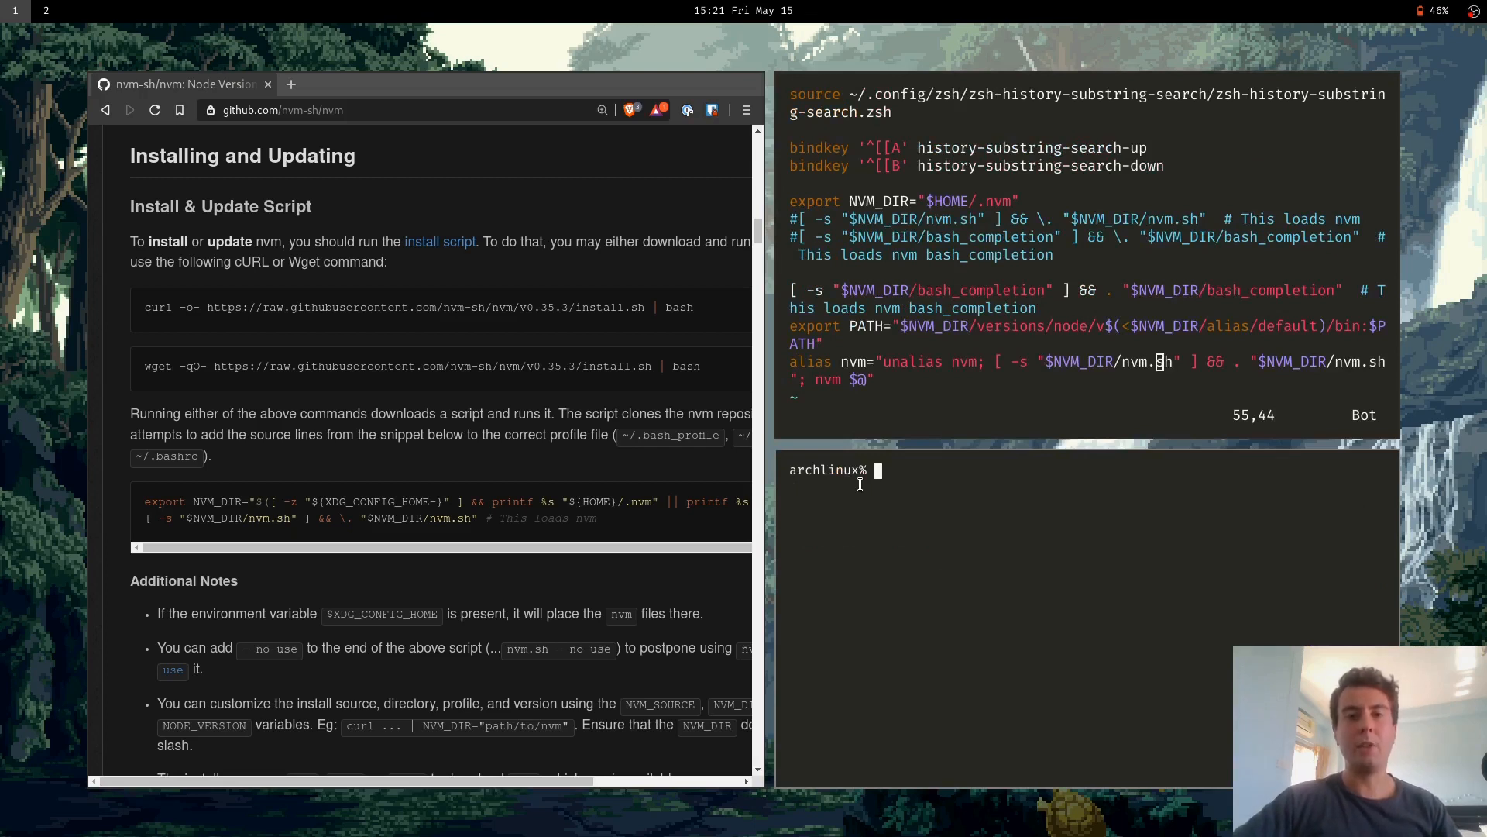
Run nvm use old in the lower pane to confirm node v10.16.3 activates
{"action": "type", "text": "nvm use default"}
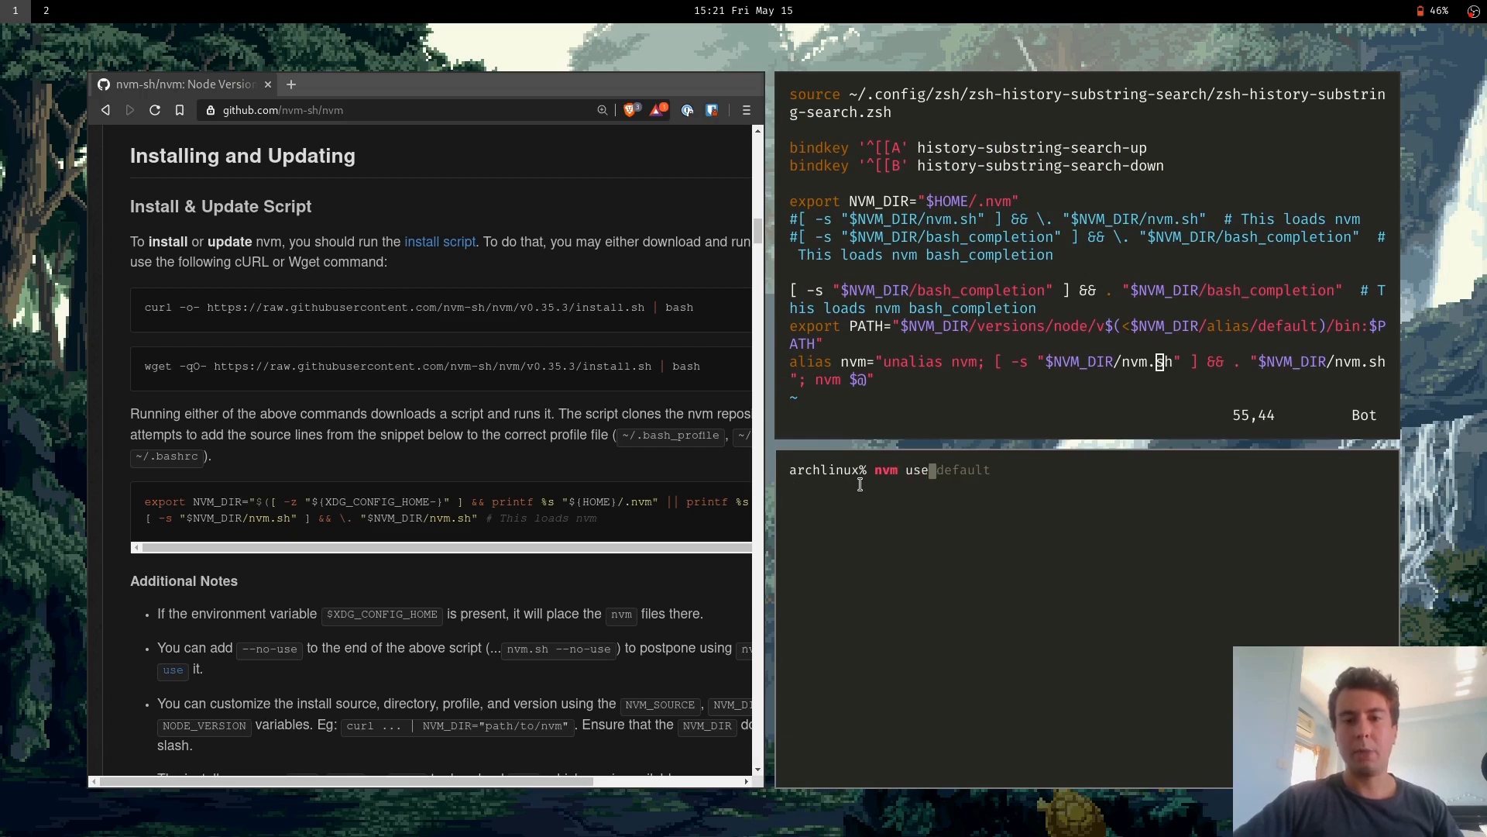
{"action": "key", "text": "Return"}
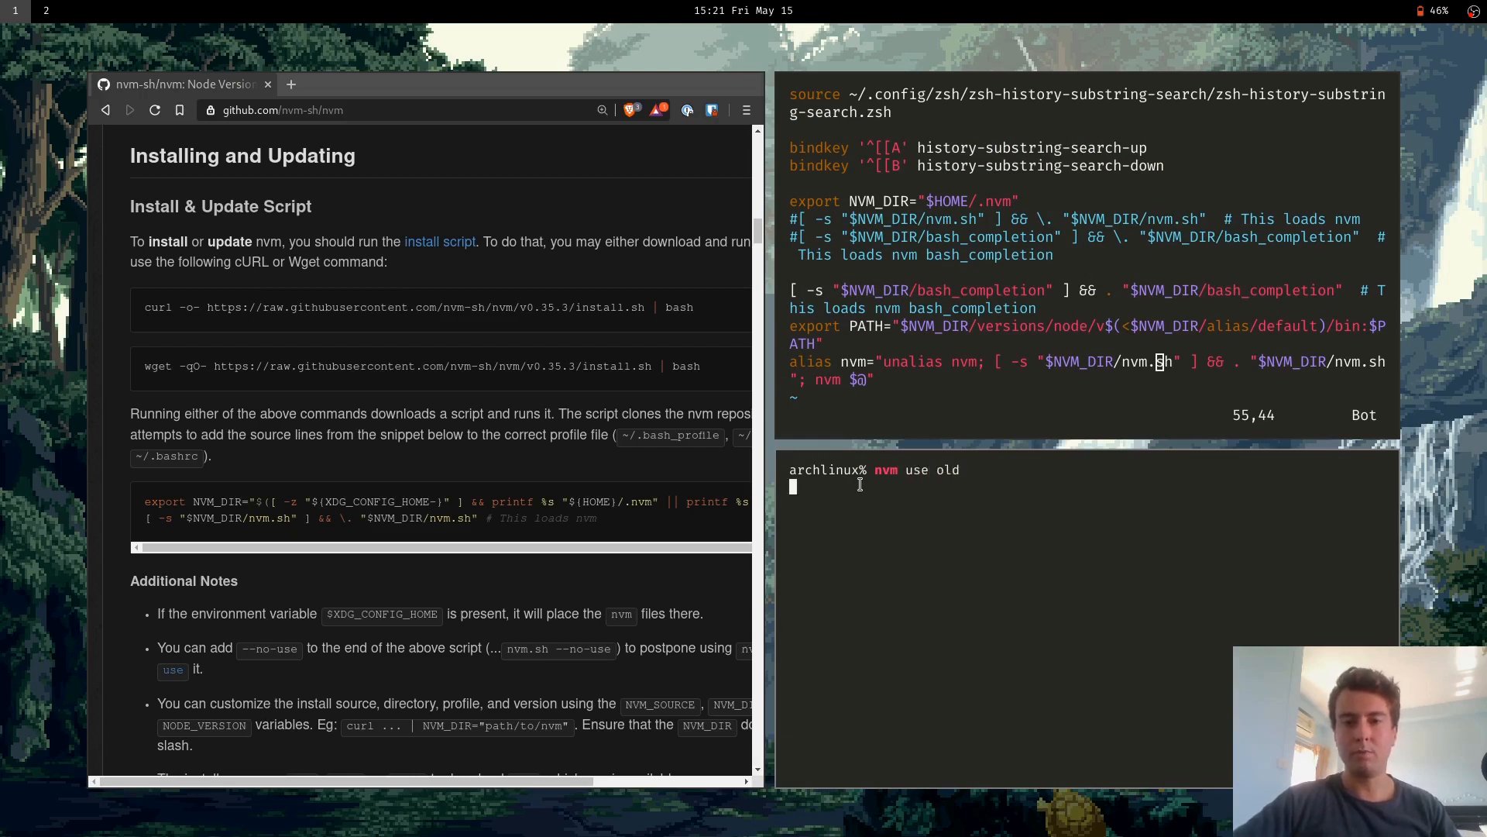
{"action": "key", "text": "Return"}
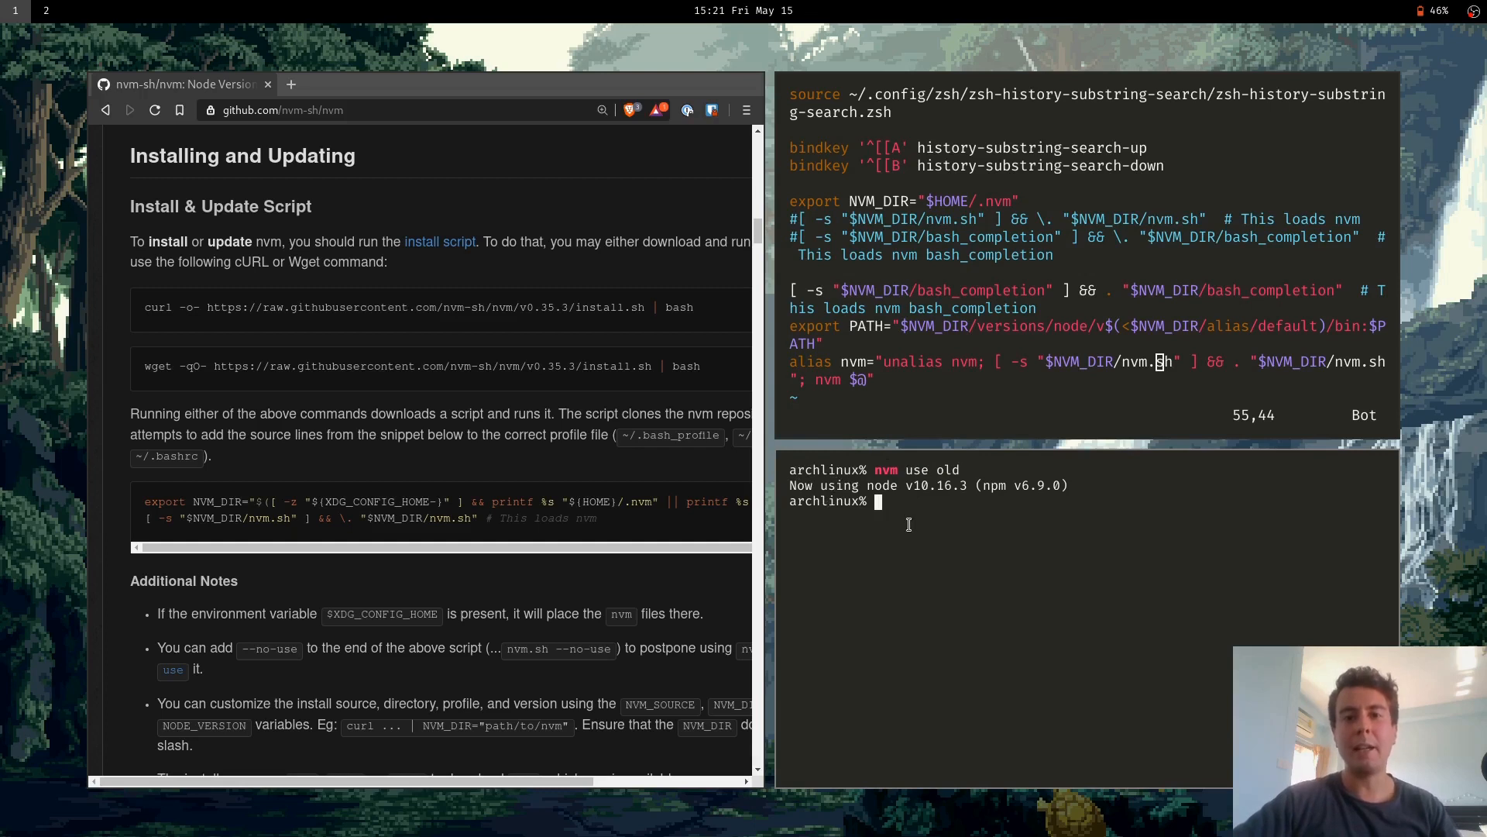
{"action": "mouse_move", "coordinate": [898, 523]}
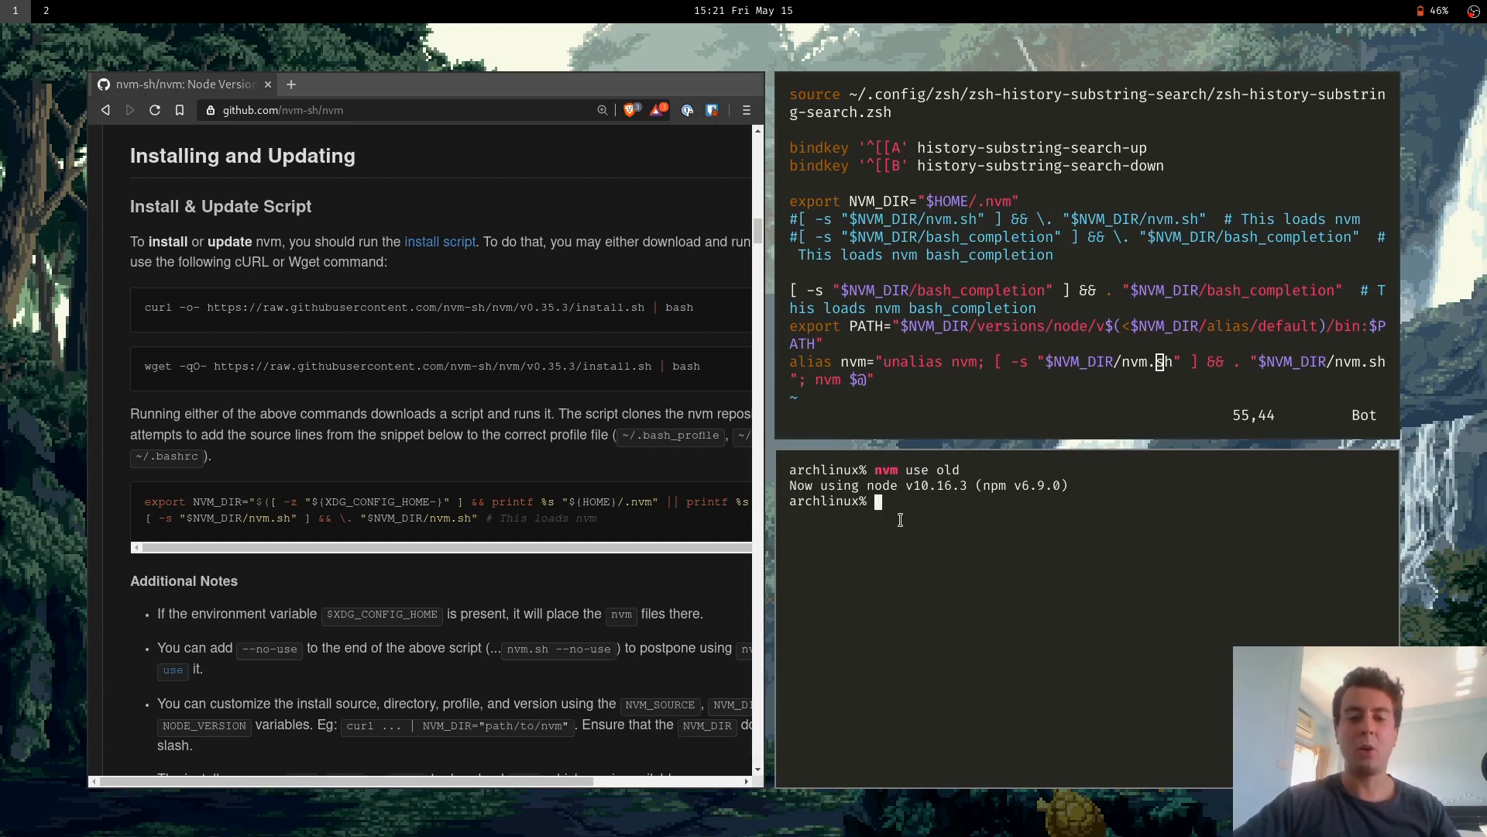
{"action": "mouse_move", "coordinate": [1035, 462]}
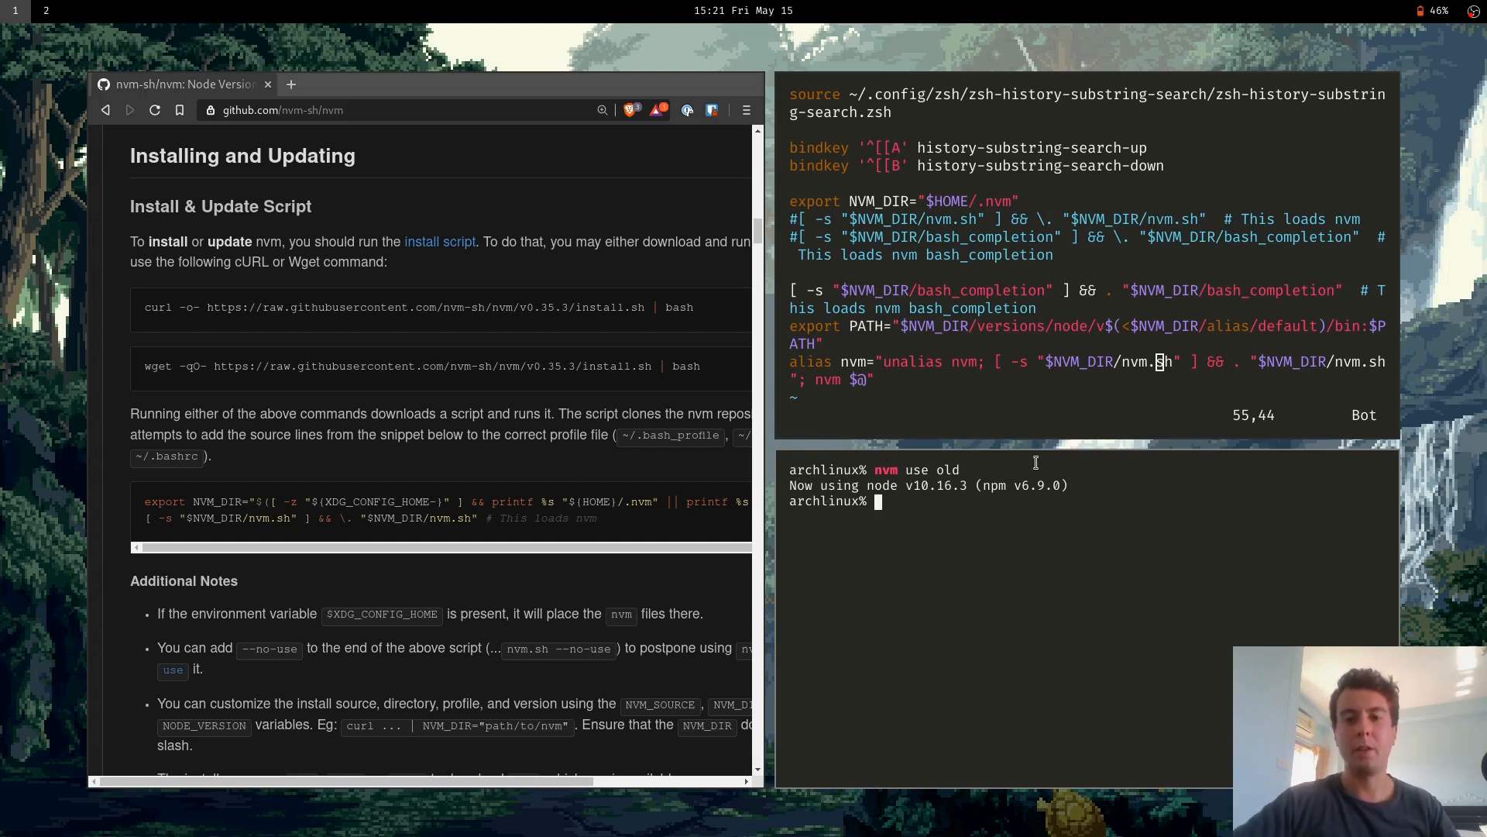
Remove the commented-out old nvm loading lines from .zshrc and return to a clean home prompt
{"action": "type", "text": "nvm use old"}
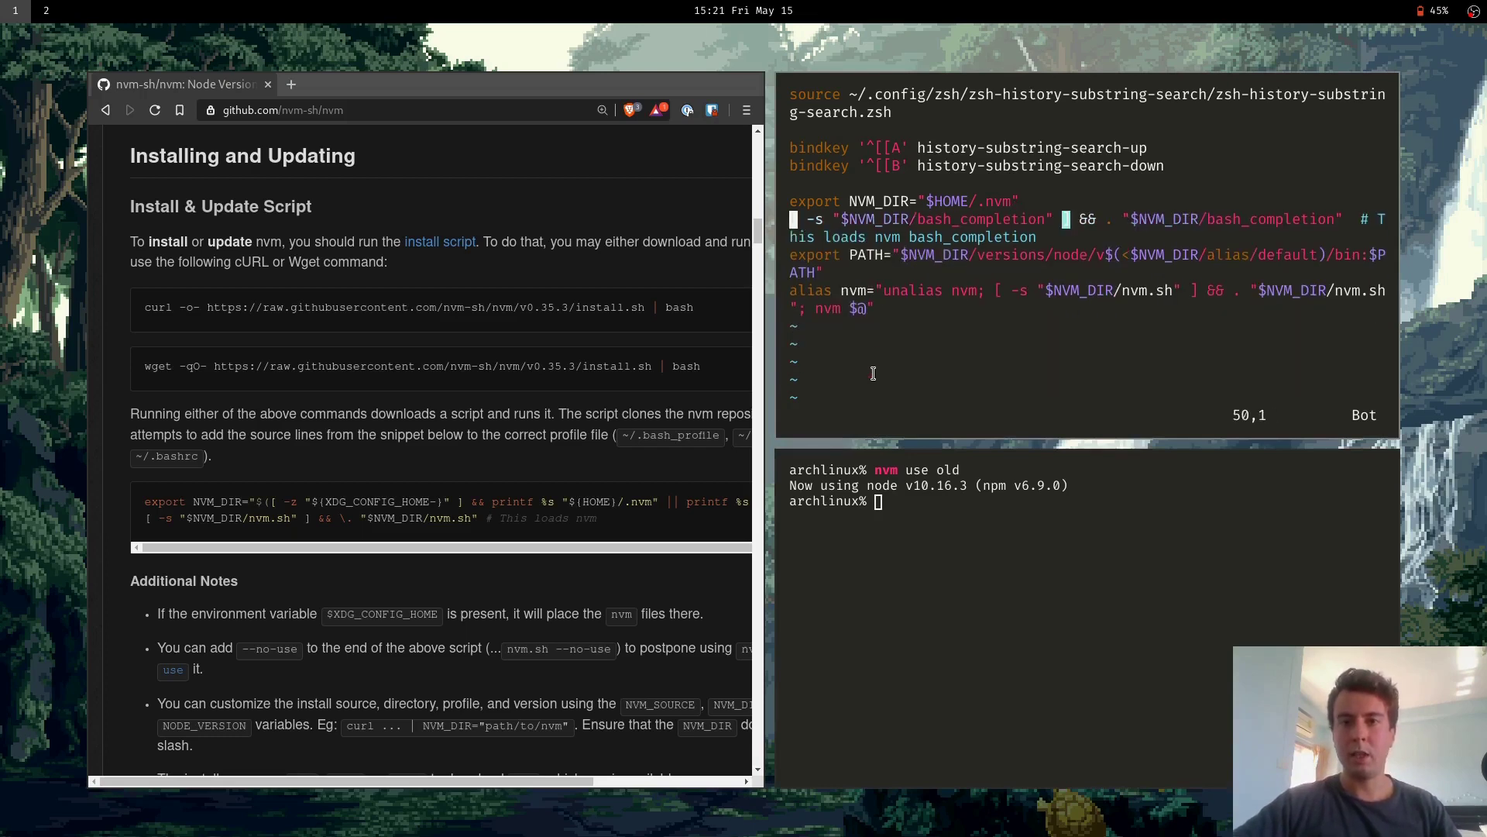
{"action": "scroll", "scroll_direction": "up", "scroll_amount": 3}
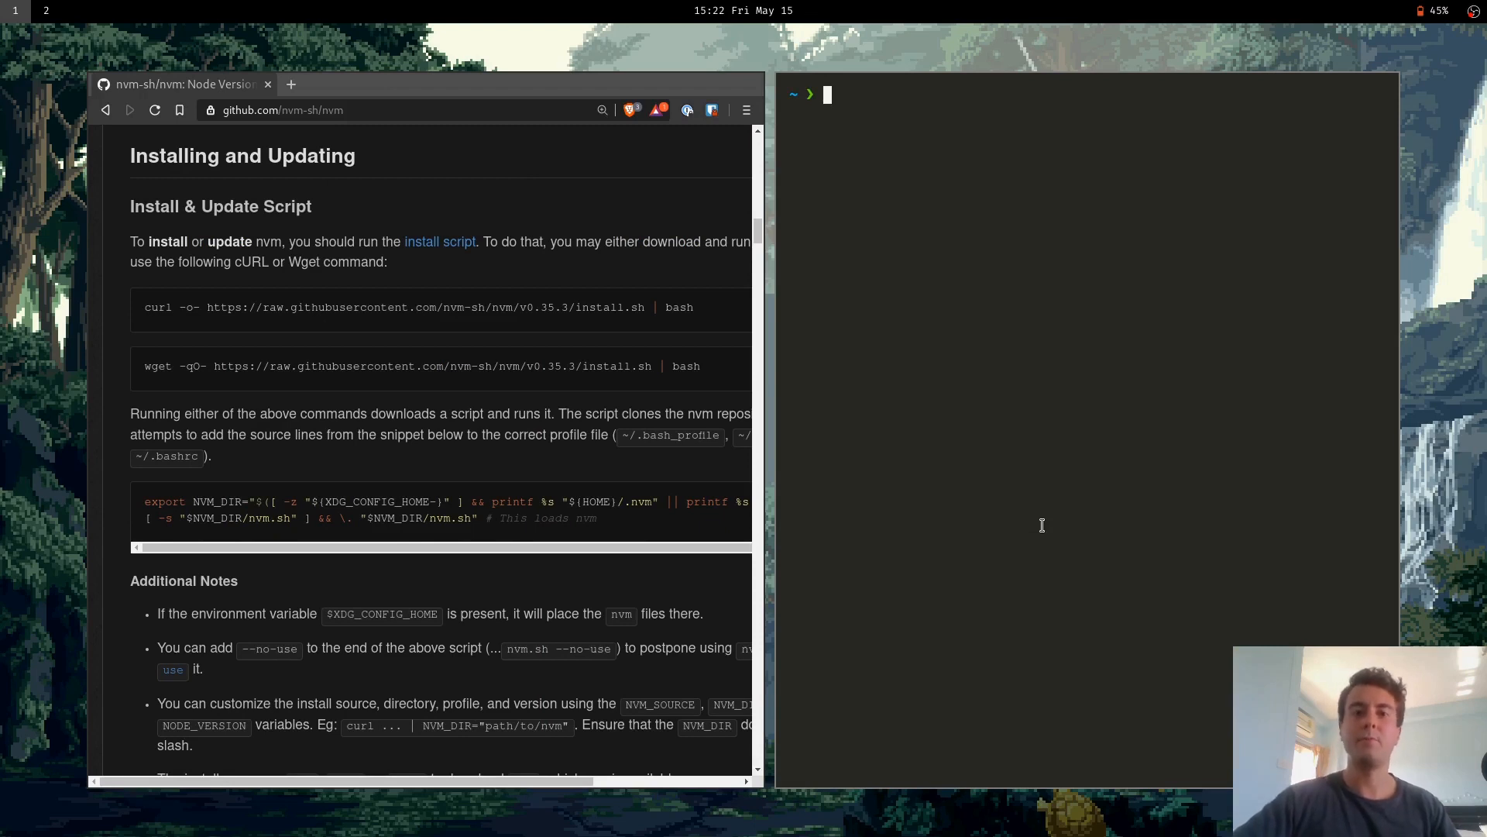
{"action": "mouse_move", "coordinate": [290, 155]}
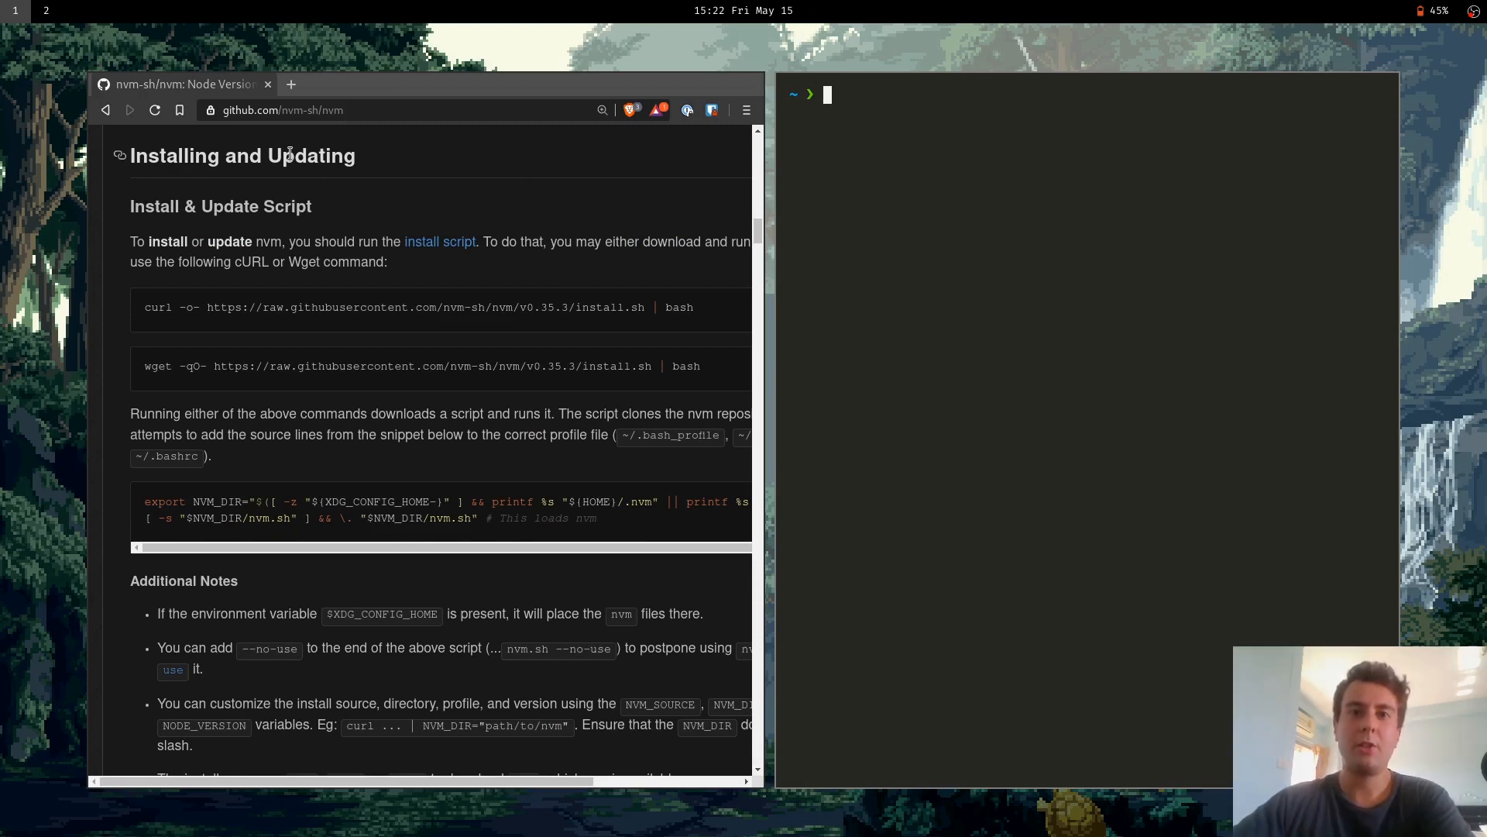
{"action": "mouse_move", "coordinate": [230, 151]}
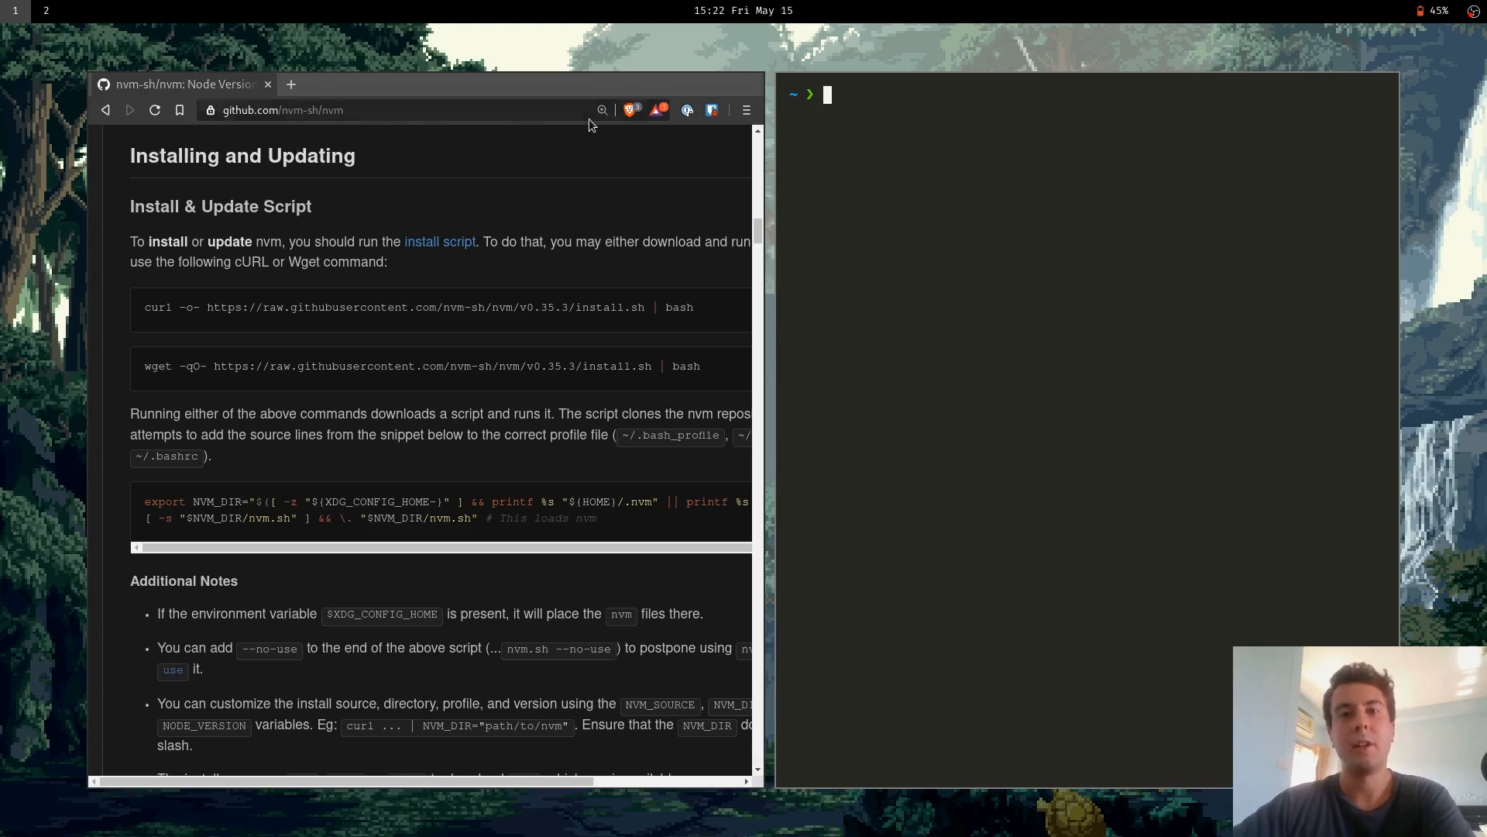
{"action": "mouse_move", "coordinate": [667, 196]}
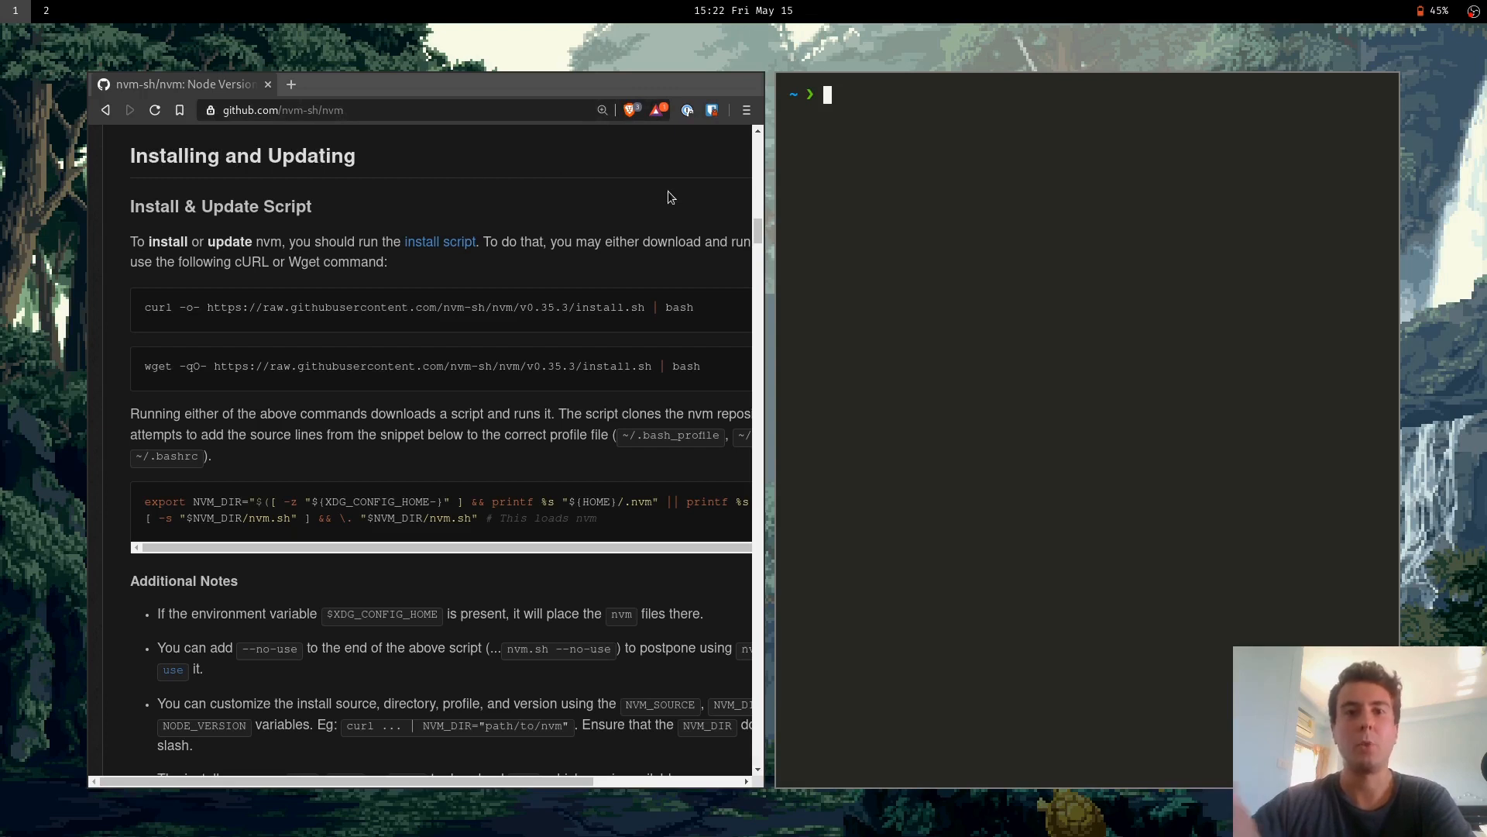